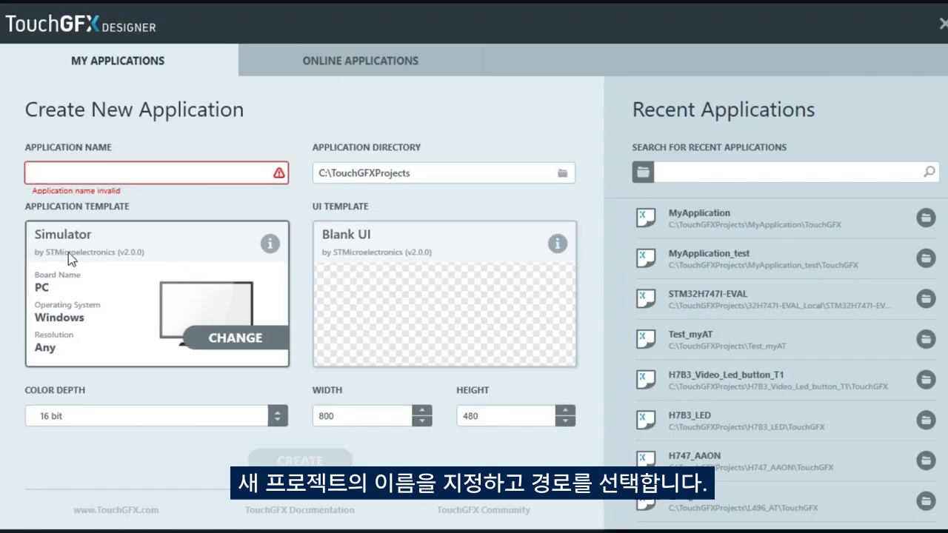
- Name the application H7B3_Video and confirm its directory
{"action": "type", "text": "H7B3_V"}
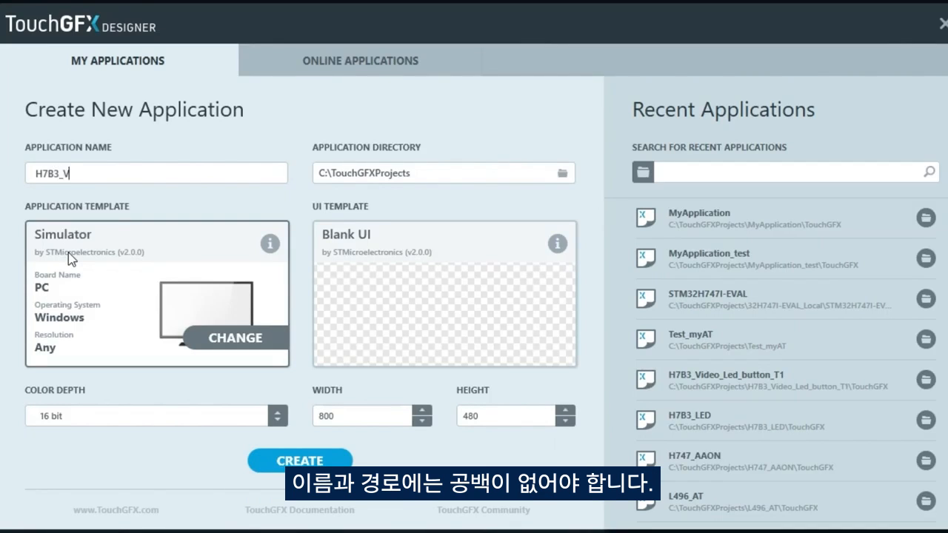
{"action": "left_click", "coordinate": [562, 172]}
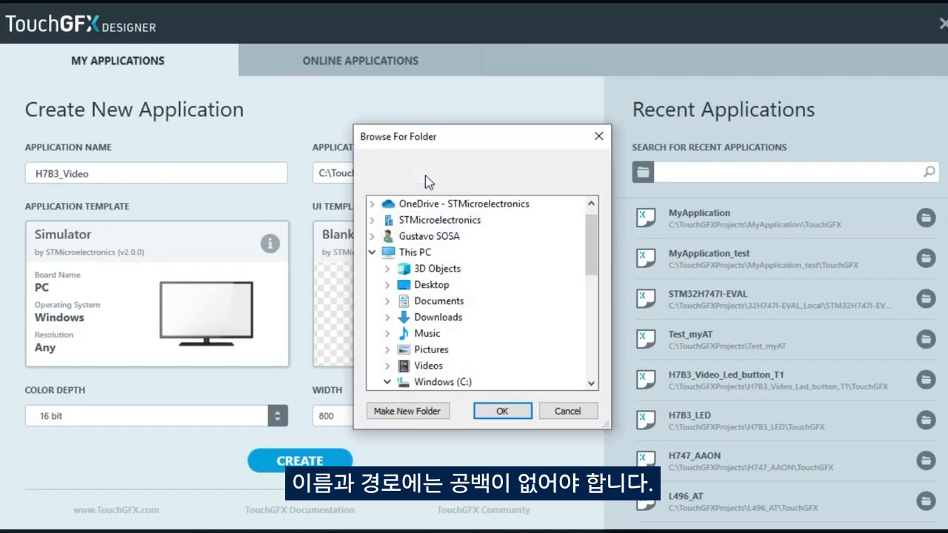
{"action": "left_click", "coordinate": [502, 410]}
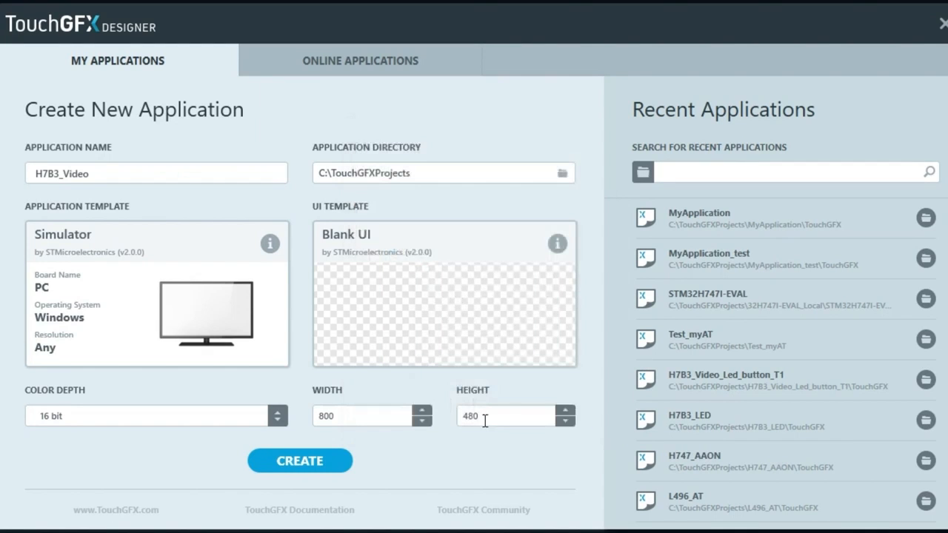
- Choose the STM32H7B3I DK template with 24-bit color and create the application
{"action": "left_click", "coordinate": [157, 293]}
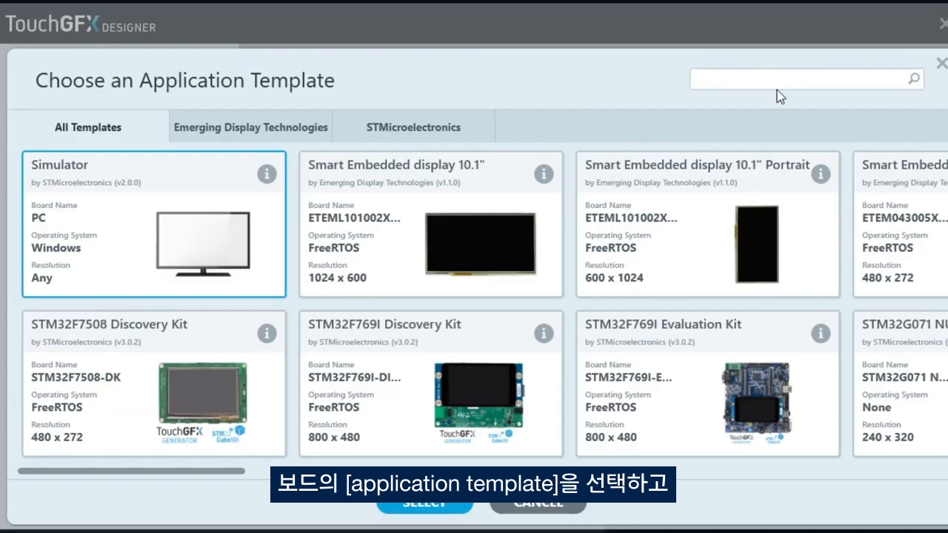
{"action": "type", "text": "h7b"}
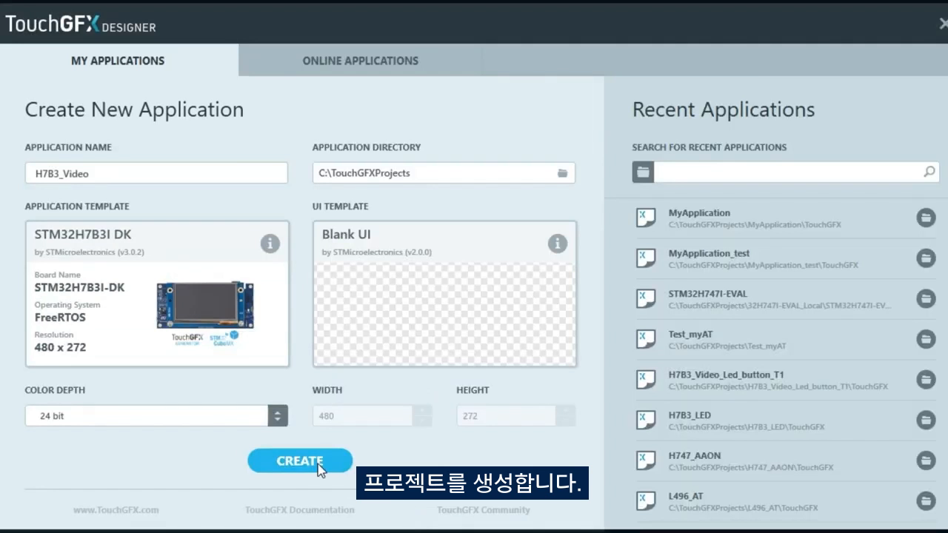
{"action": "left_click", "coordinate": [299, 461]}
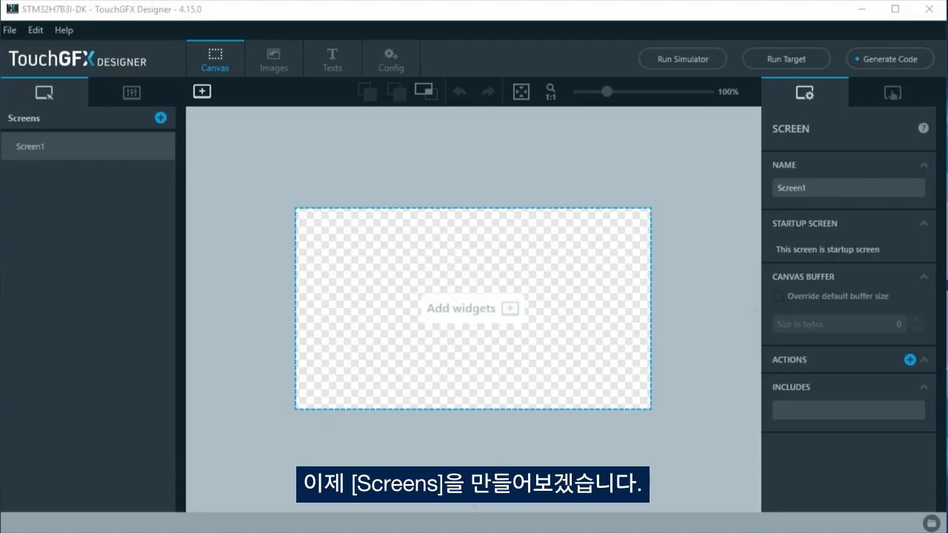
- Add box1 as a full 480×272 dark navy background on Screen1
{"action": "left_click", "coordinate": [202, 92]}
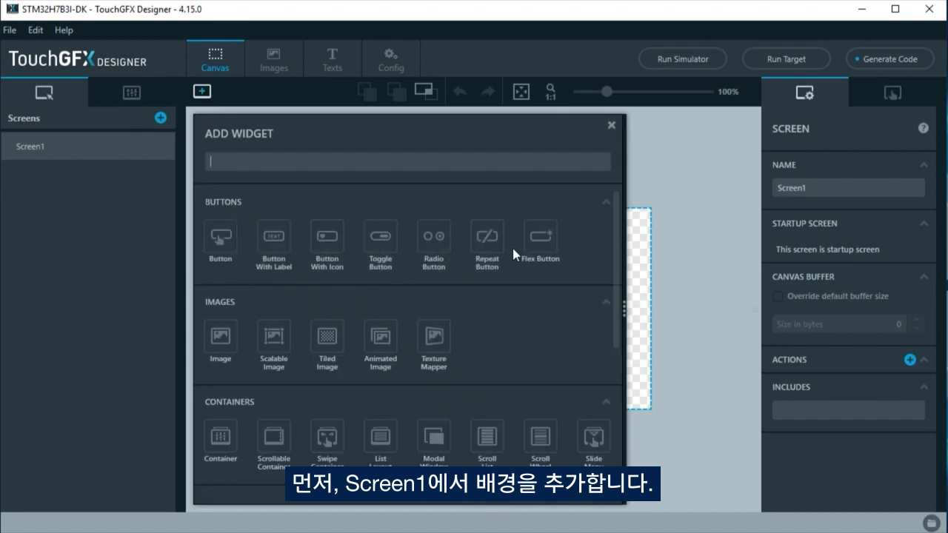
{"action": "scroll", "scroll_direction": "down", "scroll_amount": 3}
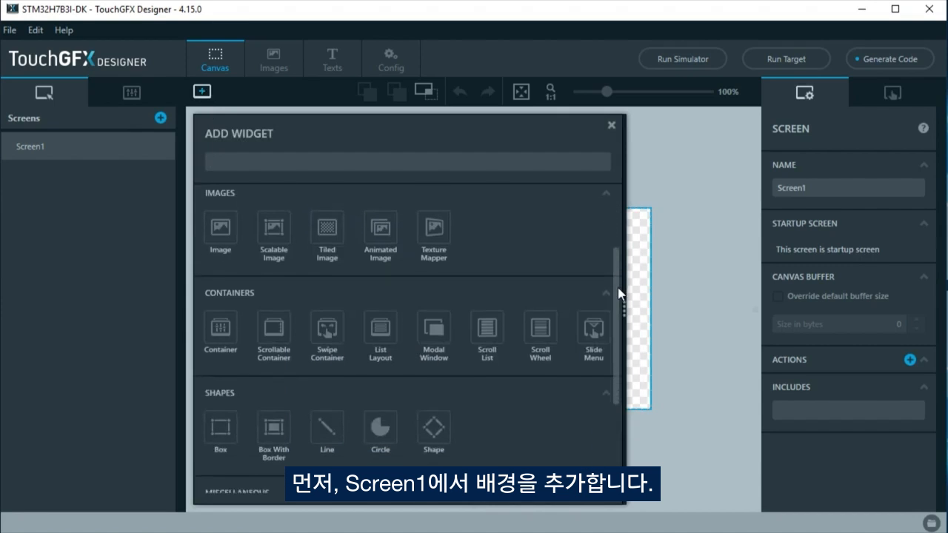
{"action": "left_click", "coordinate": [219, 430]}
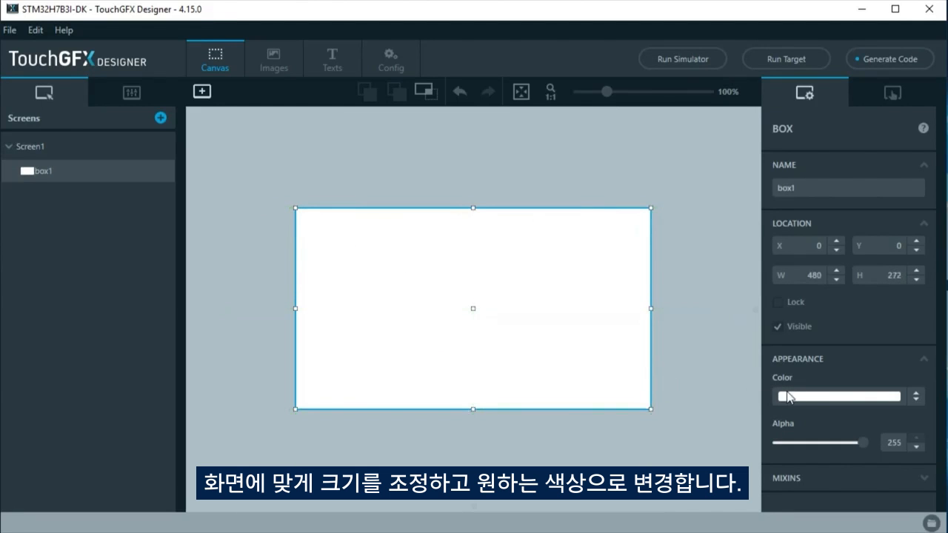
{"action": "left_click", "coordinate": [839, 397]}
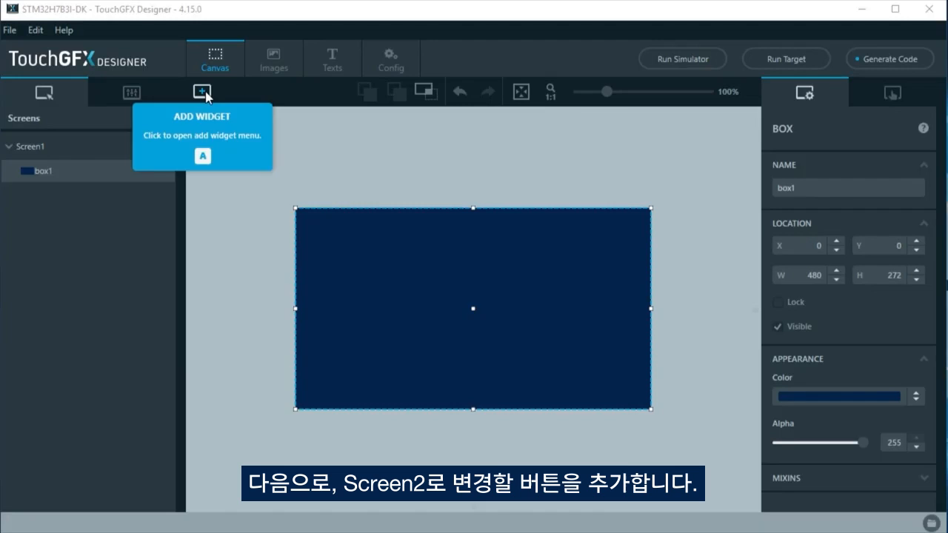
- Add buttonToScreen2 labelled 'To Screen 2' and place it at the bottom centre
{"action": "left_click", "coordinate": [202, 91]}
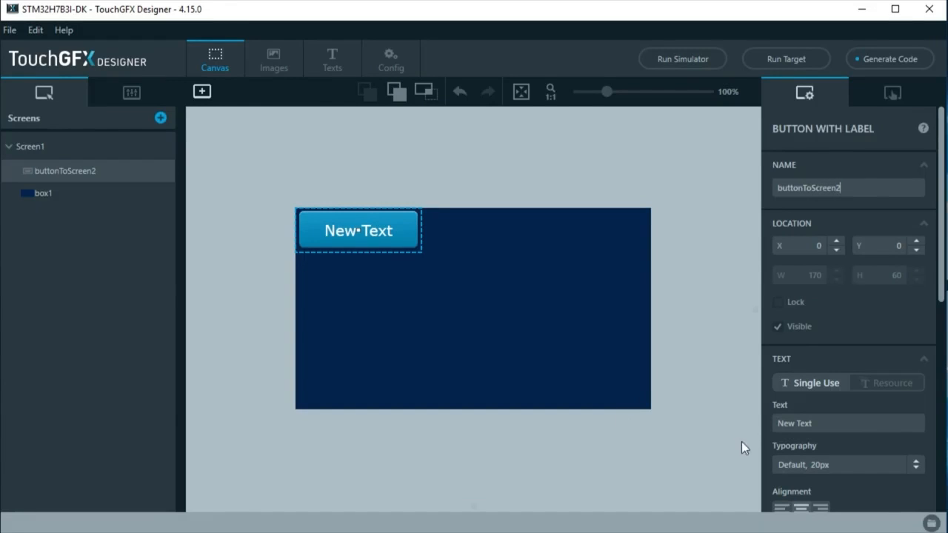
{"action": "type", "text": "To Screen 2"}
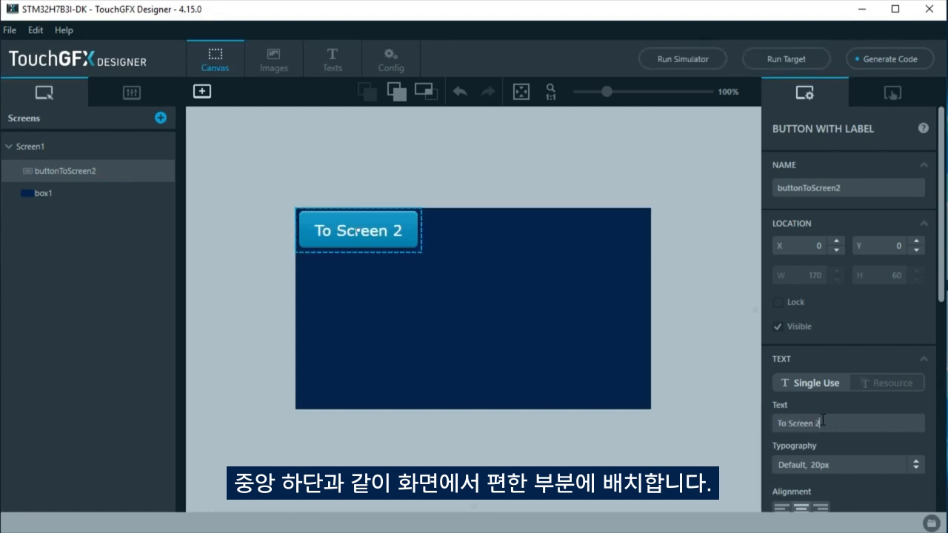
{"action": "left_click_drag", "start_coordinate": [359, 229], "coordinate": [480, 369]}
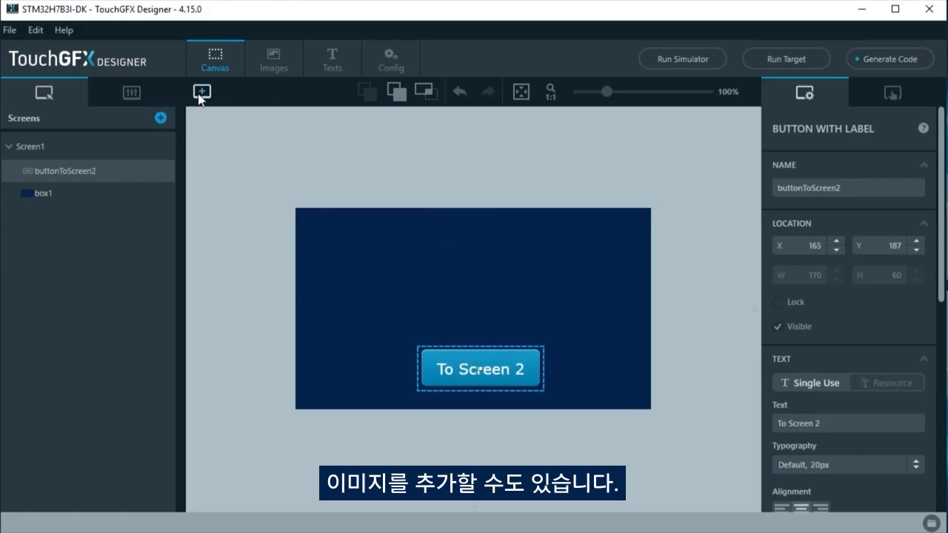
- Add image1, import all PNG assets, and show the ani_11.png butterfly logo
{"action": "left_click", "coordinate": [201, 92]}
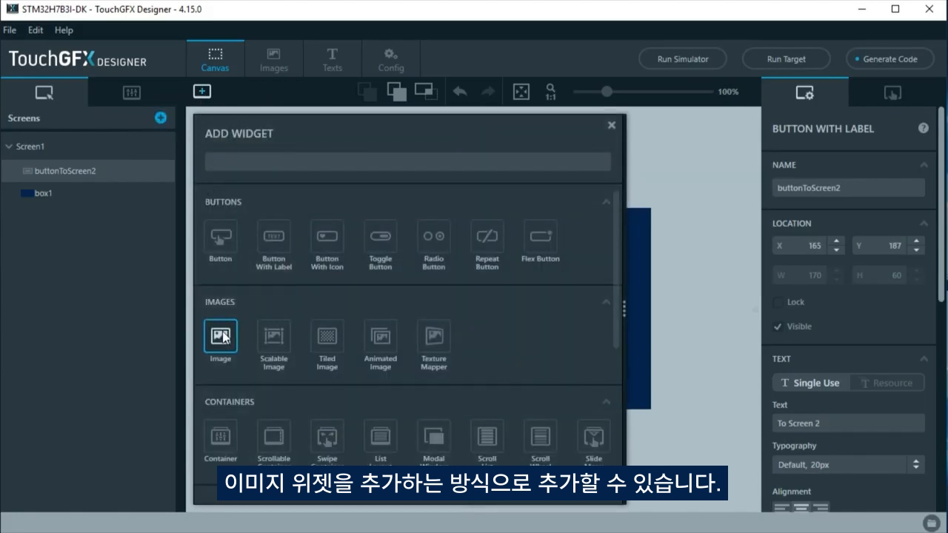
{"action": "left_click", "coordinate": [220, 335]}
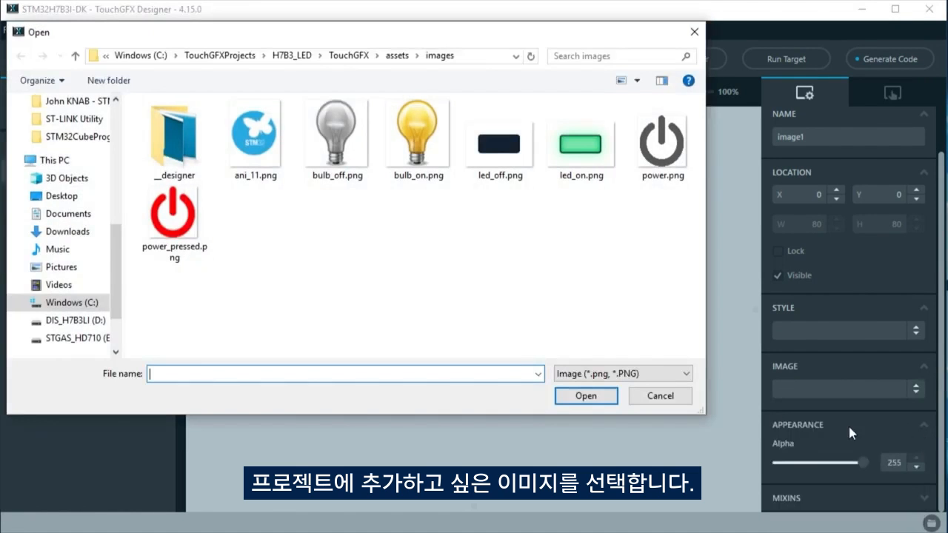
{"action": "left_click", "coordinate": [255, 133]}
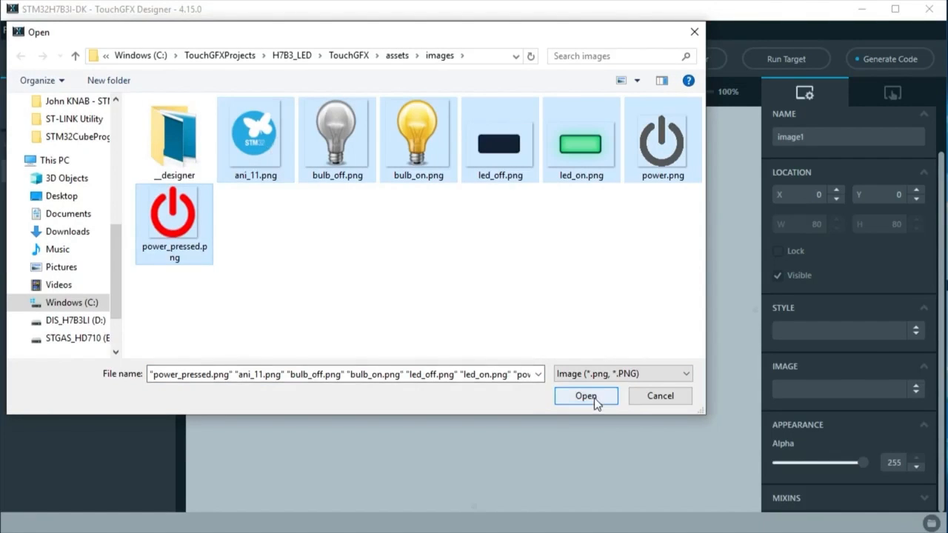
{"action": "left_click", "coordinate": [587, 396]}
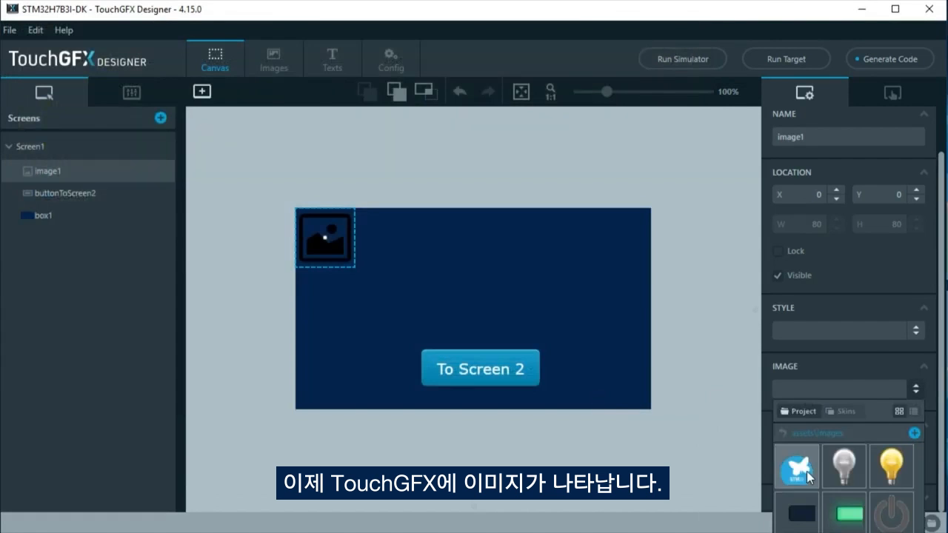
{"action": "left_click", "coordinate": [797, 467]}
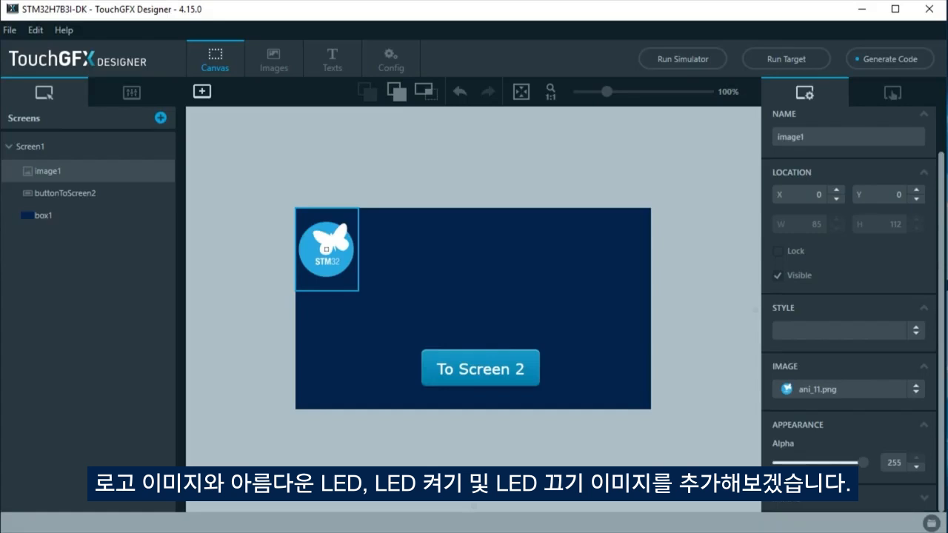
- Add the led_off image at the screen centre and name it LEDoff
{"action": "left_click", "coordinate": [201, 92]}
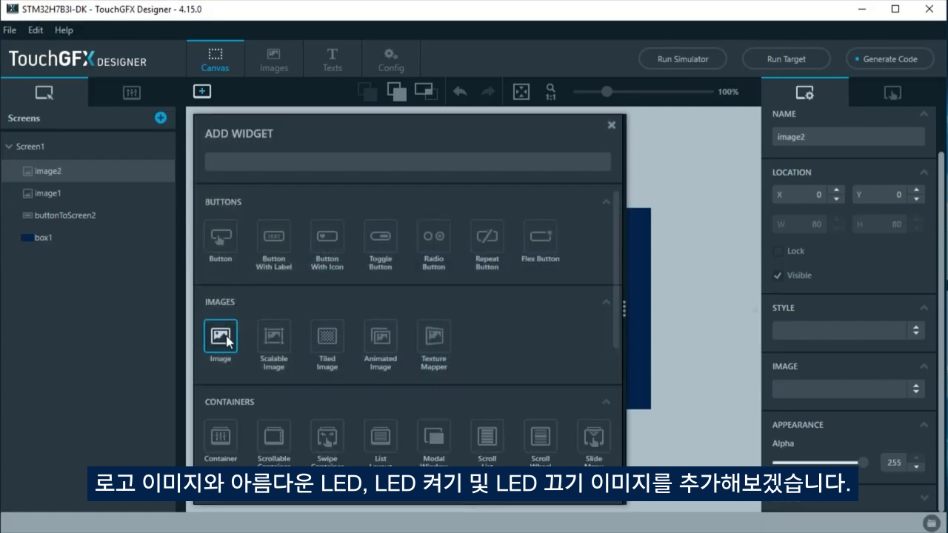
{"action": "left_click", "coordinate": [219, 335]}
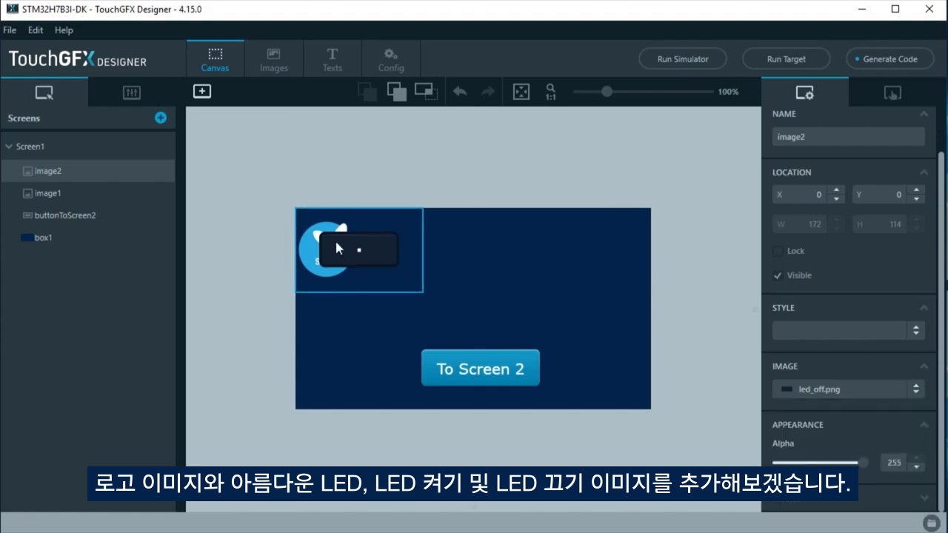
{"action": "left_click_drag", "start_coordinate": [359, 250], "coordinate": [481, 299]}
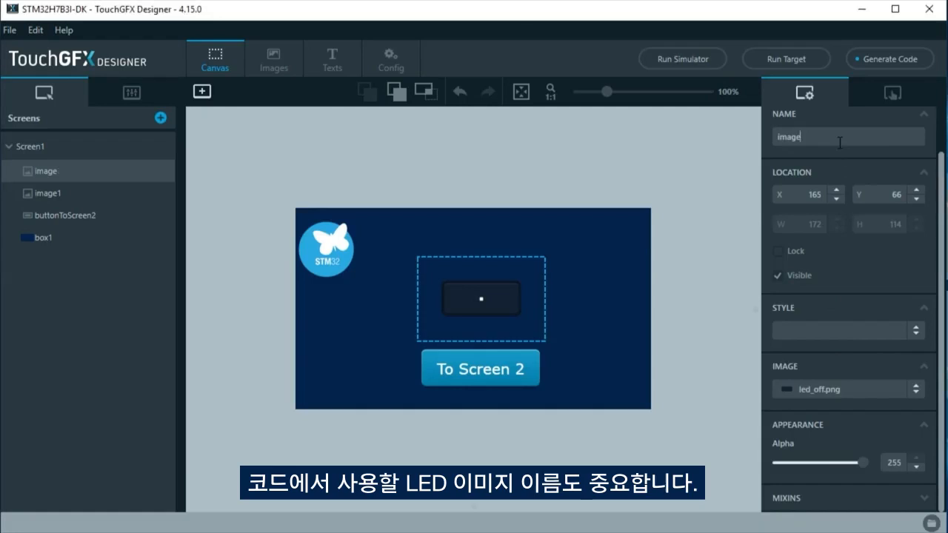
{"action": "type", "text": "LEDoff"}
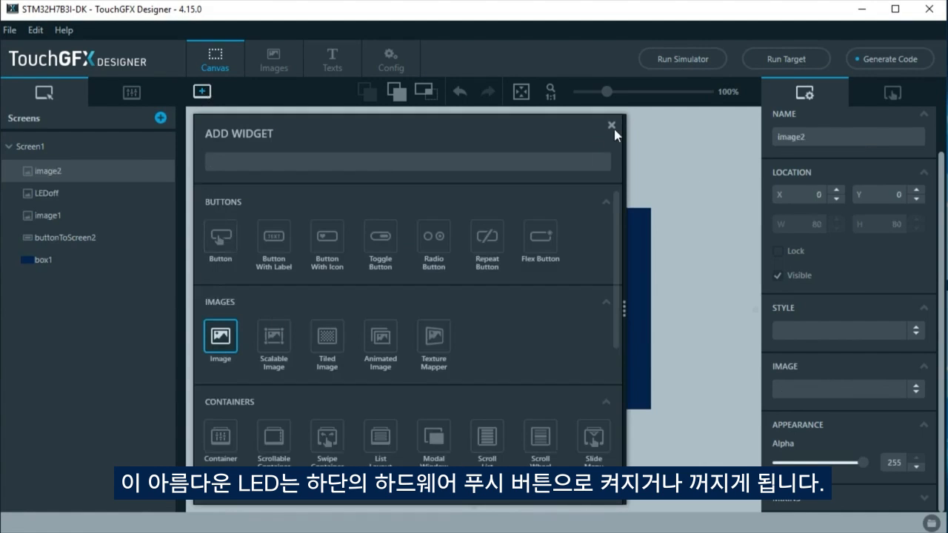
- Add the led_on image as LEDon stacked over LEDoff and hidden, then start Screen2
{"action": "left_click", "coordinate": [610, 124]}
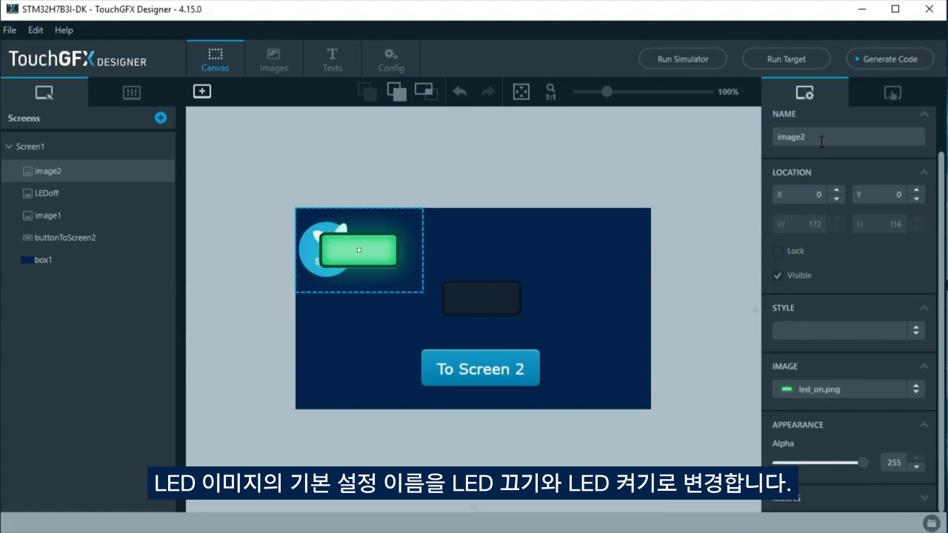
{"action": "type", "text": "LED_"}
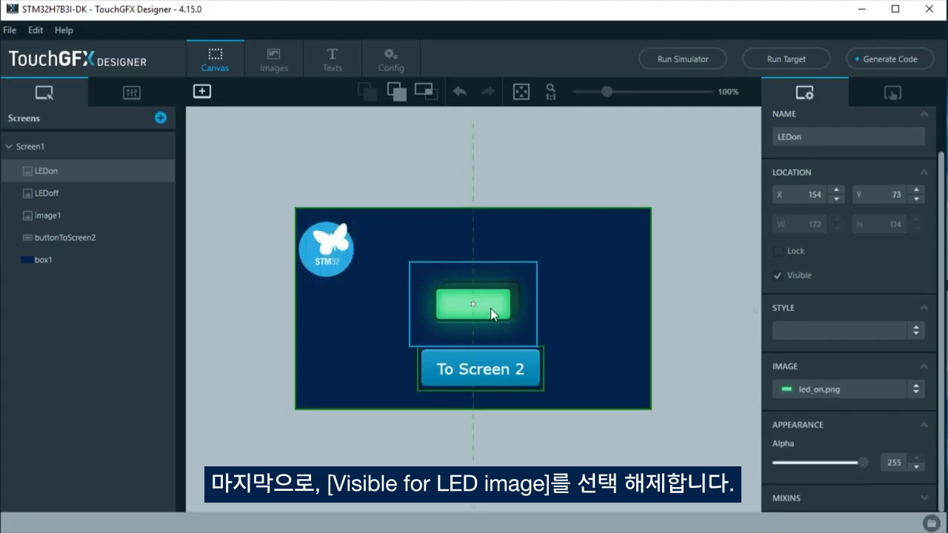
{"action": "left_click_drag", "start_coordinate": [474, 304], "coordinate": [482, 300]}
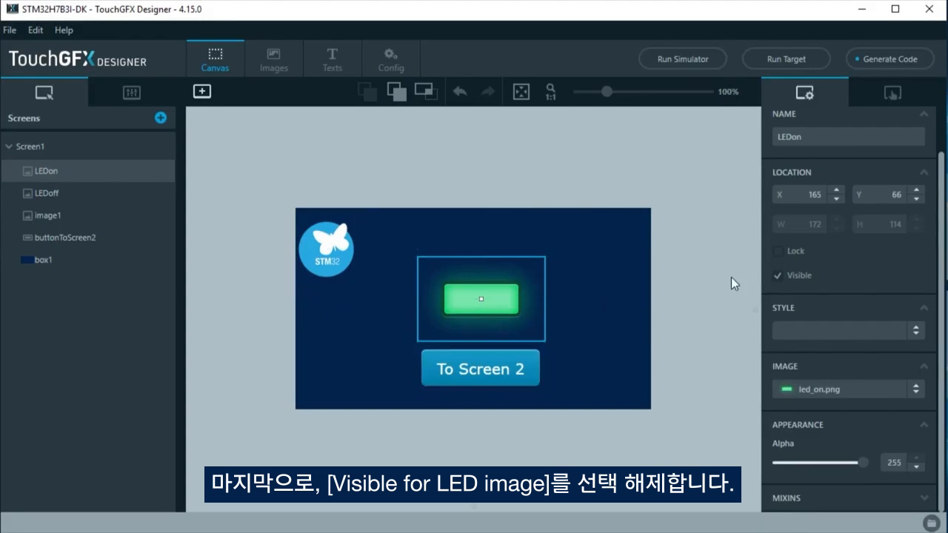
{"action": "mouse_move", "coordinate": [160, 119]}
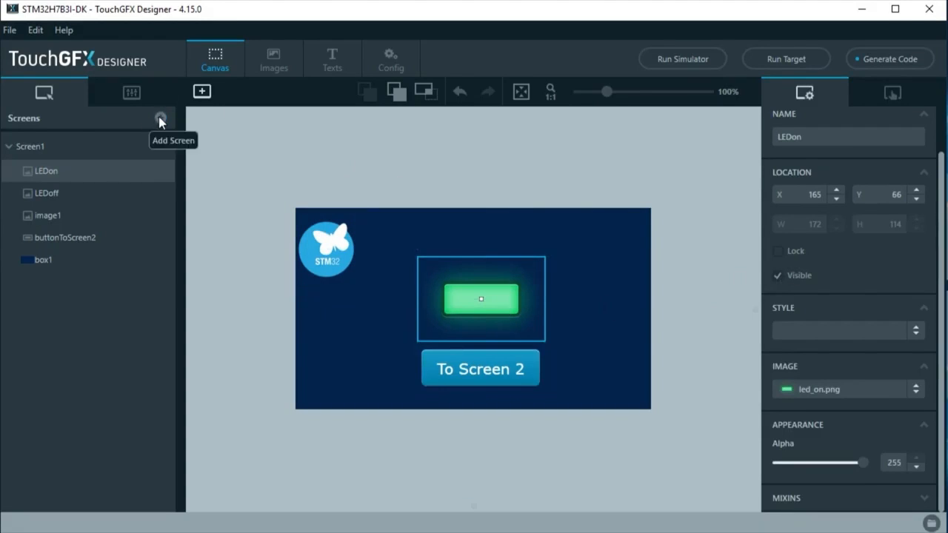
{"action": "left_click", "coordinate": [778, 276]}
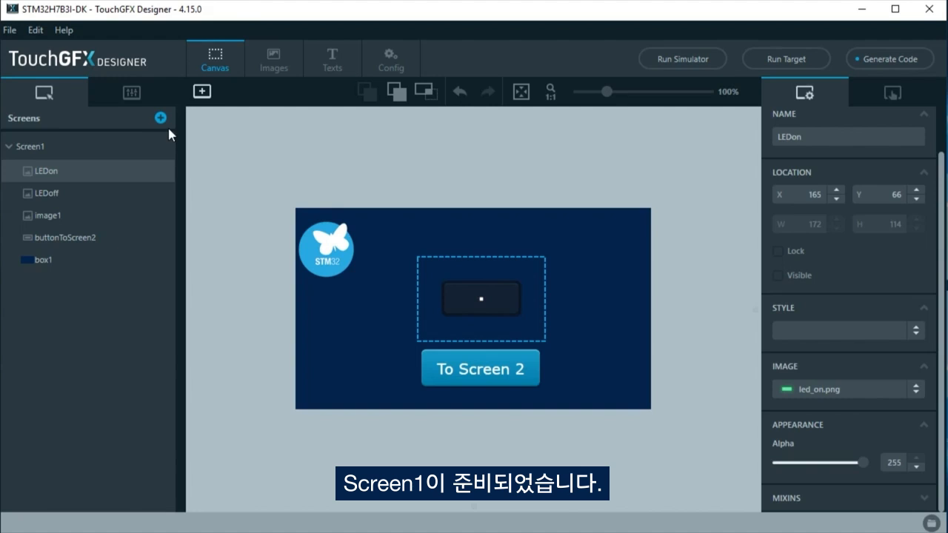
{"action": "mouse_move", "coordinate": [160, 117]}
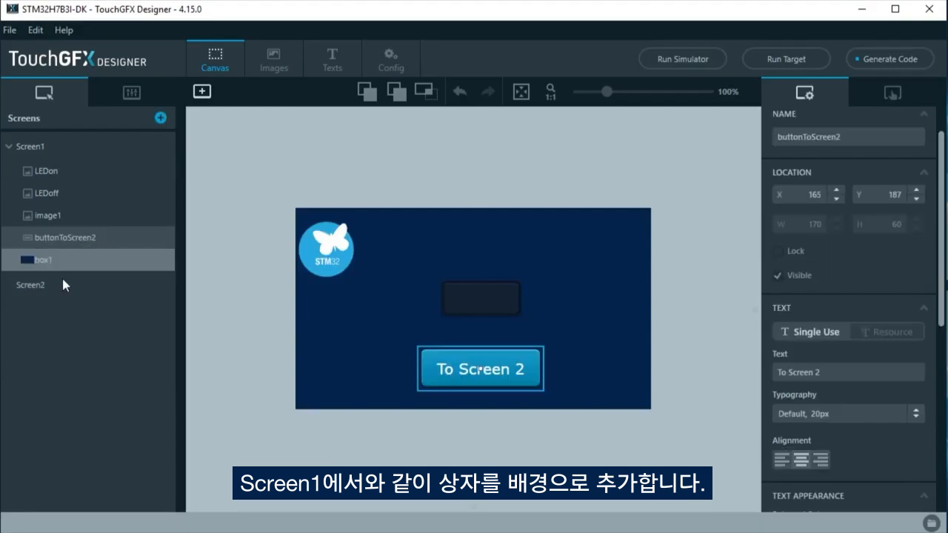
- Paste box1 and buttonToScreen2 into Screen2 and recolor the box light blue
{"action": "left_click", "coordinate": [29, 284]}
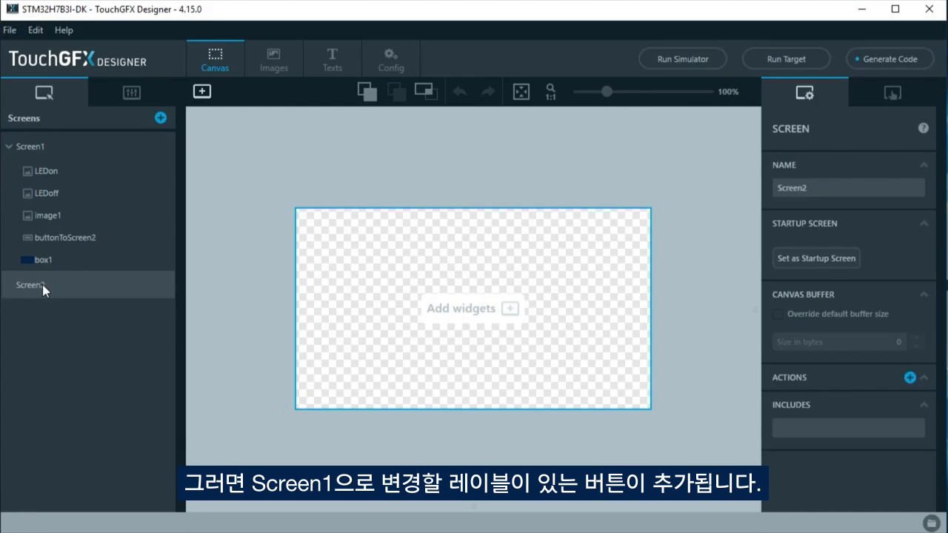
{"action": "left_click", "coordinate": [30, 284]}
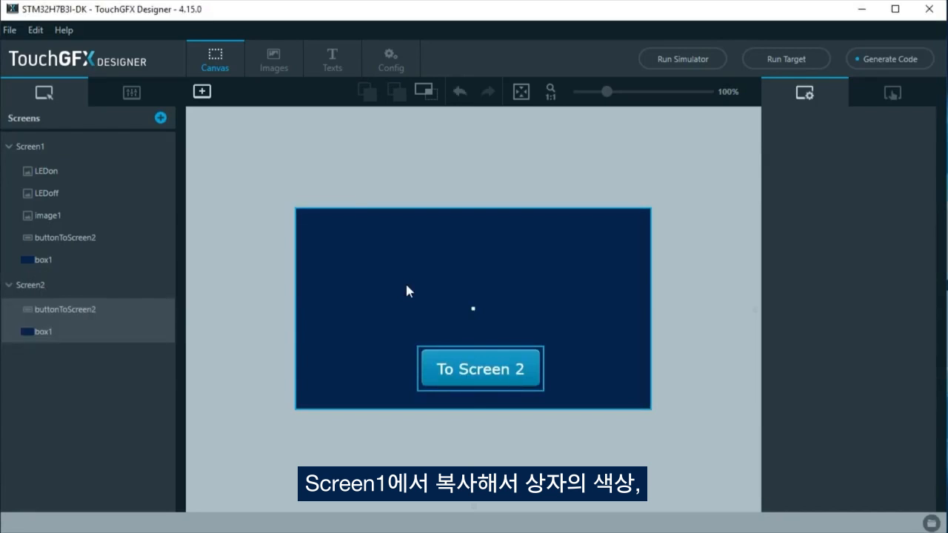
{"action": "left_click", "coordinate": [41, 332]}
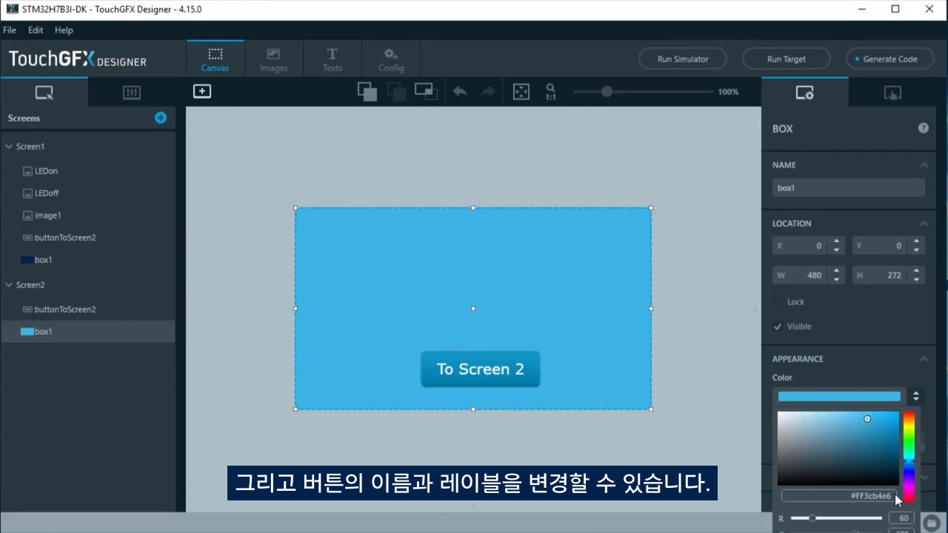
- Rename the button buttonToScreen1, label it 'To Screen 1', with Round_small images
{"action": "left_click", "coordinate": [480, 369]}
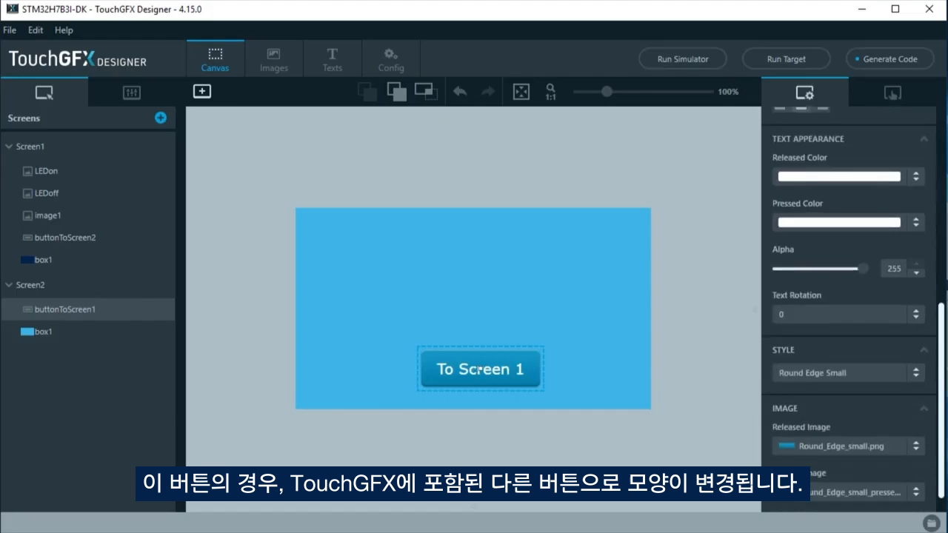
{"action": "scroll", "scroll_direction": "down", "scroll_amount": 3}
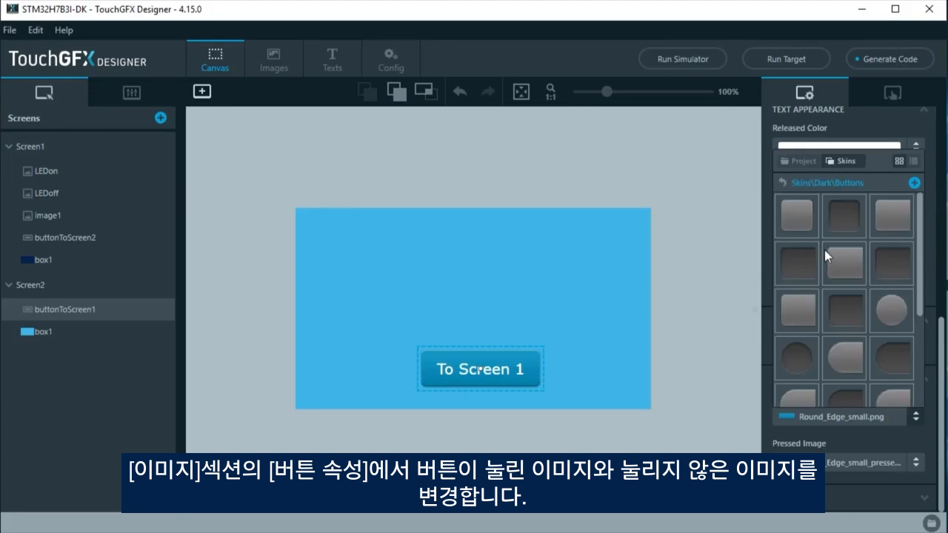
{"action": "left_click", "coordinate": [892, 296]}
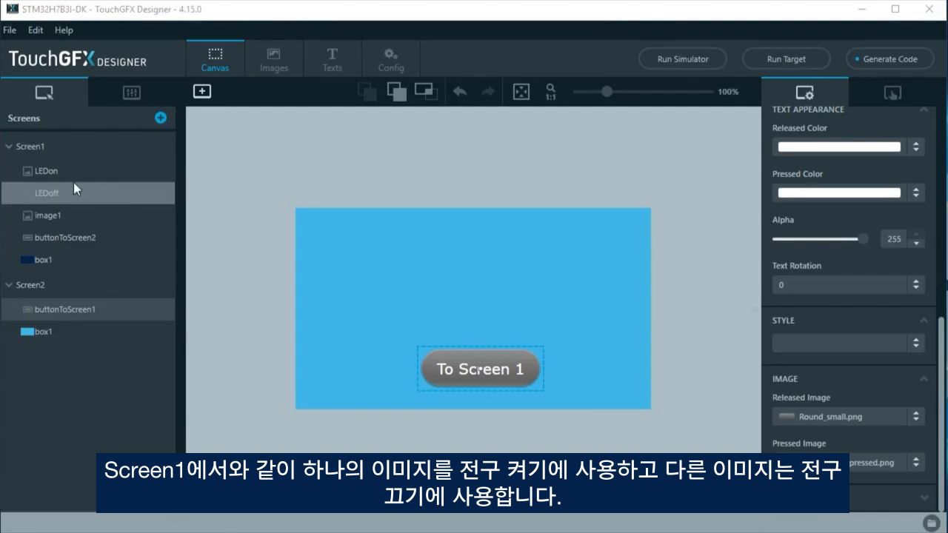
- Paste the unlit bulb into Screen2 and stack a bulb_on image over it on the right
{"action": "left_click", "coordinate": [201, 92]}
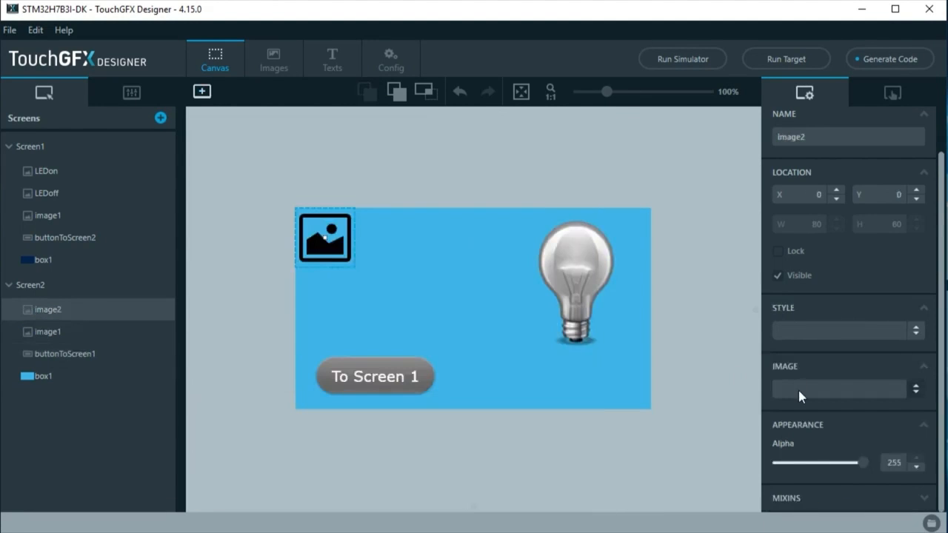
{"action": "left_click", "coordinate": [838, 388]}
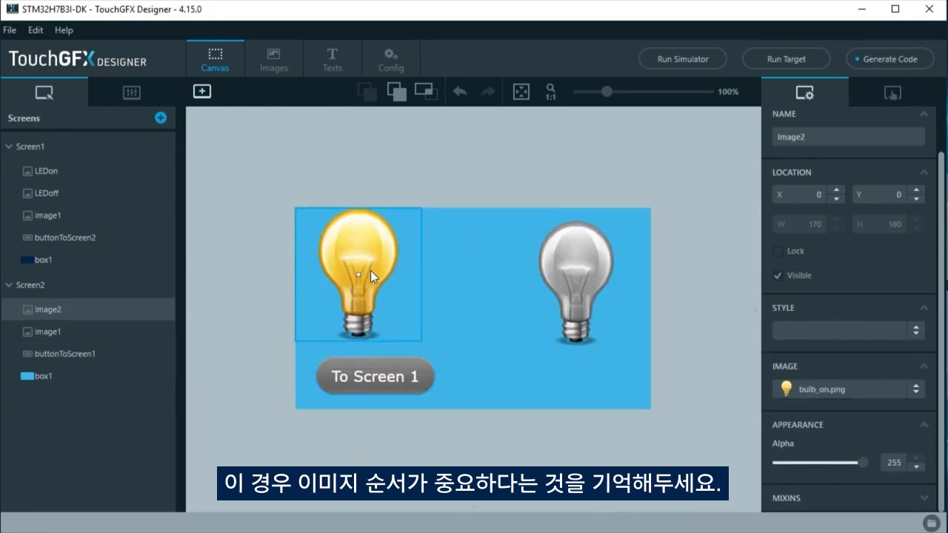
{"action": "left_click_drag", "start_coordinate": [359, 274], "coordinate": [581, 283]}
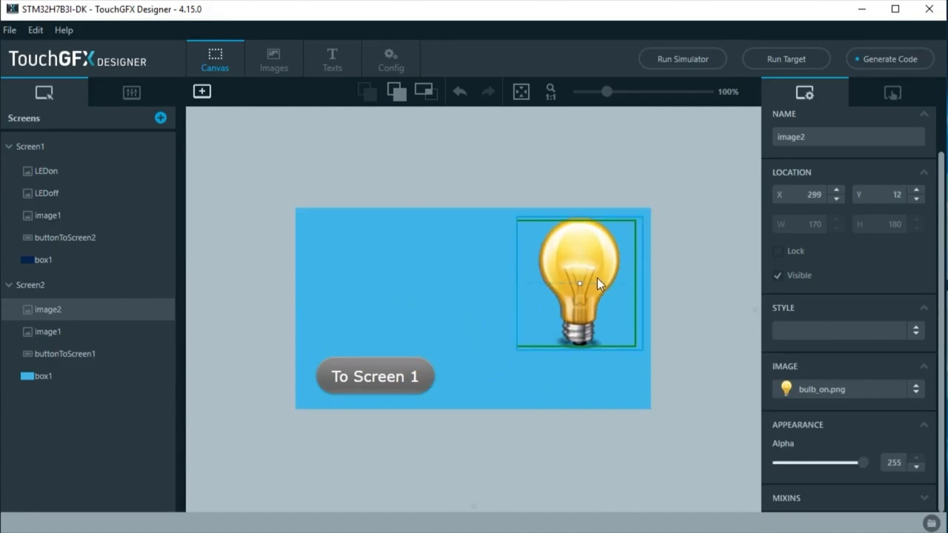
{"action": "left_click_drag", "start_coordinate": [581, 284], "coordinate": [578, 281]}
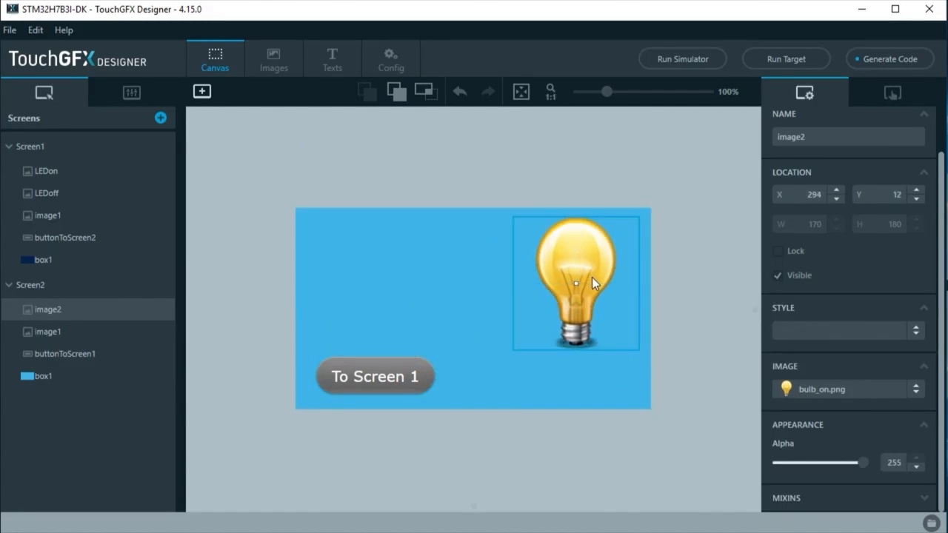
{"action": "left_click", "coordinate": [201, 92]}
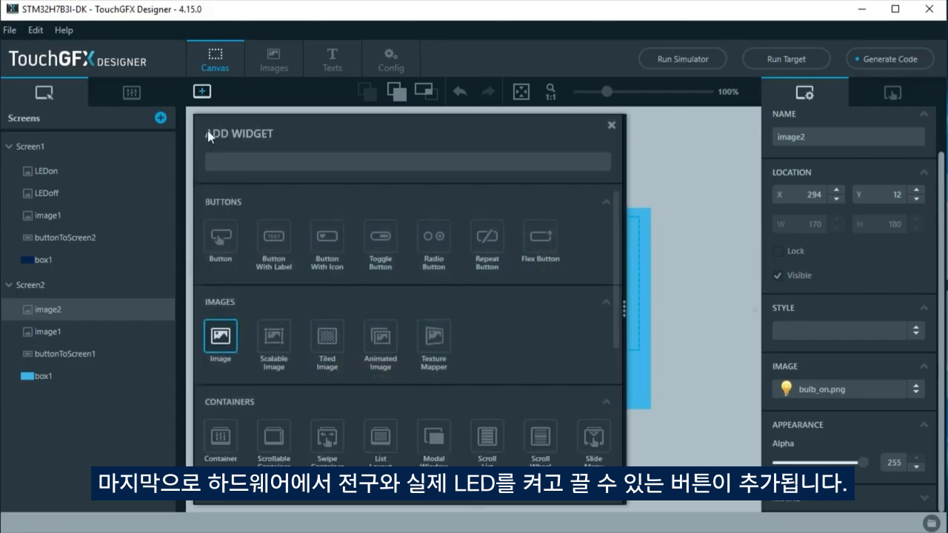
- Add a power-symbol button with power.png/power_pressed.png beside the bulb at X 208, Y 68
{"action": "left_click", "coordinate": [219, 235]}
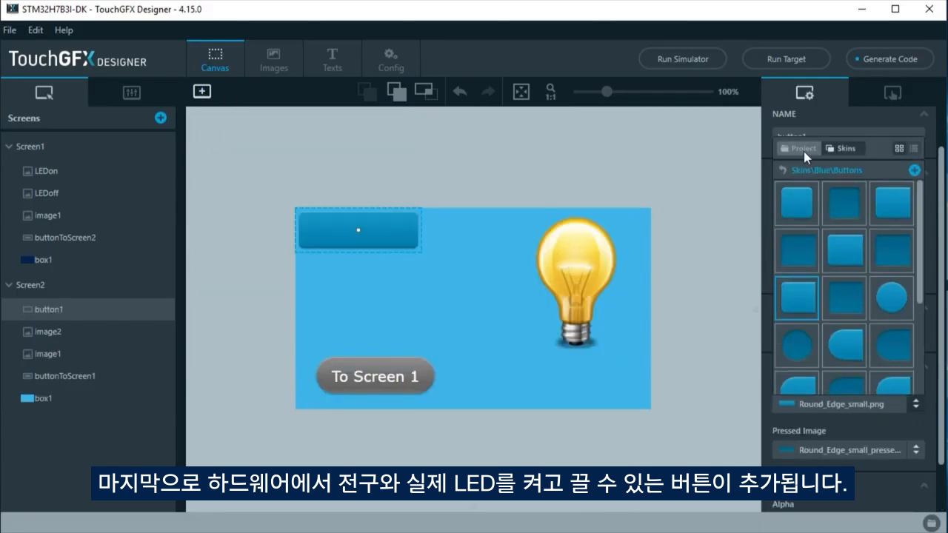
{"action": "left_click", "coordinate": [797, 149]}
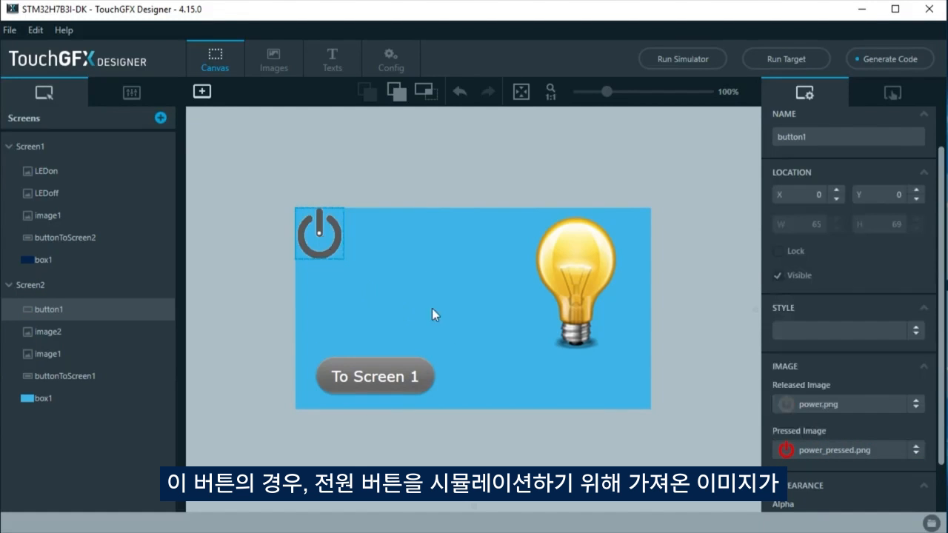
{"action": "left_click_drag", "start_coordinate": [318, 234], "coordinate": [467, 283]}
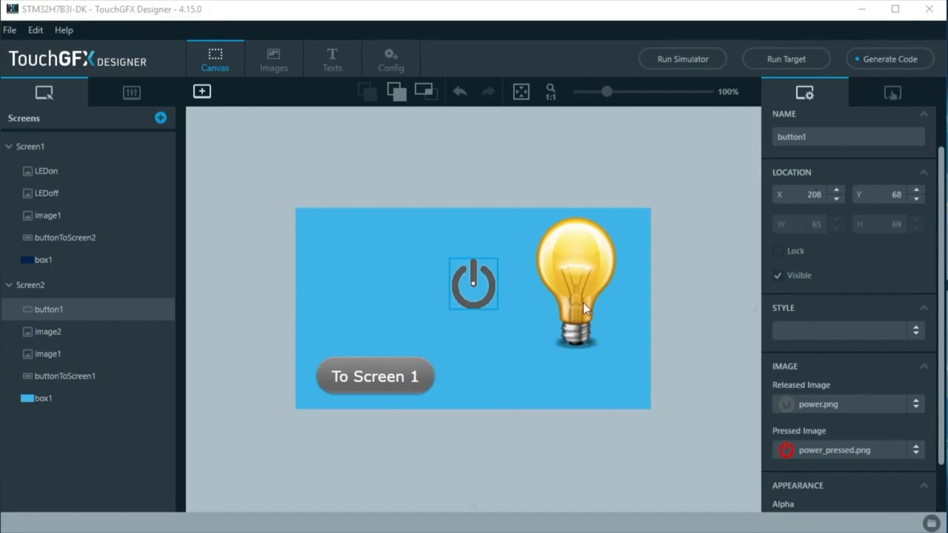
{"action": "left_click", "coordinate": [578, 282]}
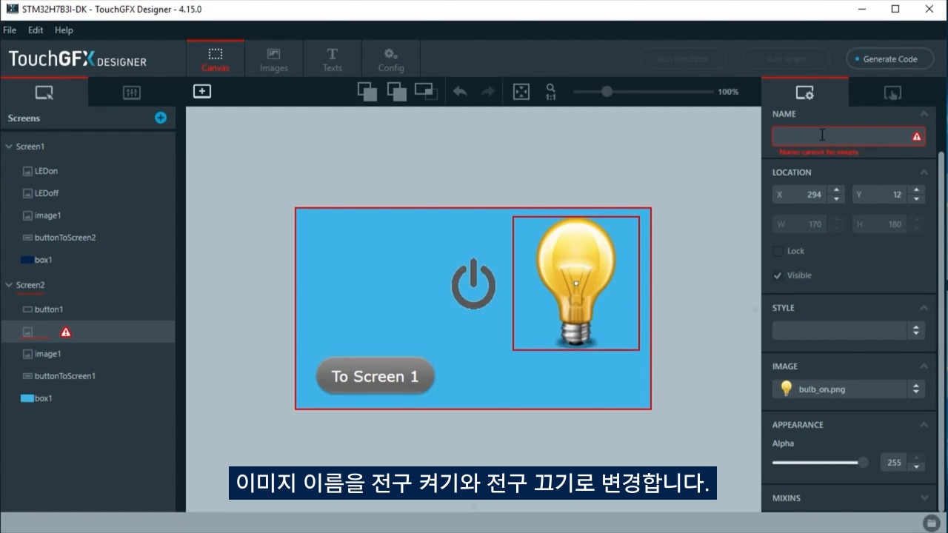
- Rename the bulb images to BULBon and BULBoff
{"action": "type", "text": "BULBon"}
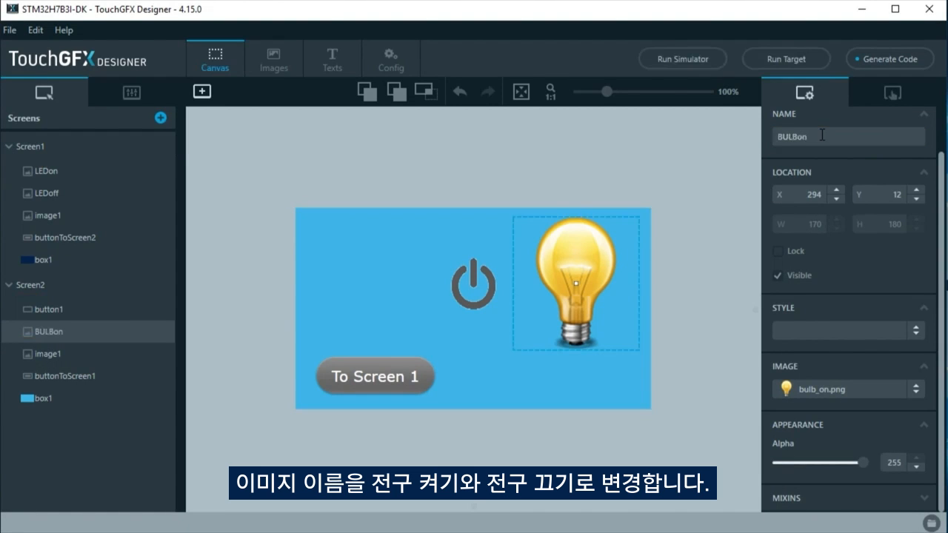
{"action": "left_click", "coordinate": [778, 274]}
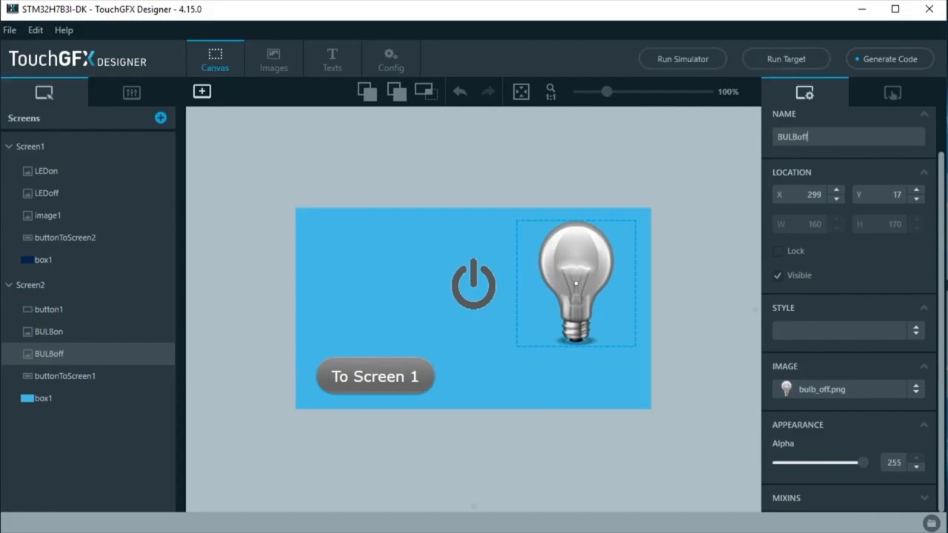
- Rename the power button to buttonLEDScreen2
{"action": "left_click", "coordinate": [50, 310]}
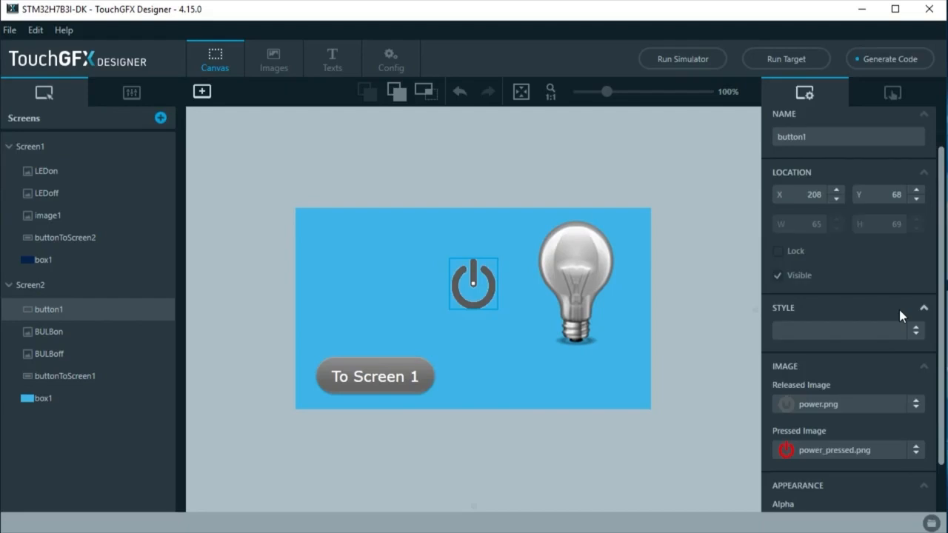
{"action": "type", "text": "buttonTo"}
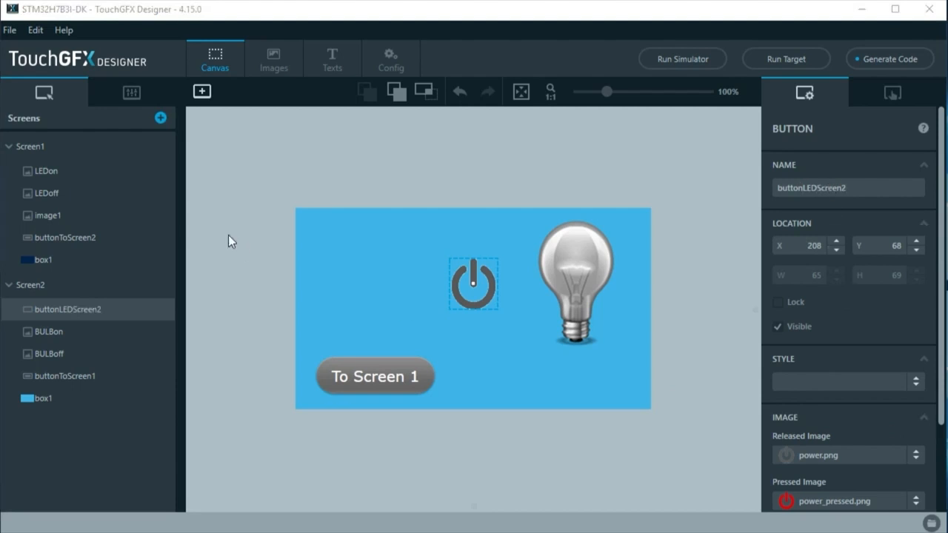
{"action": "left_click", "coordinate": [45, 172]}
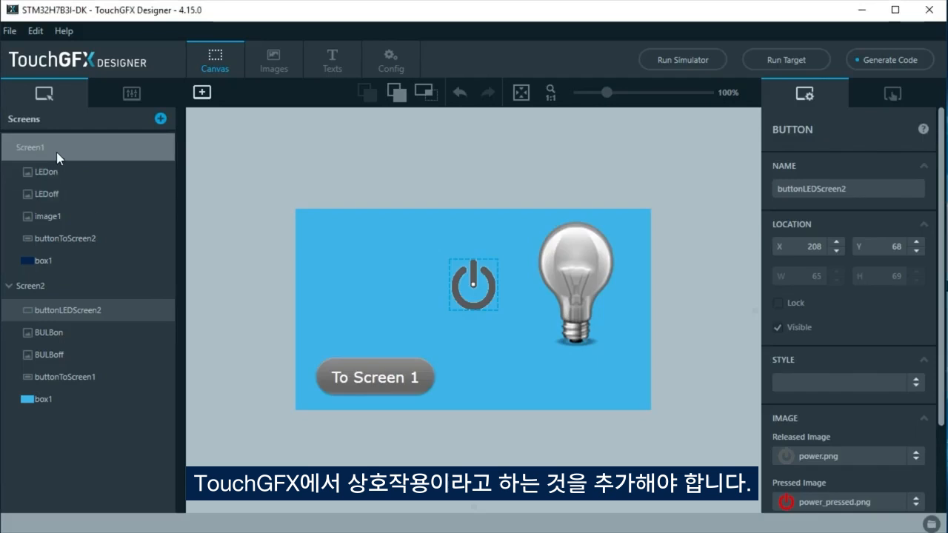
- Add Interaction1 on Screen1: buttonToScreen2 clicked changes screen to Screen2, then select Screen2
{"action": "left_click", "coordinate": [29, 147]}
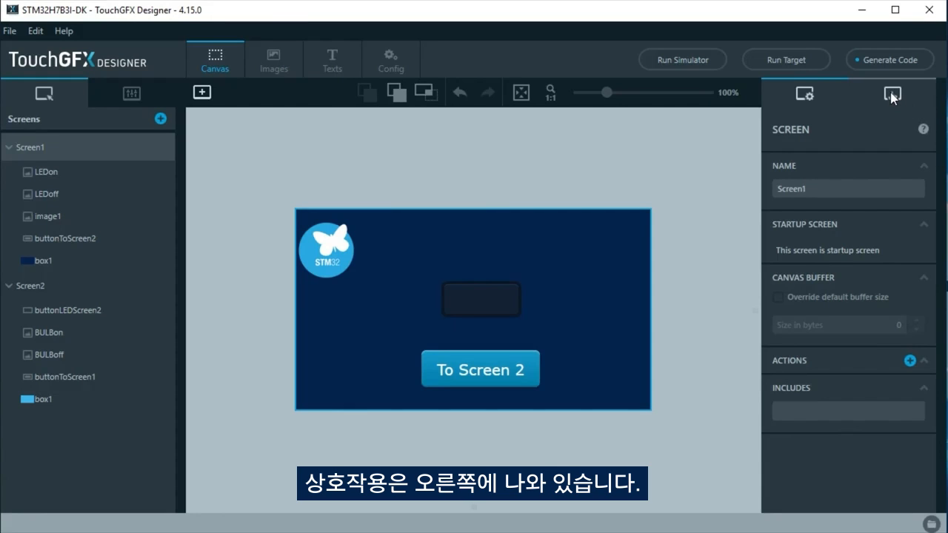
{"action": "mouse_move", "coordinate": [892, 95]}
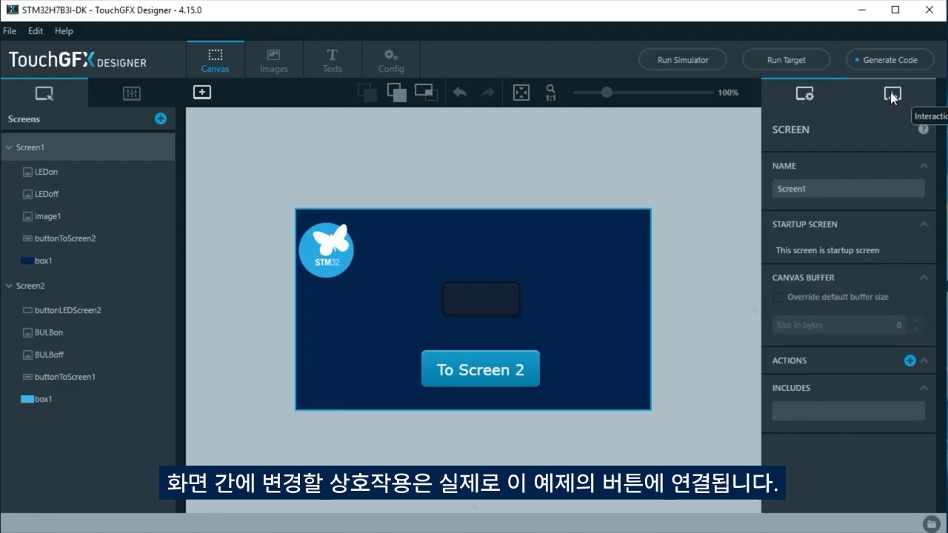
{"action": "left_click", "coordinate": [892, 92]}
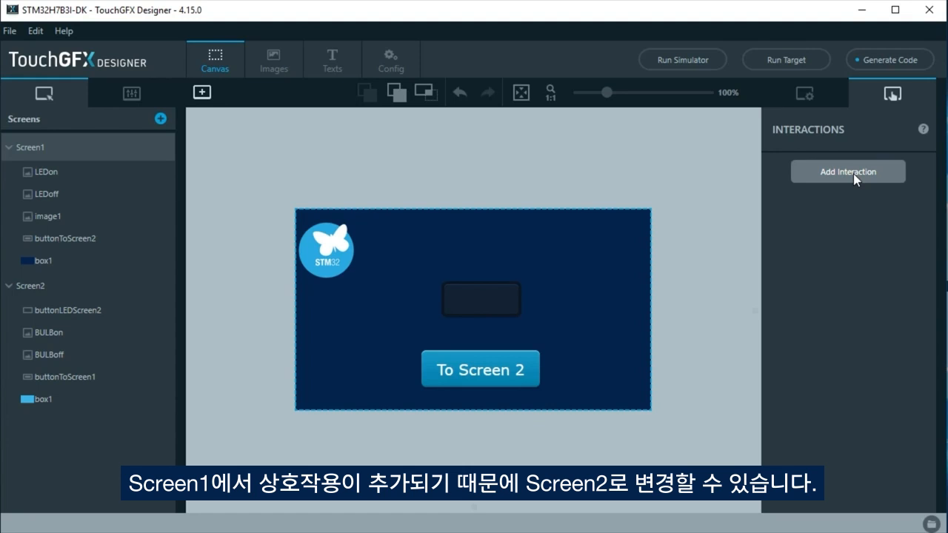
{"action": "left_click", "coordinate": [847, 172]}
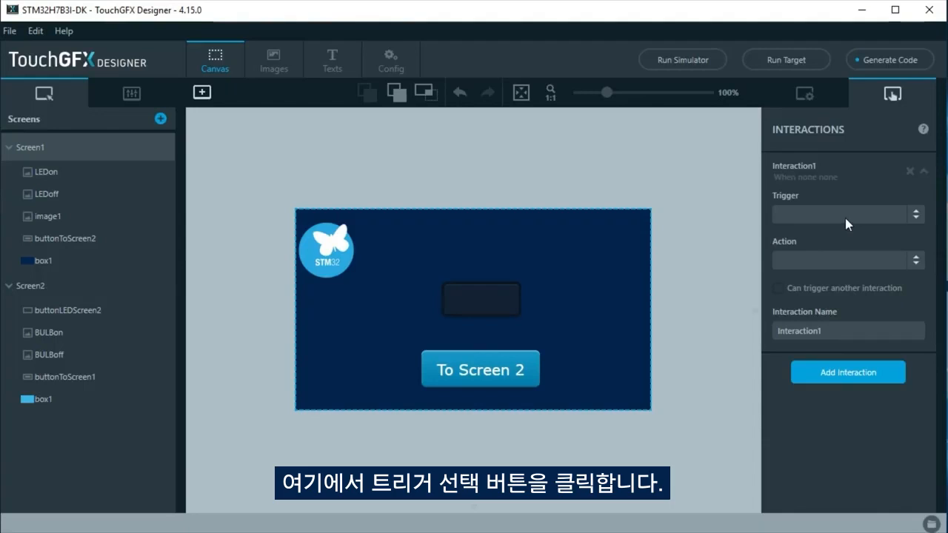
{"action": "left_click", "coordinate": [842, 213]}
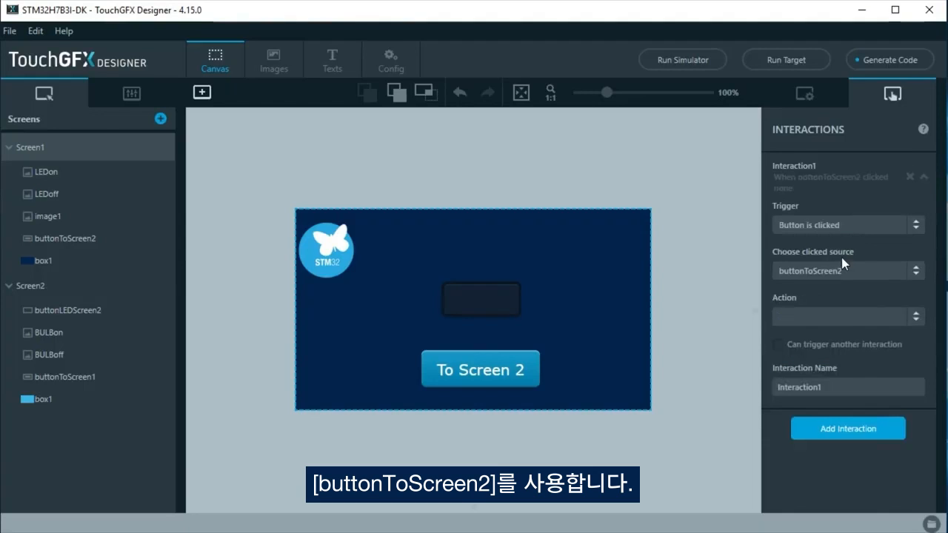
{"action": "left_click", "coordinate": [842, 317]}
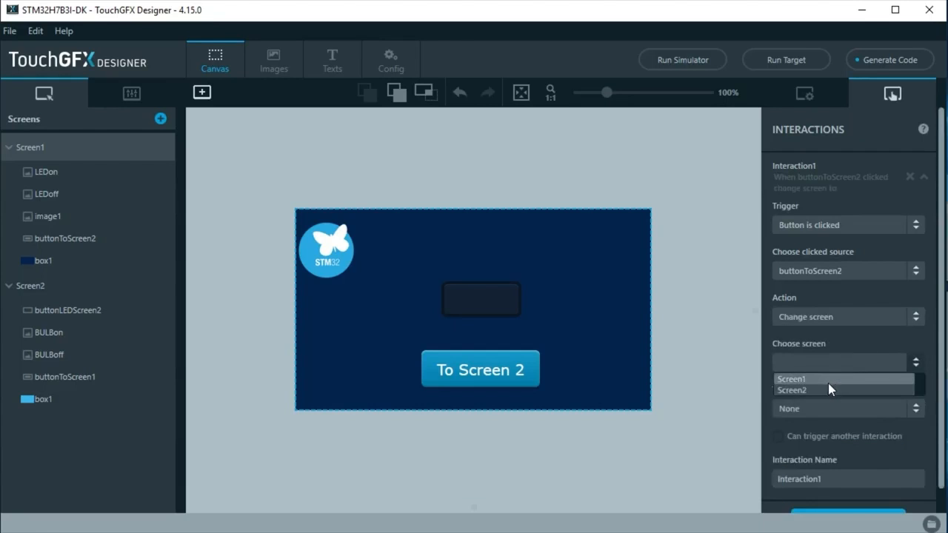
{"action": "left_click", "coordinate": [791, 391]}
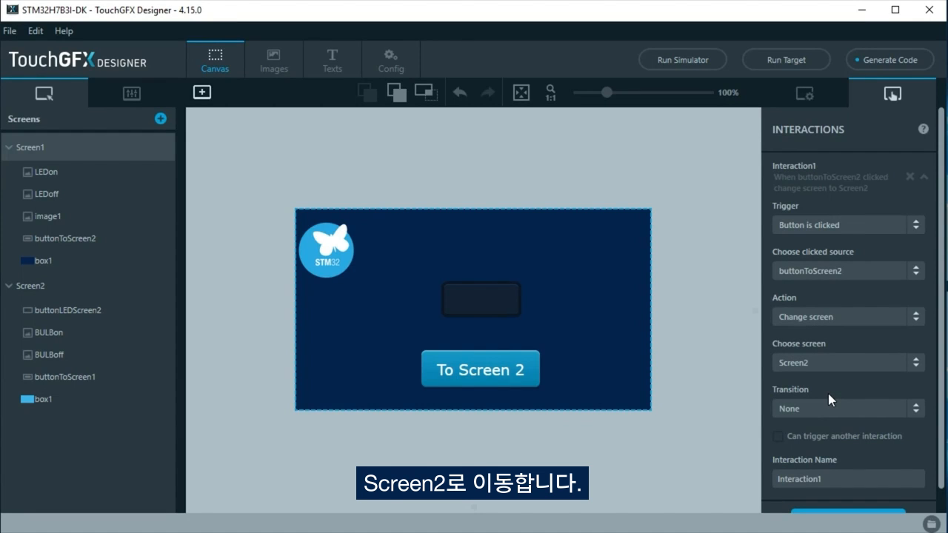
{"action": "left_click", "coordinate": [29, 286]}
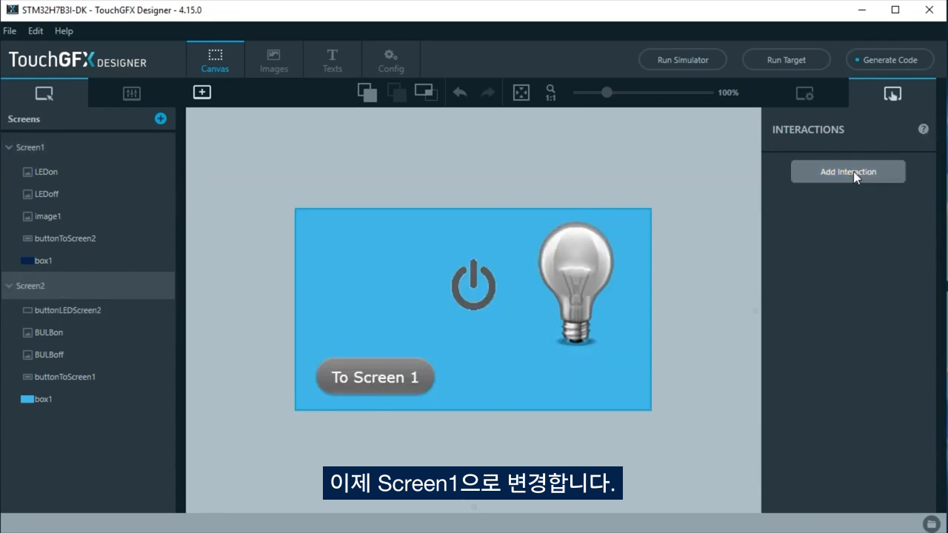
- Add Interaction1 on Screen2: buttonToScreen1 clicked changes screen to Screen1
{"action": "left_click", "coordinate": [847, 172]}
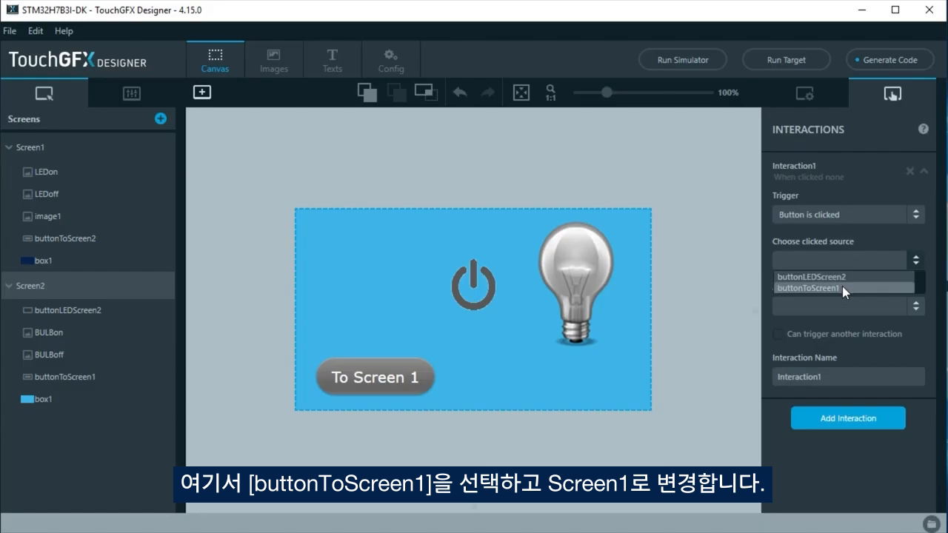
{"action": "left_click", "coordinate": [808, 287]}
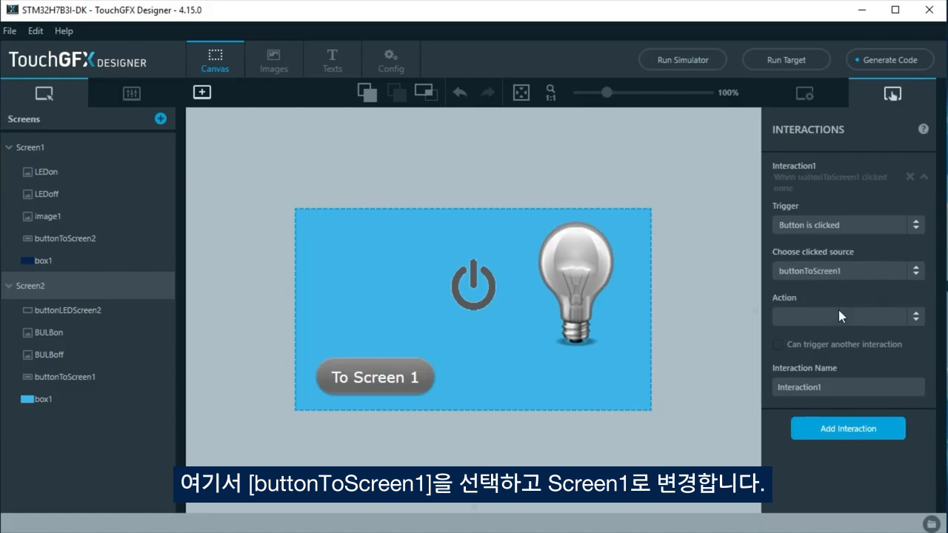
{"action": "left_click", "coordinate": [848, 317]}
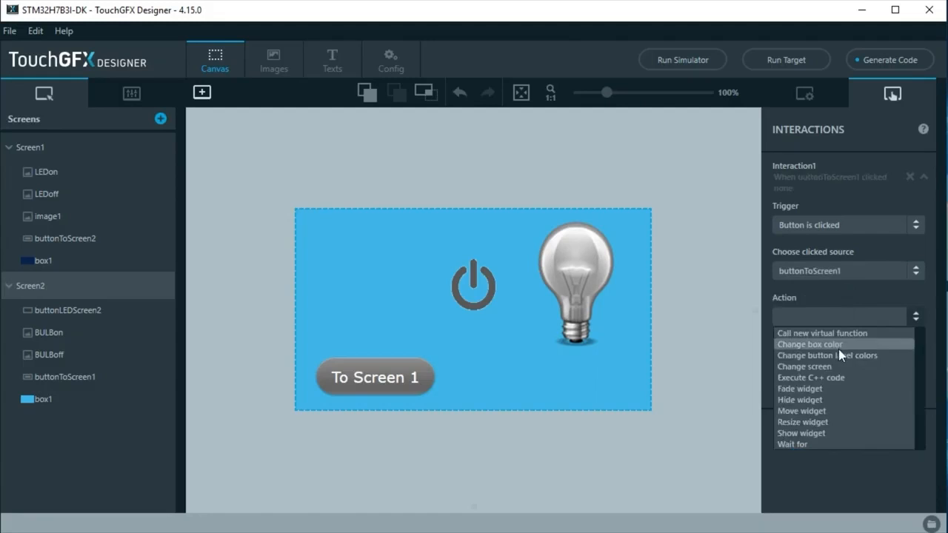
{"action": "left_click", "coordinate": [804, 366]}
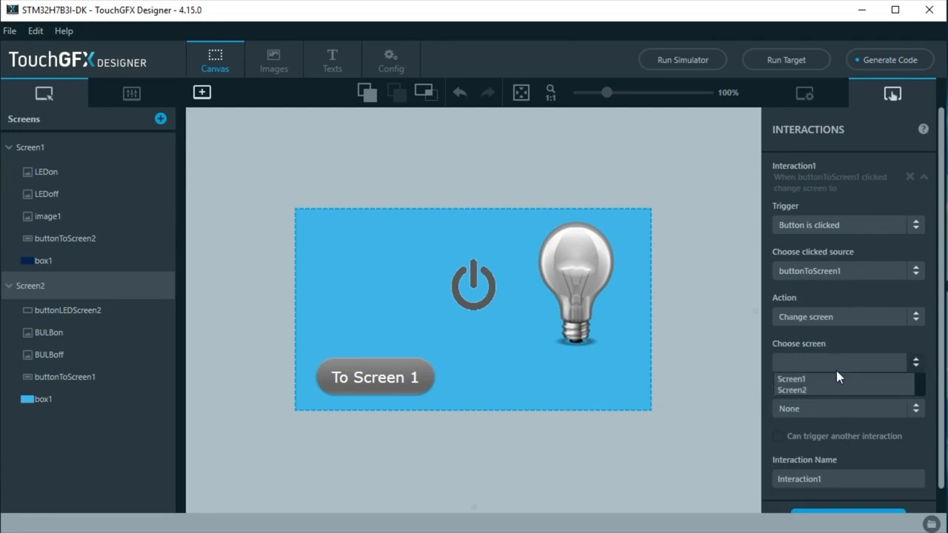
{"action": "left_click", "coordinate": [791, 379]}
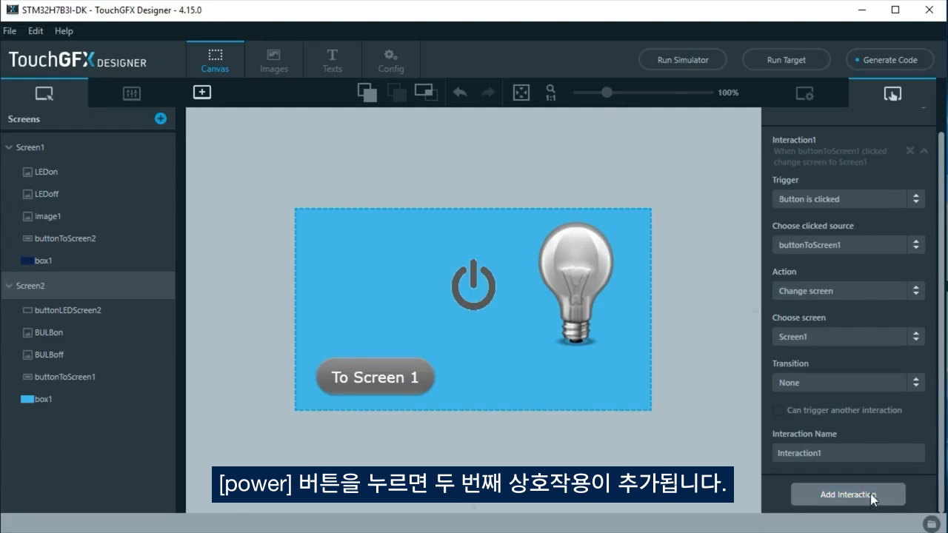
- Add Interaction2 on Screen2: buttonLEDScreen2 clicked calls new virtual function LEDScreen2
{"action": "left_click", "coordinate": [848, 495]}
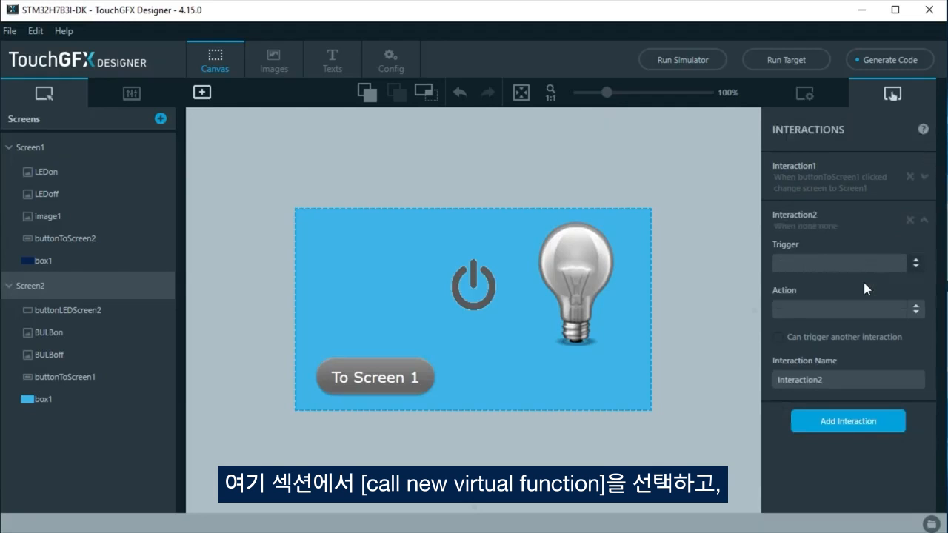
{"action": "left_click", "coordinate": [838, 264]}
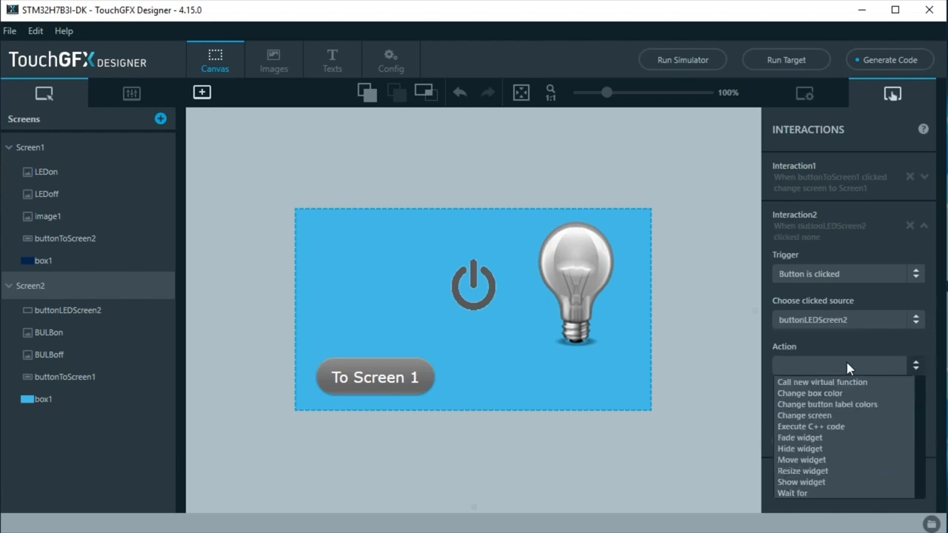
{"action": "left_click", "coordinate": [821, 383]}
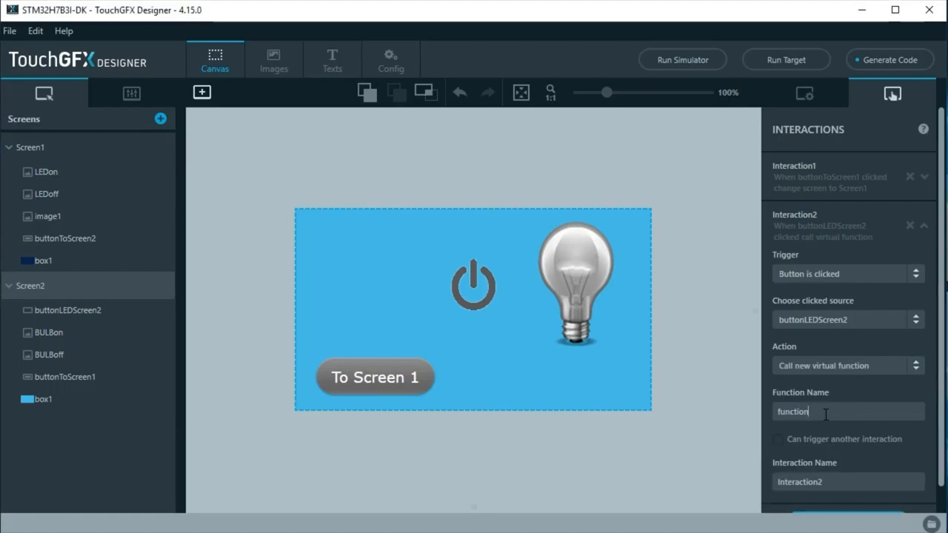
{"action": "type", "text": "LEDScreen2"}
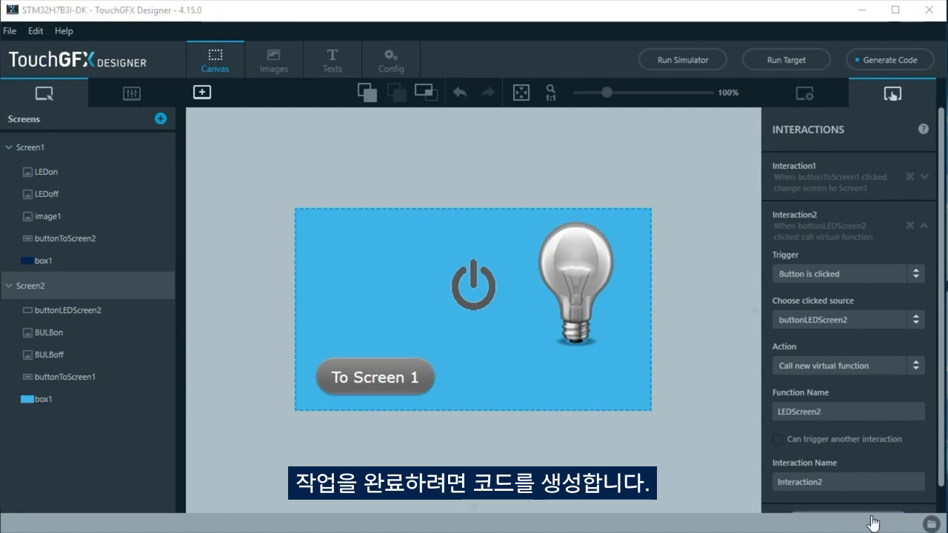
{"action": "mouse_move", "coordinate": [889, 59]}
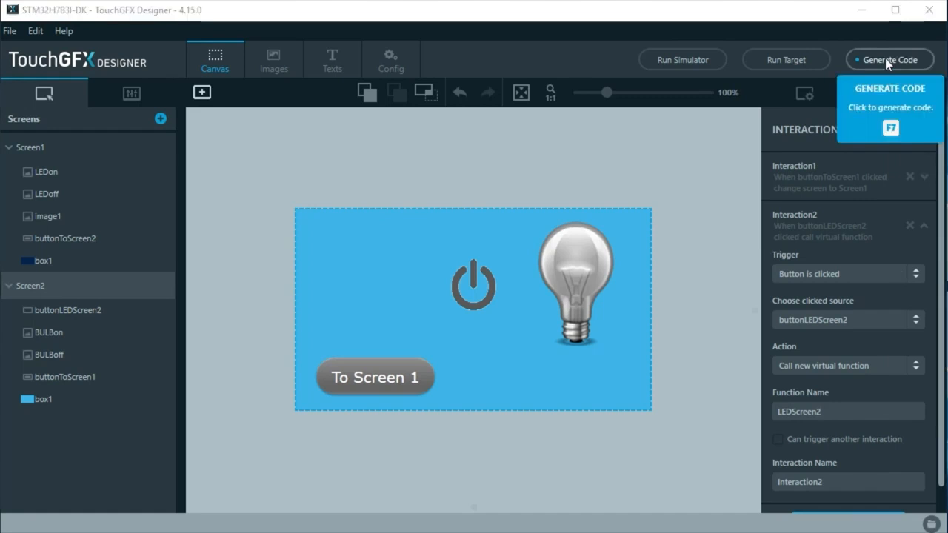
- Generate the TouchGFX code for the two-screen UI project
{"action": "left_click", "coordinate": [889, 60]}
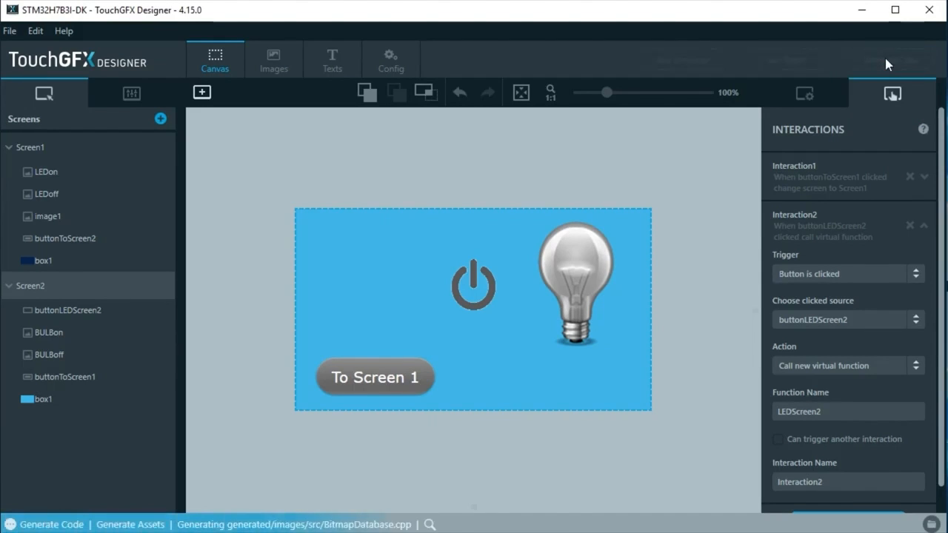
{"action": "left_click", "coordinate": [889, 60]}
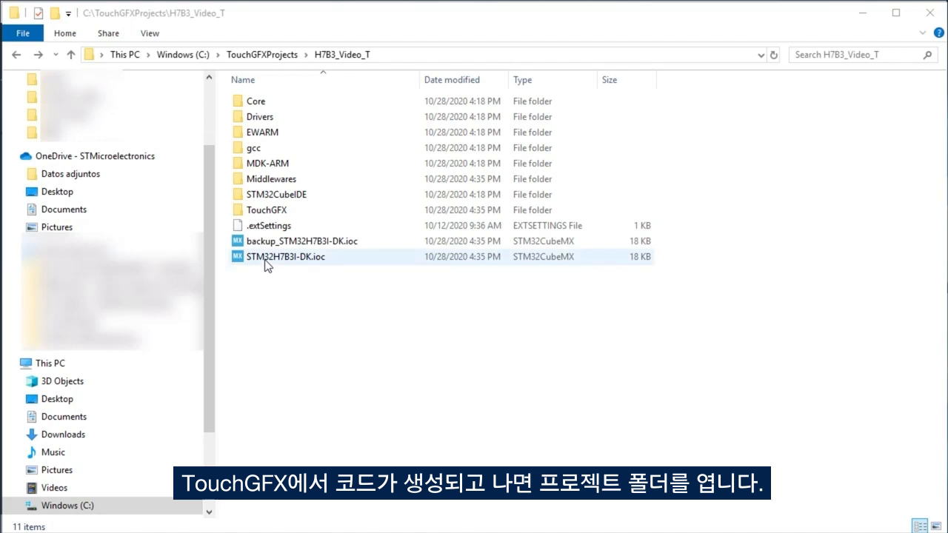
- Load STM32H7B3I-DK.ioc from the H7B3_Video_T folder into STM32CubeMX
{"action": "double_click", "coordinate": [284, 257]}
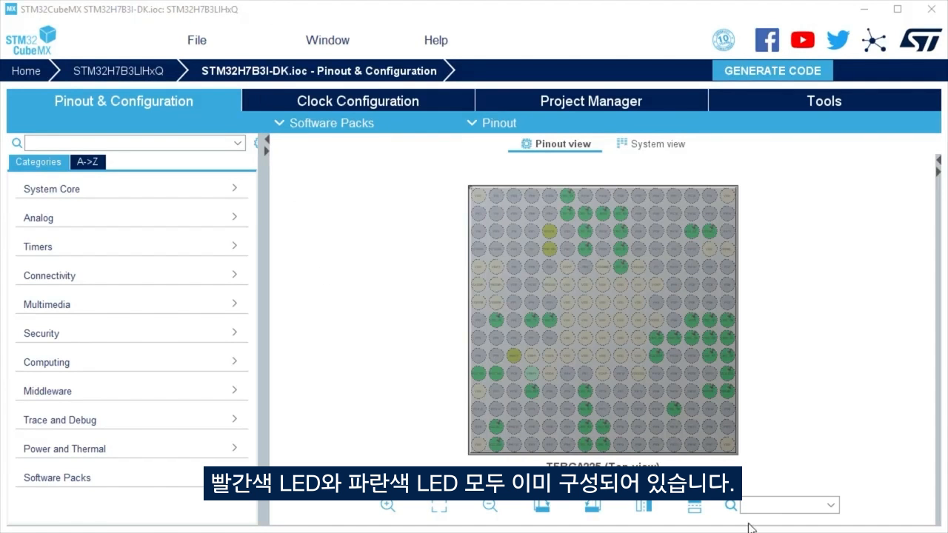
- Find pin PC13, assign it GPIO_EXTI13, and expand the System Core peripherals
{"action": "type", "text": "PC"}
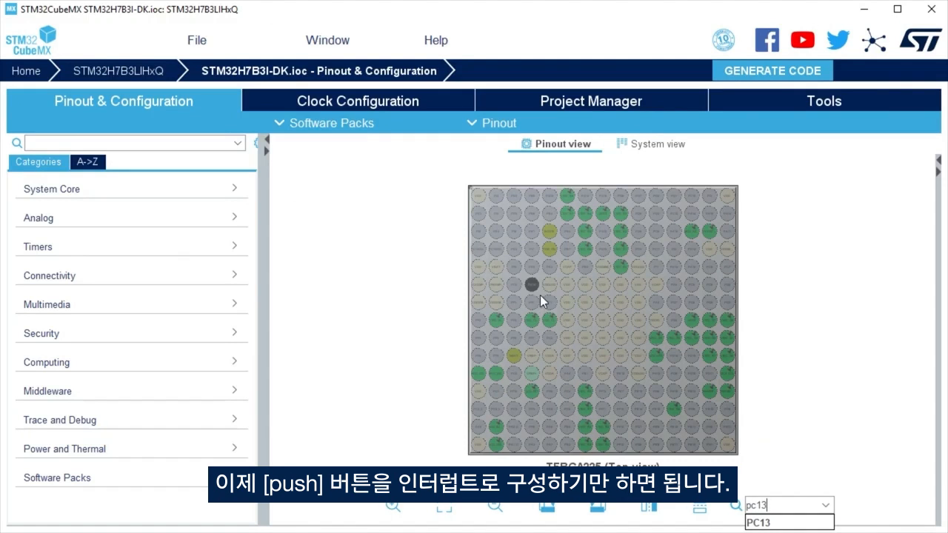
{"action": "left_click", "coordinate": [530, 285]}
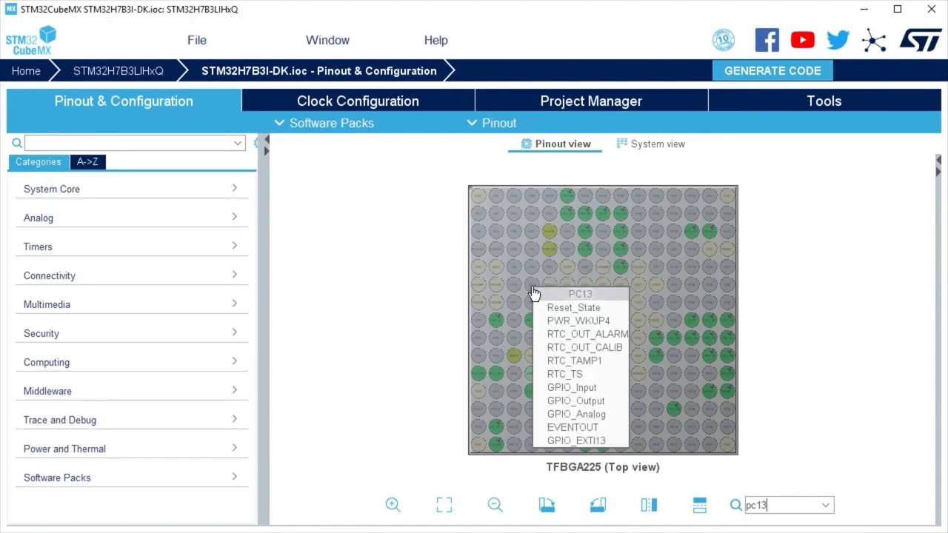
{"action": "left_click", "coordinate": [581, 440]}
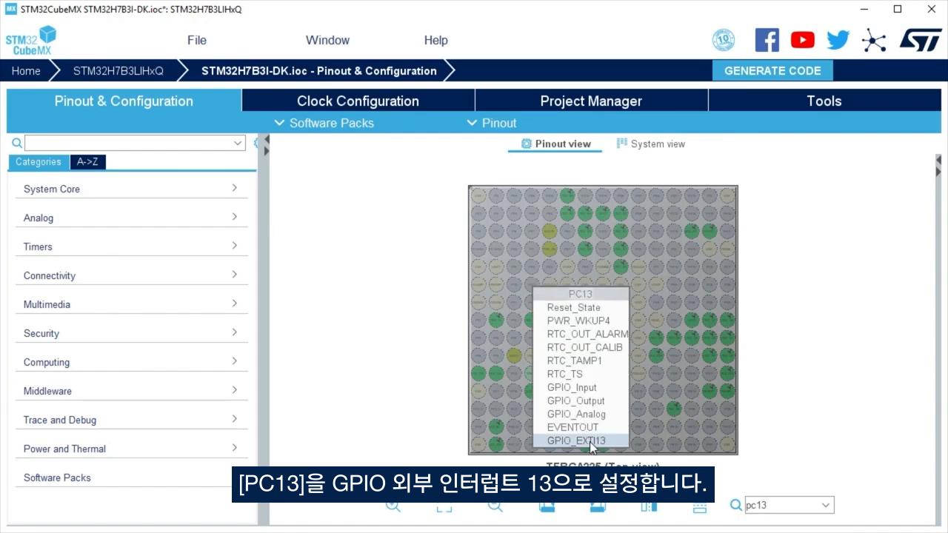
{"action": "left_click", "coordinate": [581, 440]}
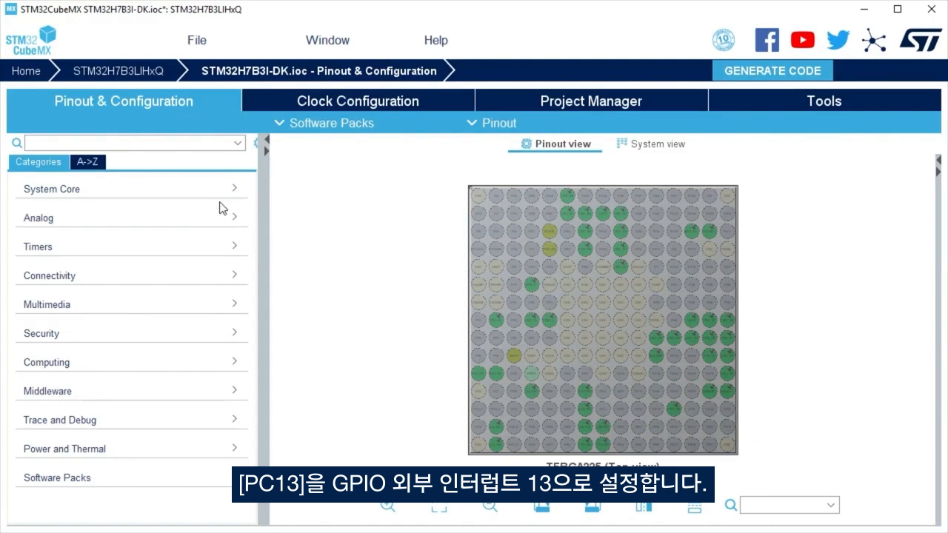
{"action": "left_click", "coordinate": [50, 189]}
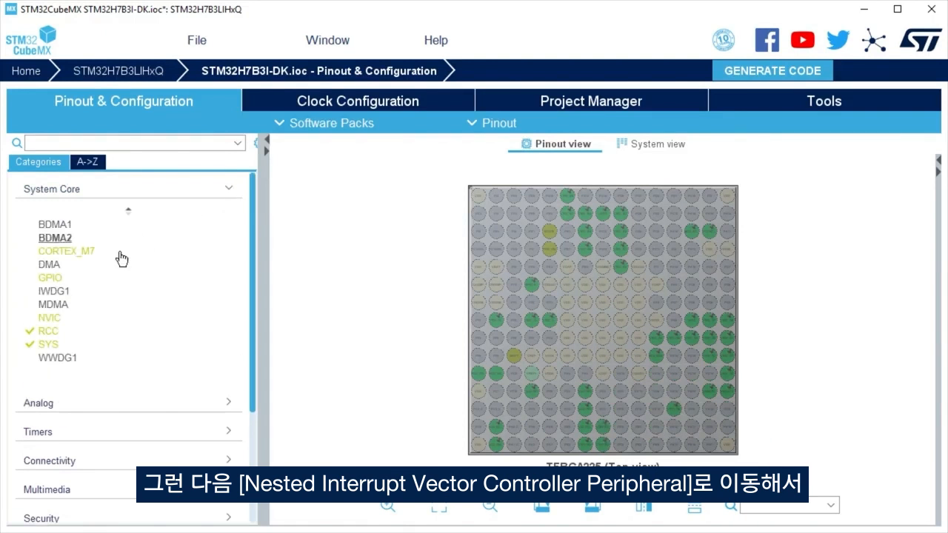
- Enable the EXTI line[15:10] interrupt in NVIC and generate the project code
{"action": "left_click", "coordinate": [49, 317]}
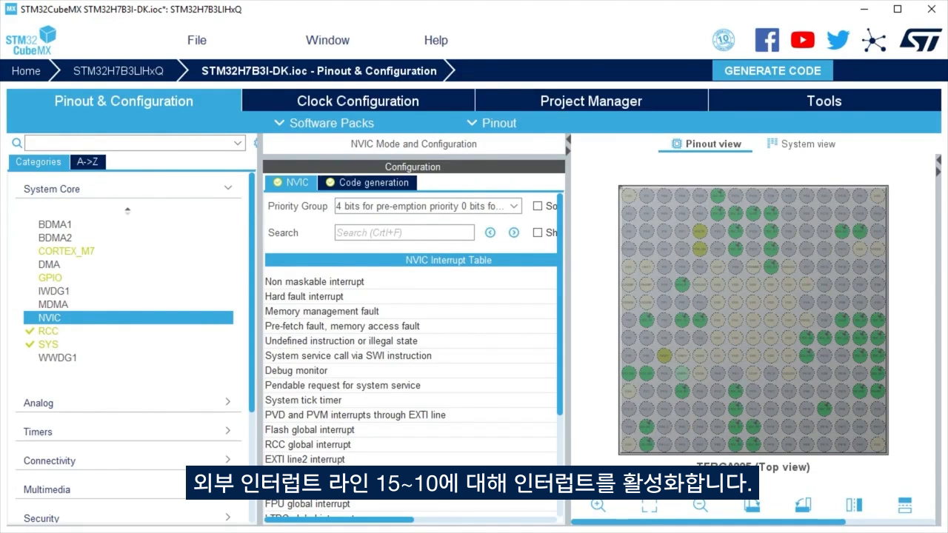
{"action": "mouse_move", "coordinate": [333, 528]}
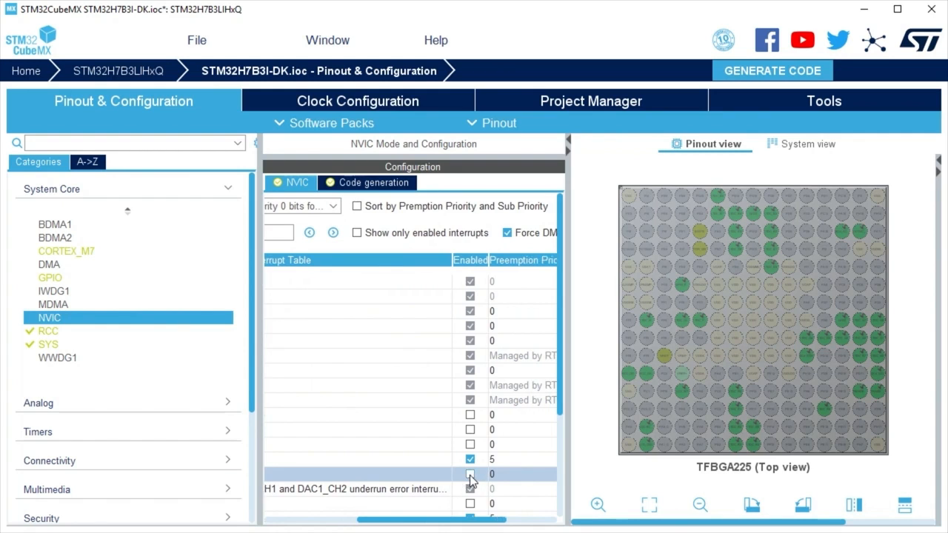
{"action": "left_click", "coordinate": [469, 474]}
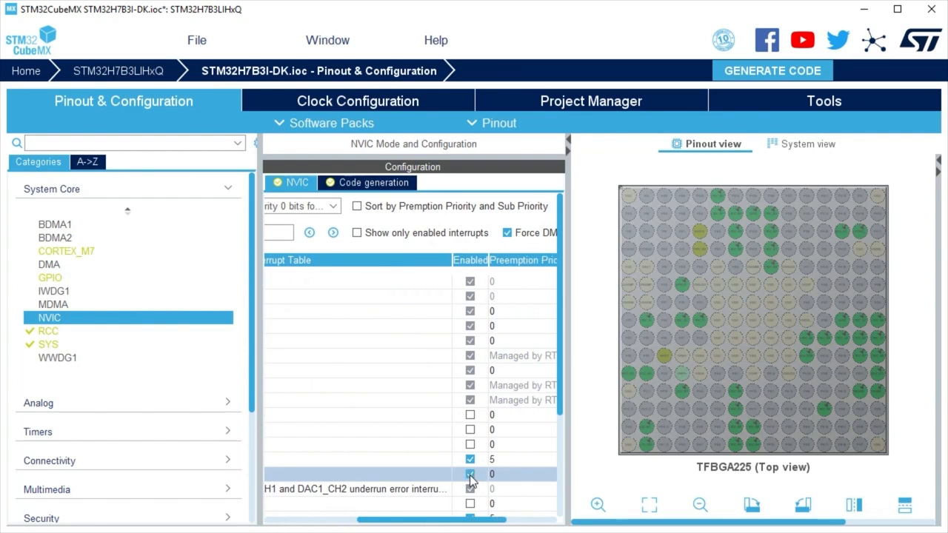
{"action": "left_click", "coordinate": [772, 71]}
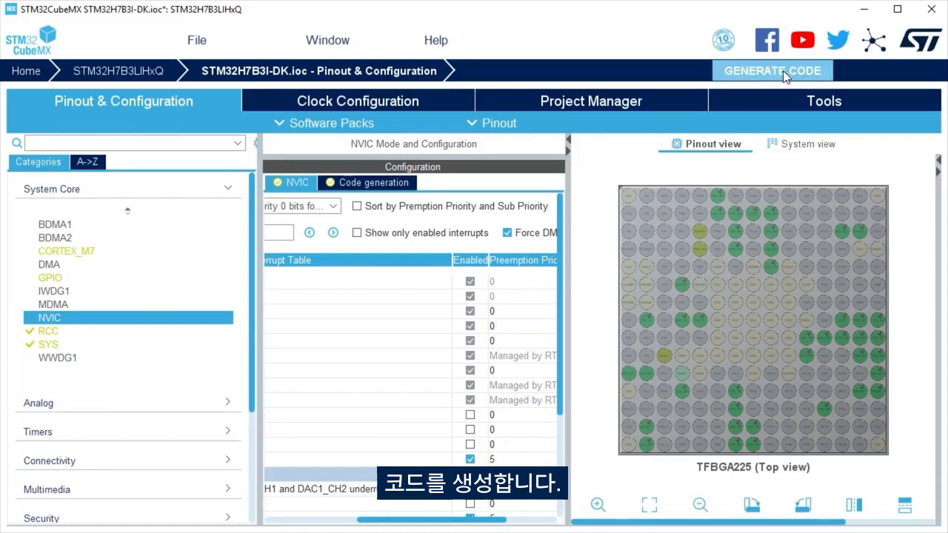
{"action": "left_click", "coordinate": [773, 71]}
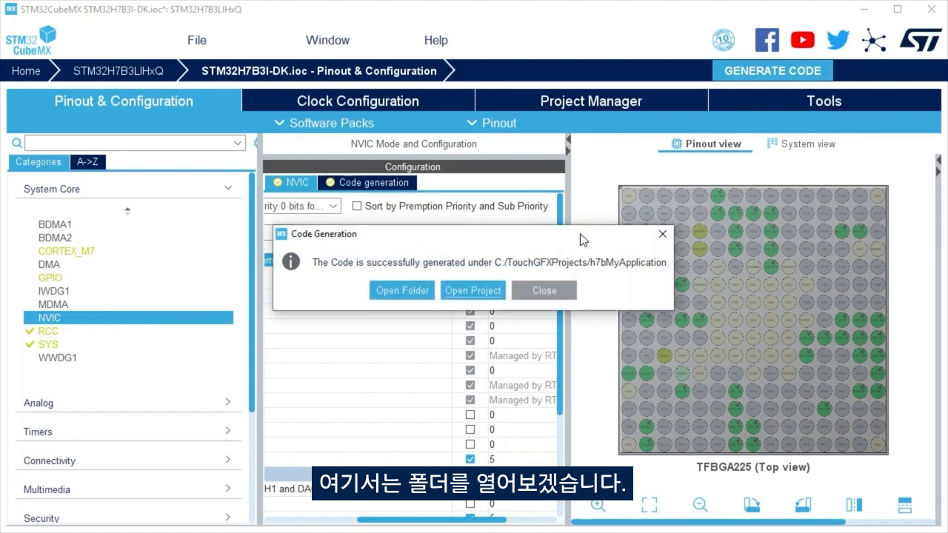
- Browse from the Code Generation dialog into the project's STM32CubeIDE folder
{"action": "left_click", "coordinate": [401, 289]}
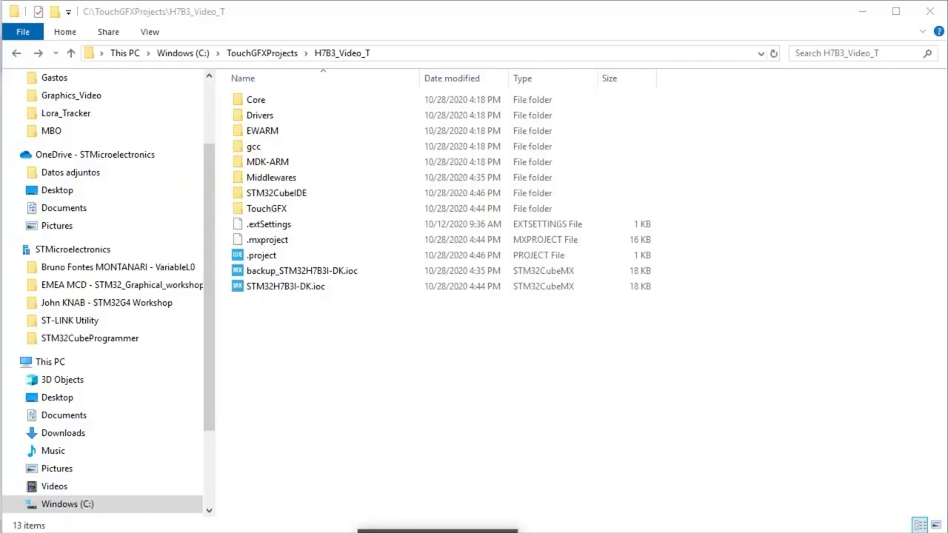
{"action": "left_click", "coordinate": [276, 192]}
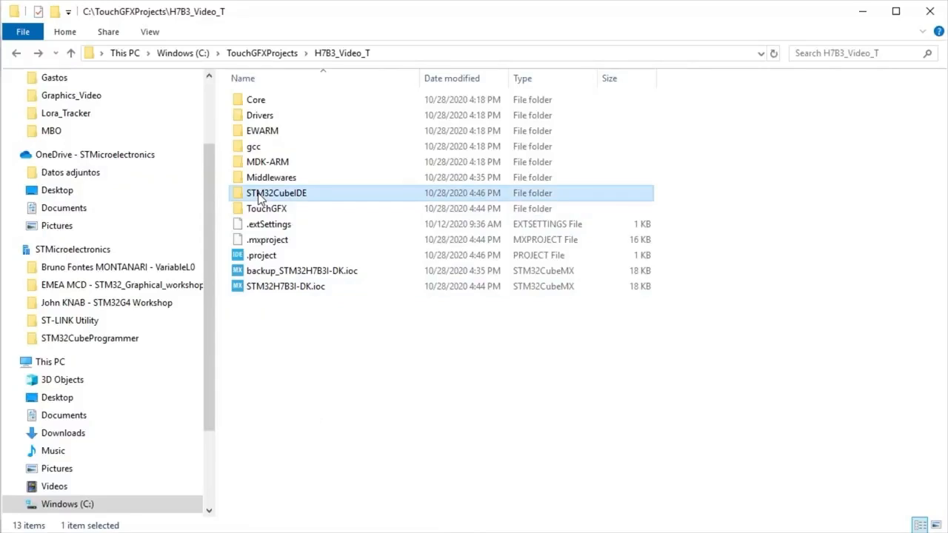
{"action": "double_click", "coordinate": [276, 193]}
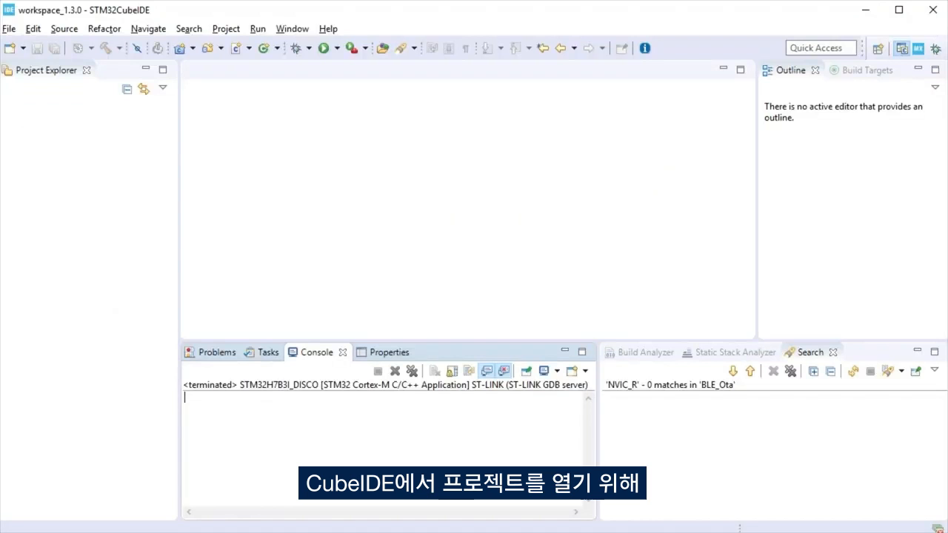
- Import the STM32H7B3I_DISCO project from the file system, build it with 0 errors, and expand its tree
{"action": "left_click", "coordinate": [9, 28]}
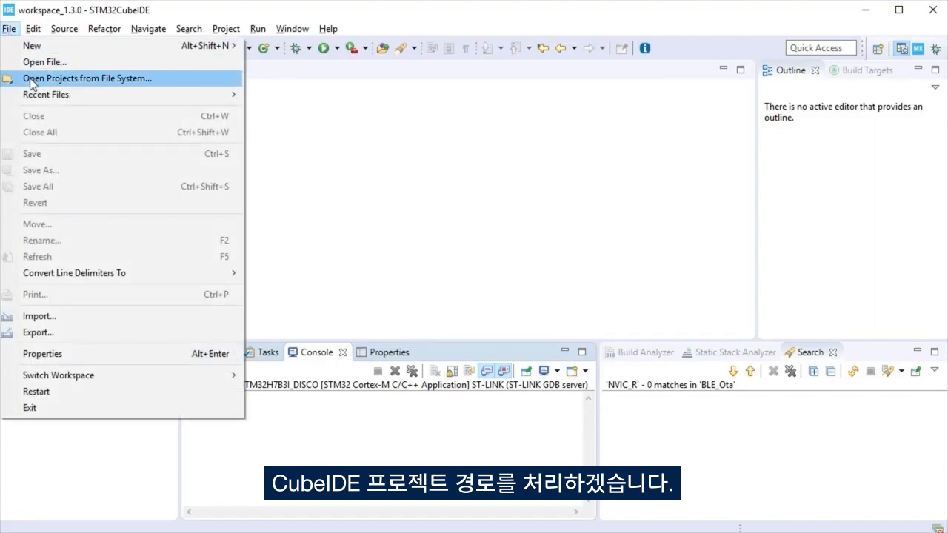
{"action": "left_click", "coordinate": [86, 77]}
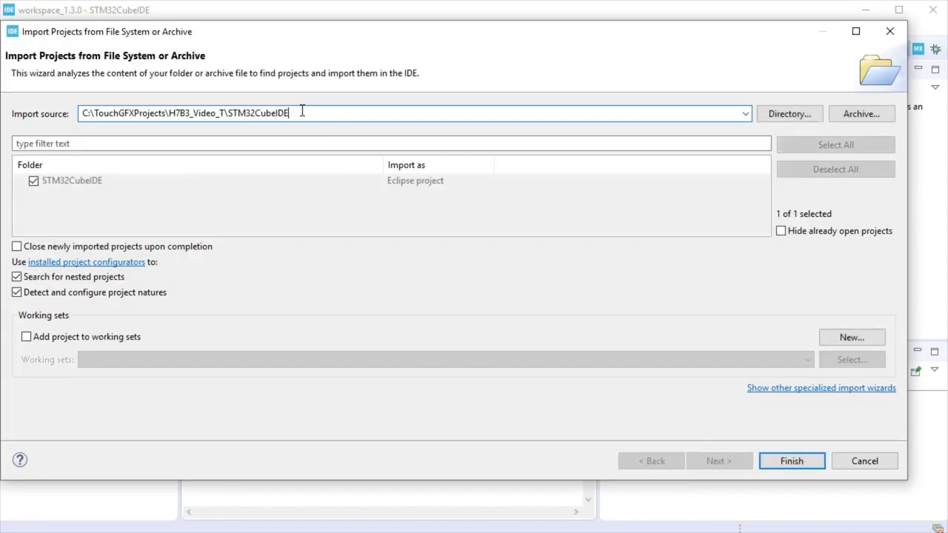
{"action": "left_click", "coordinate": [792, 461]}
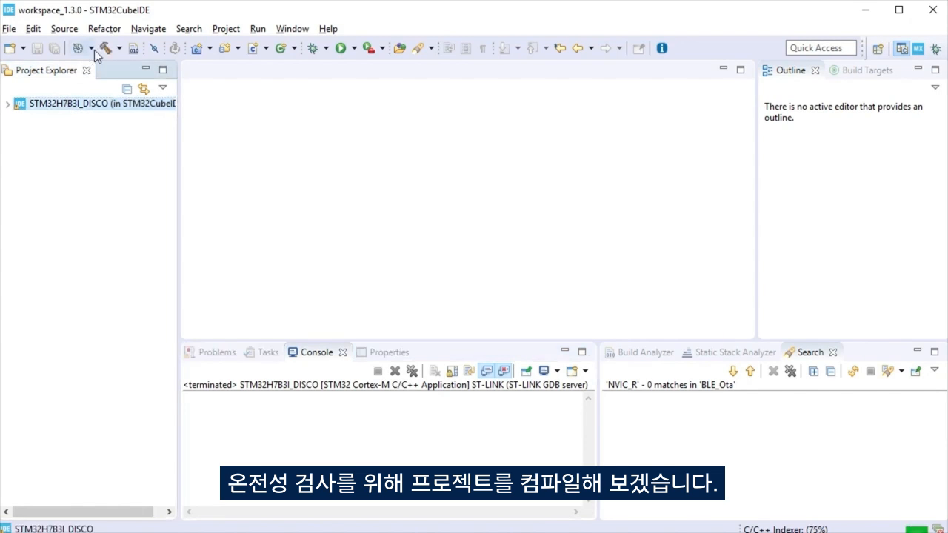
{"action": "left_click", "coordinate": [103, 47]}
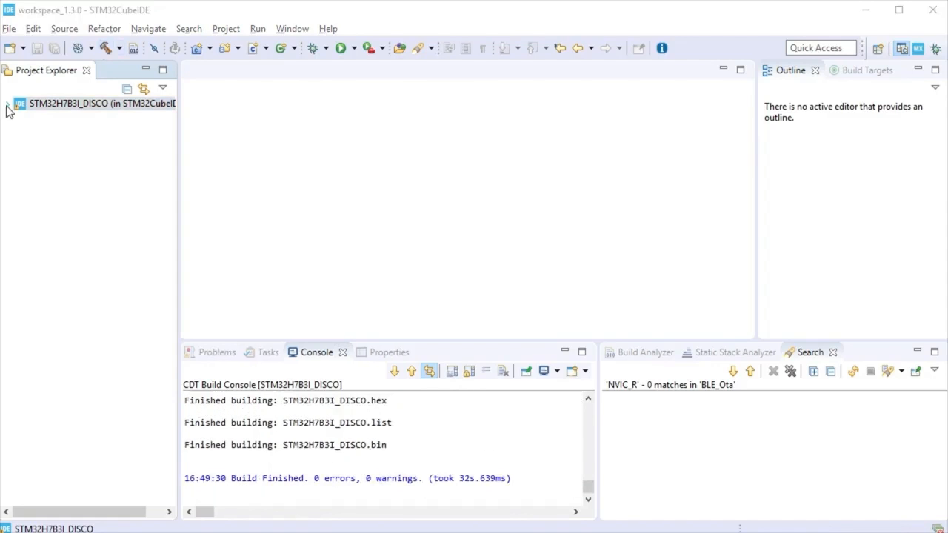
{"action": "left_click", "coordinate": [7, 104]}
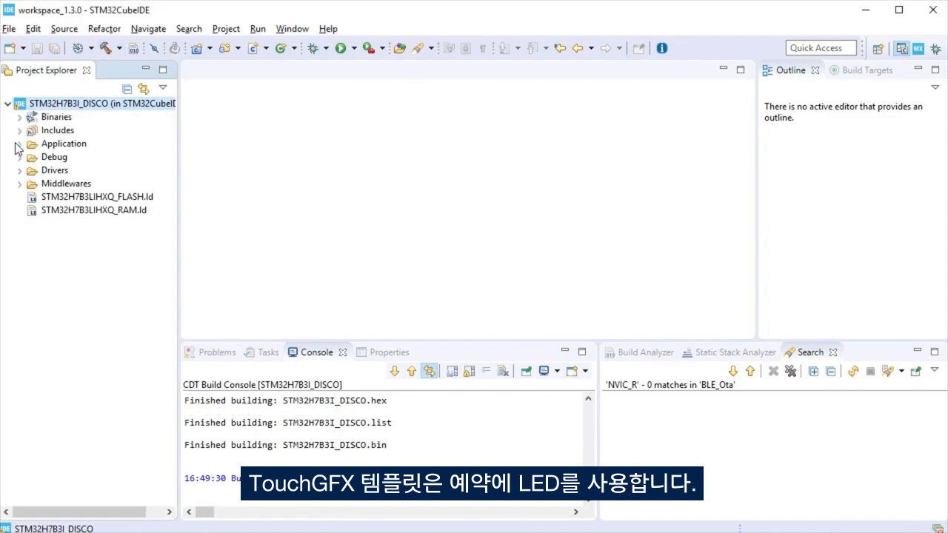
- Navigate Application > User > TouchGFX > target and load TouchGFXGPIO.cpp in the editor
{"action": "left_click", "coordinate": [19, 144]}
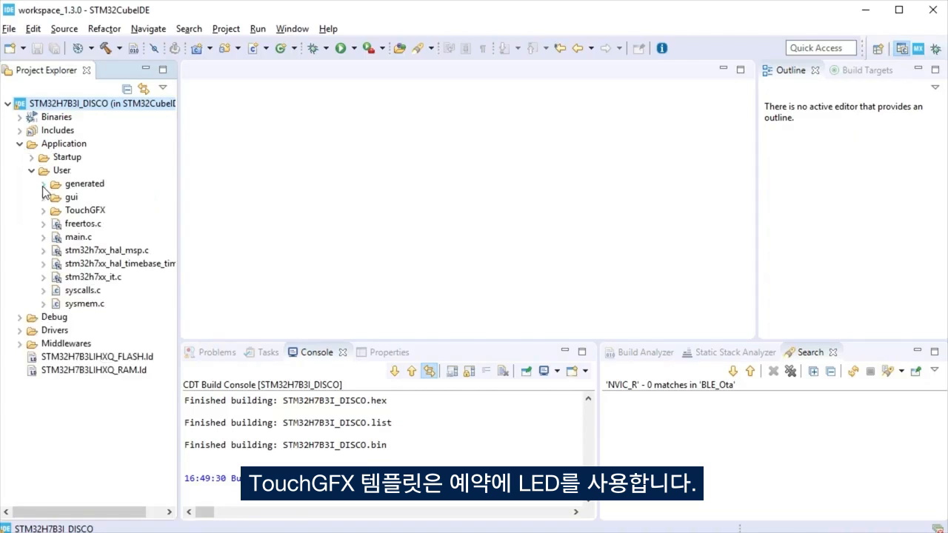
{"action": "left_click", "coordinate": [44, 210]}
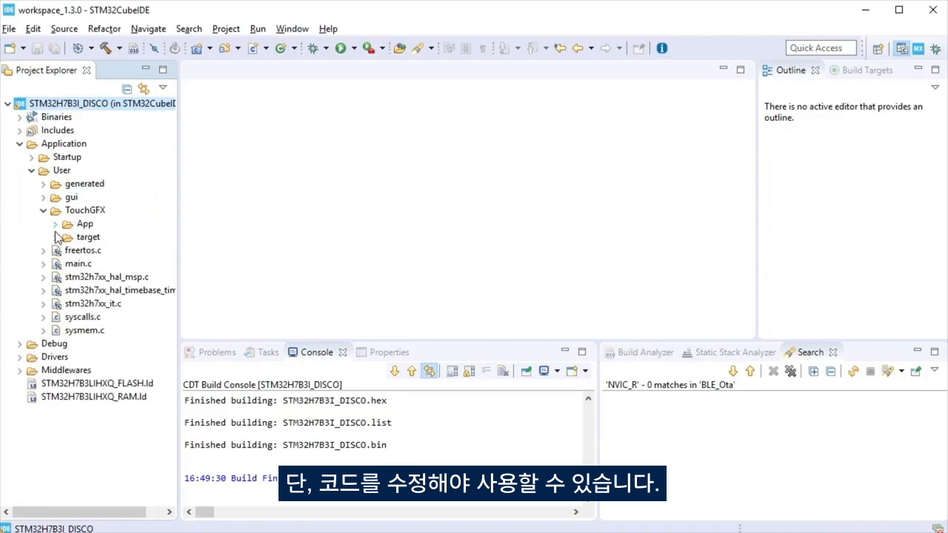
{"action": "left_click", "coordinate": [53, 237]}
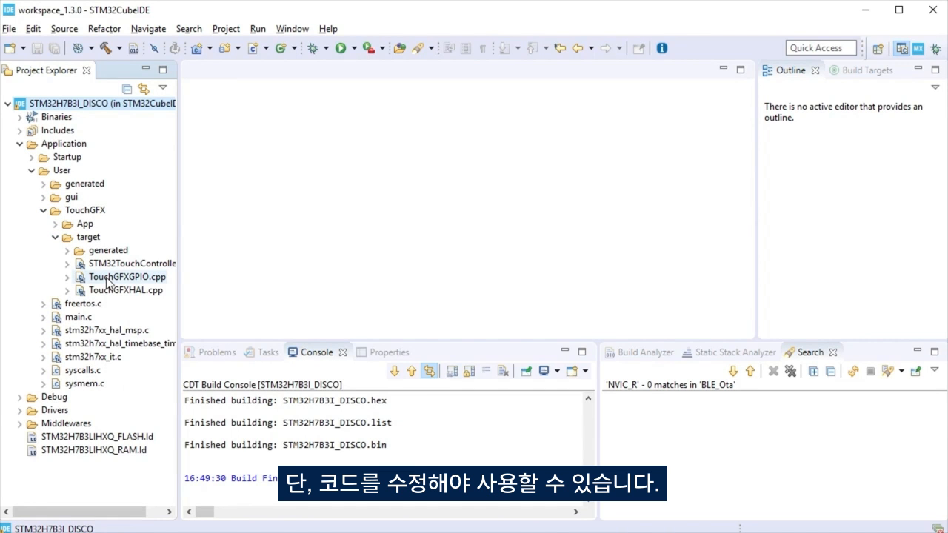
{"action": "double_click", "coordinate": [128, 277]}
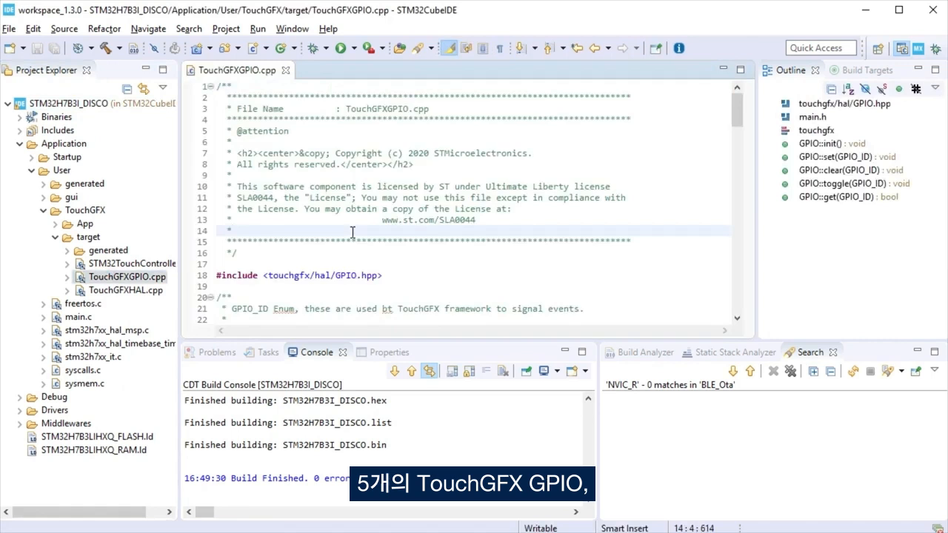
- Comment out the LED3 and LED2 HAL_GPIO_WritePin lines in set and clear, then close the file
{"action": "scroll", "scroll_direction": "down", "scroll_amount": 3}
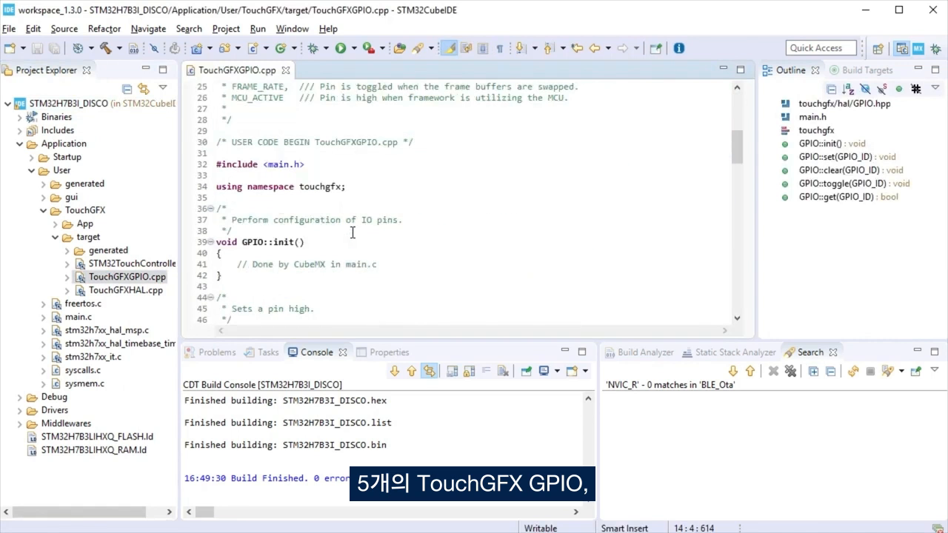
{"action": "scroll", "scroll_direction": "down", "scroll_amount": 3}
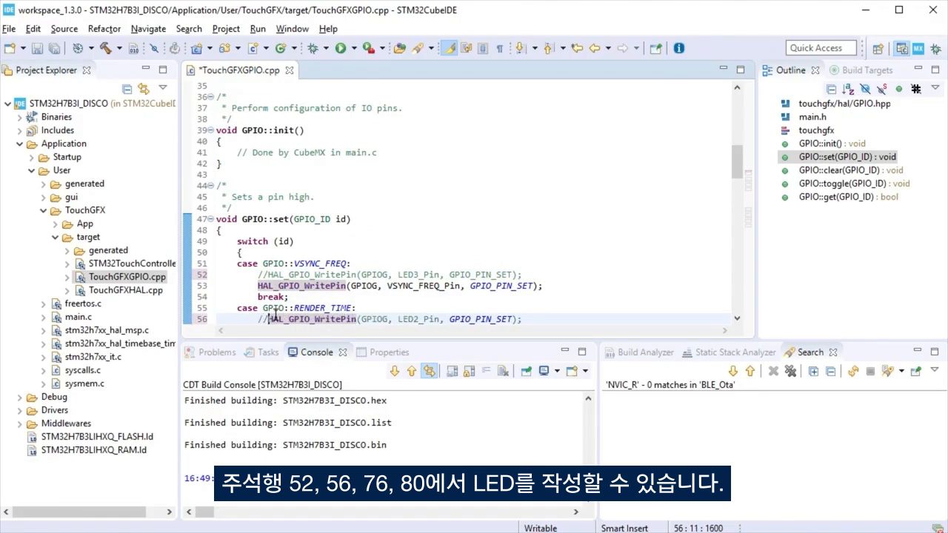
{"action": "scroll", "scroll_direction": "down", "scroll_amount": 3}
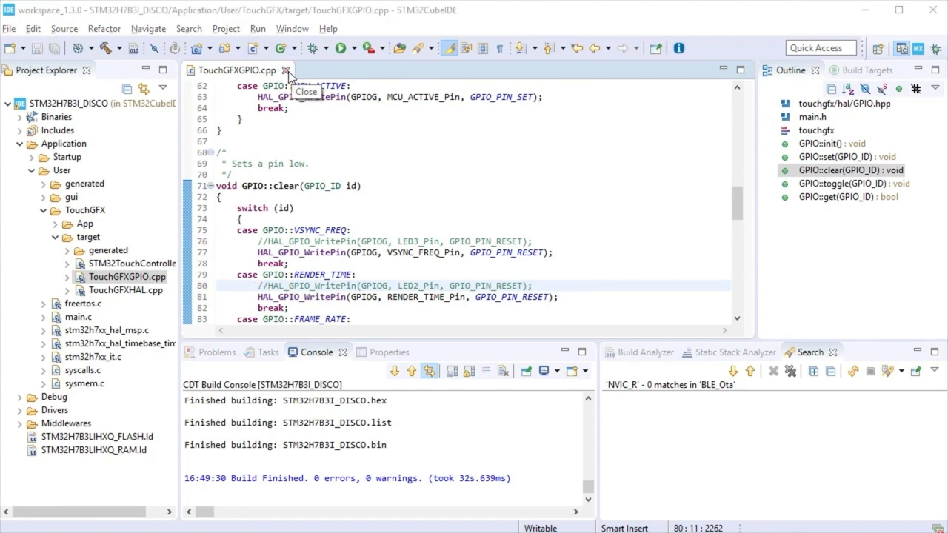
{"action": "left_click", "coordinate": [285, 70]}
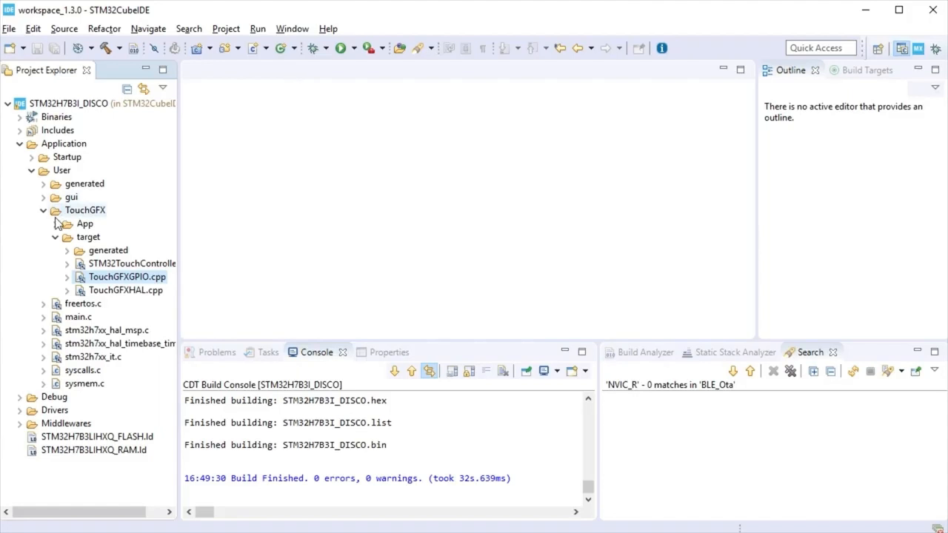
- In main.c add the flag defines '#define LED_red 0x02' and LED_blue in the USER CODE section
{"action": "left_click", "coordinate": [78, 317]}
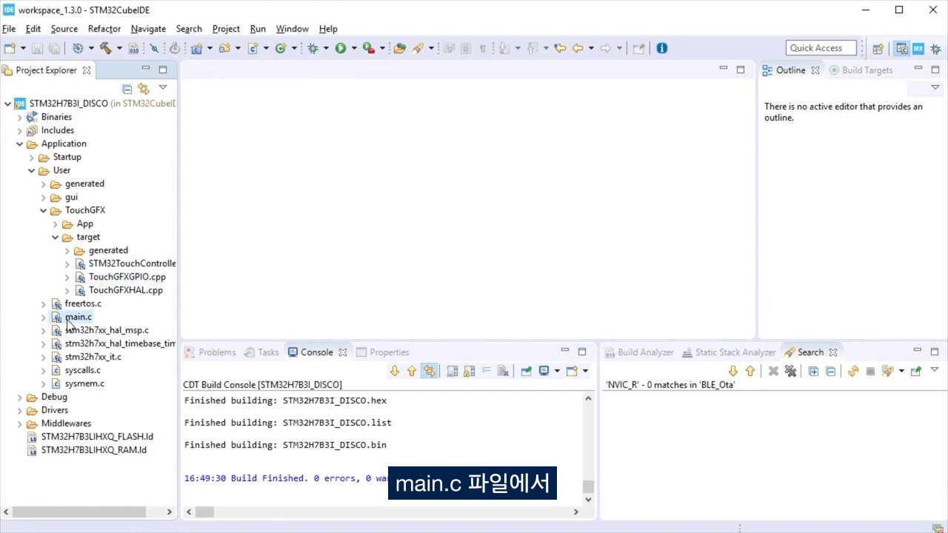
{"action": "double_click", "coordinate": [79, 317]}
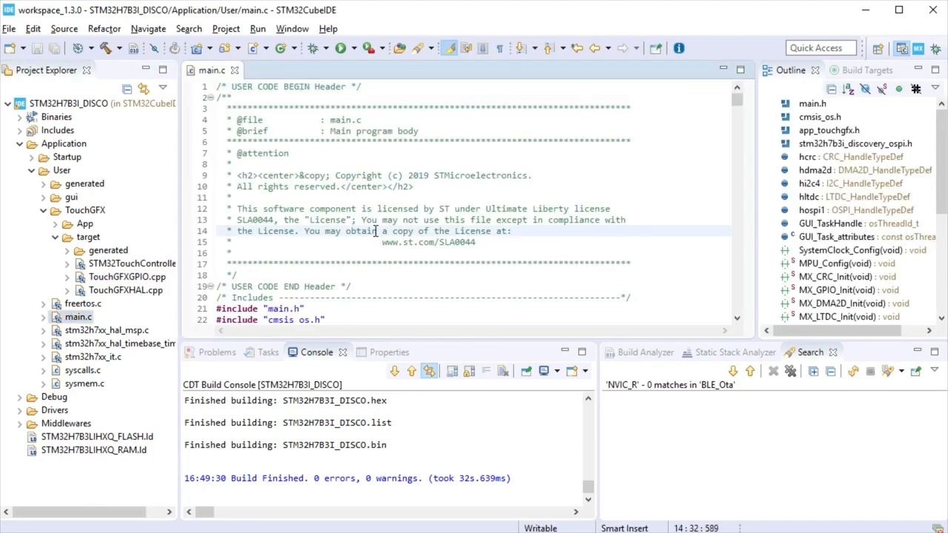
{"action": "scroll", "scroll_direction": "down", "scroll_amount": 3}
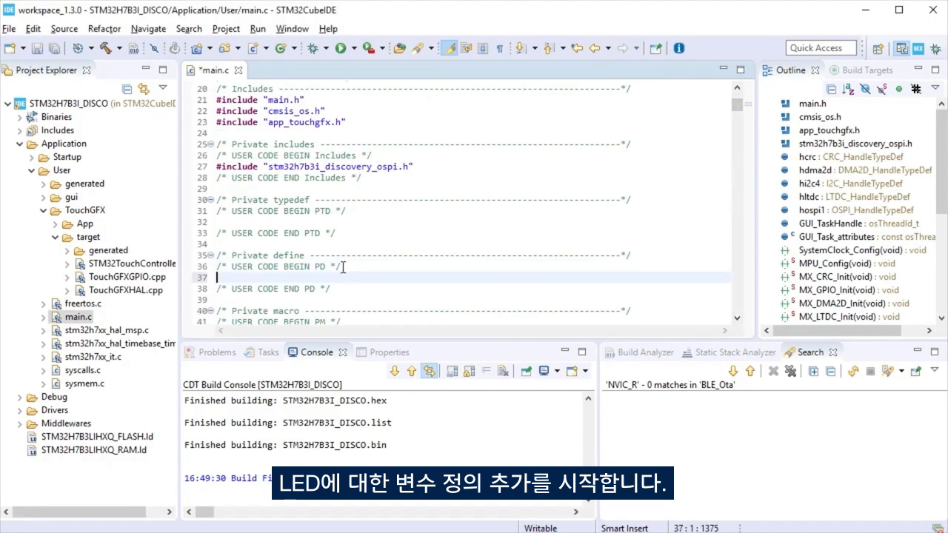
{"action": "type", "text": "#define LED_red 0x02"}
{"action": "type", "text": "#define LED_blue 0x01"}
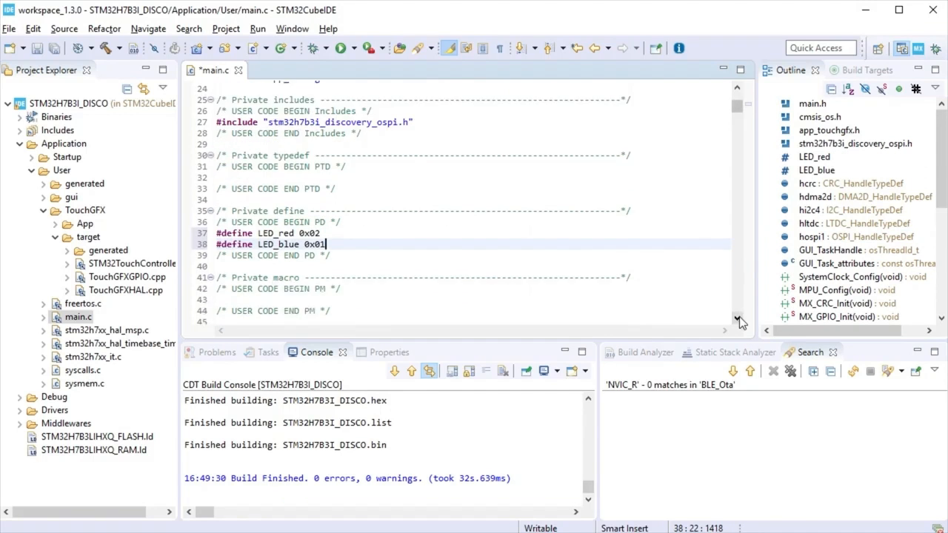
- Add volatile LEDs/LED_TFT variables, the PC13 HAL_GPIO_EXTI_Callback and the Toggle_LEDred function, then save
{"action": "scroll", "scroll_direction": "down", "scroll_amount": 3}
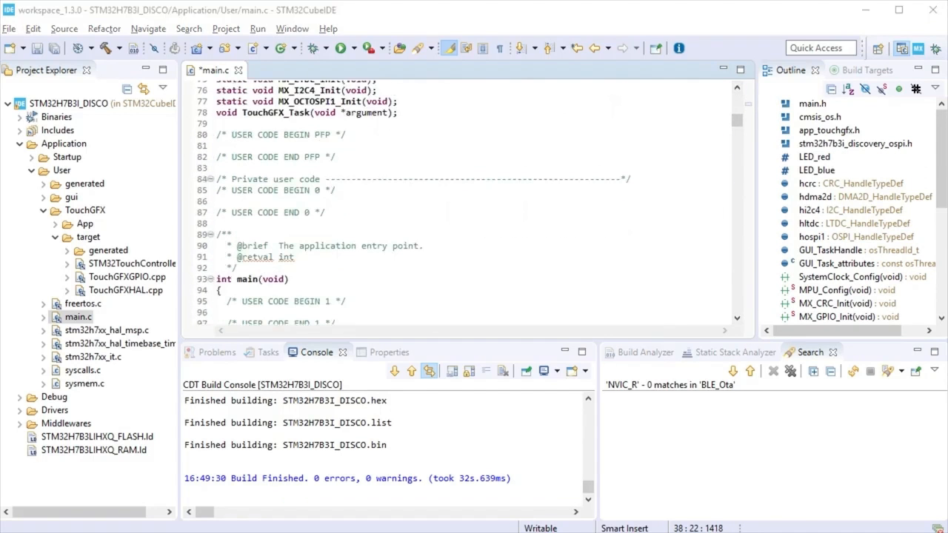
{"action": "left_click", "coordinate": [738, 87]}
{"action": "type", "text": "void Toggle_LEDred (void);"}
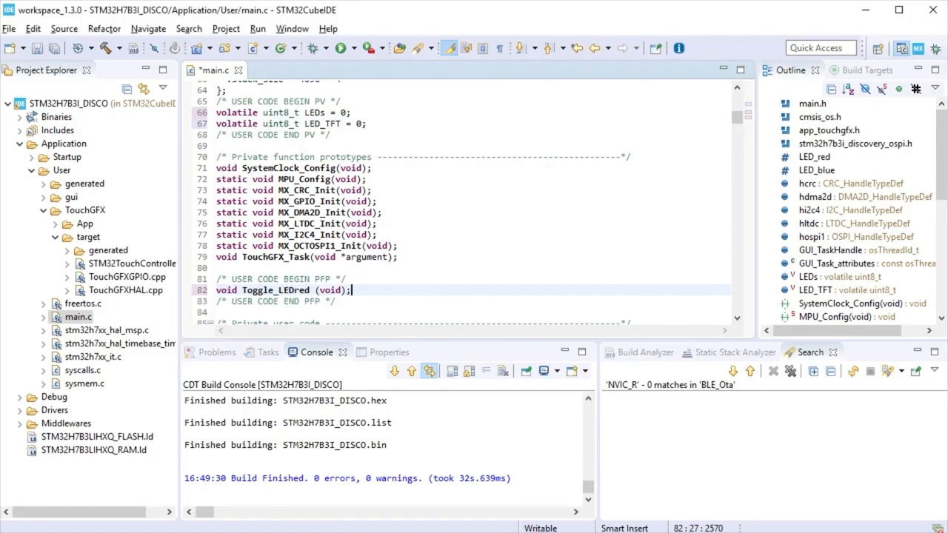
{"action": "scroll", "scroll_direction": "down", "scroll_amount": 3}
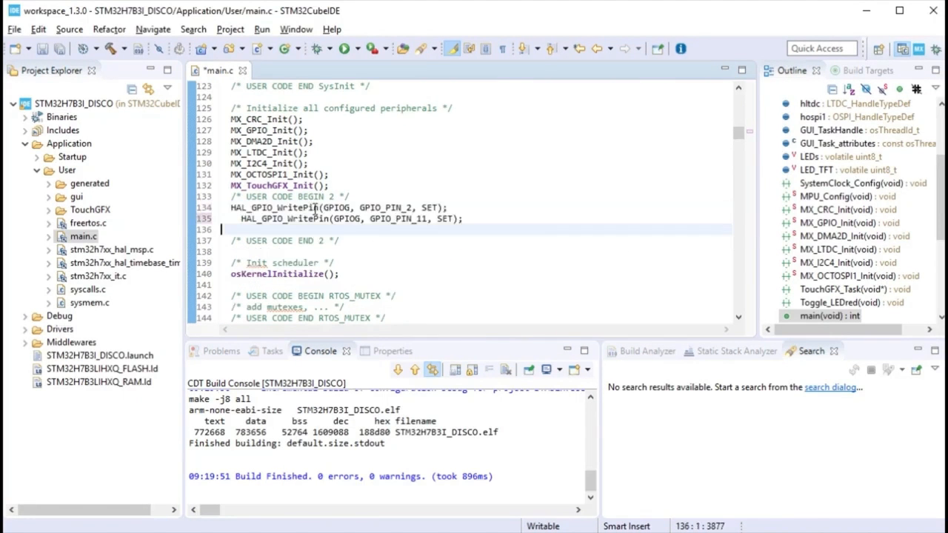
{"action": "left_click", "coordinate": [243, 219]}
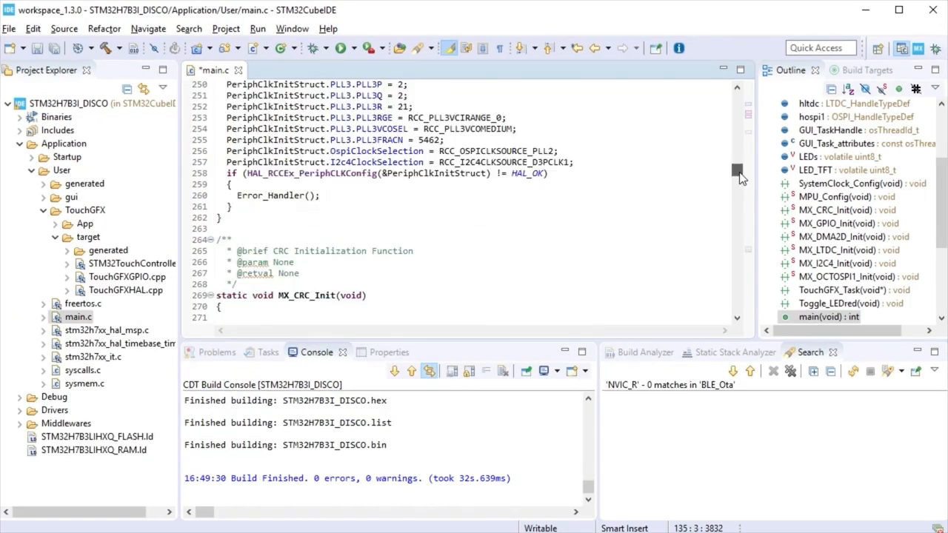
{"action": "scroll", "scroll_direction": "down", "scroll_amount": 3}
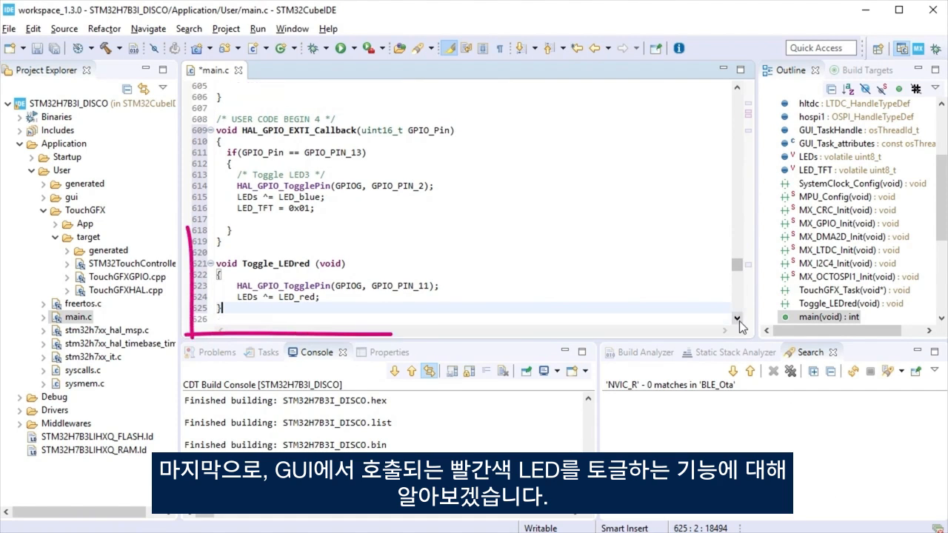
{"action": "scroll", "scroll_direction": "down", "scroll_amount": 3}
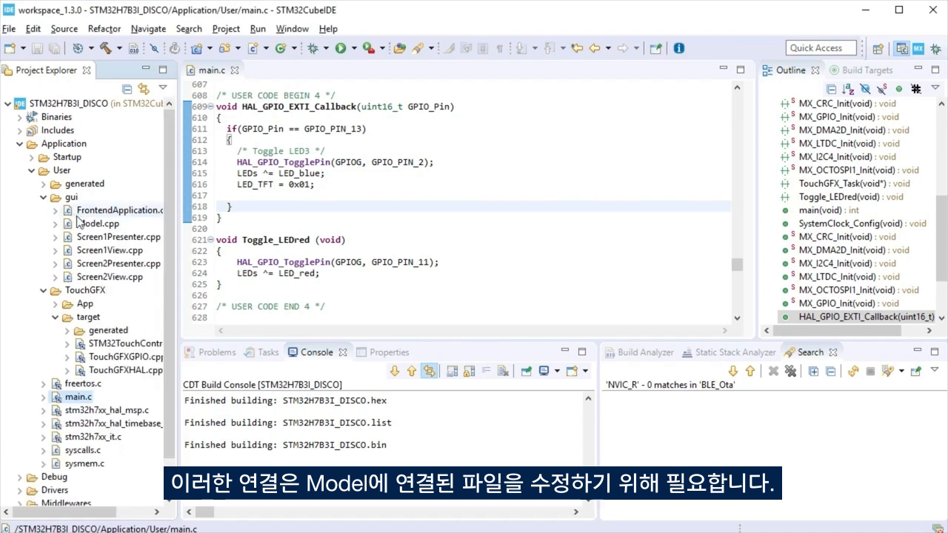
- In Model.cpp add '#include <stdint.h>', extern "C" LED_TFT/Toggle_LEDred and the tick() LED_TFT check calling userButton
{"action": "double_click", "coordinate": [98, 222]}
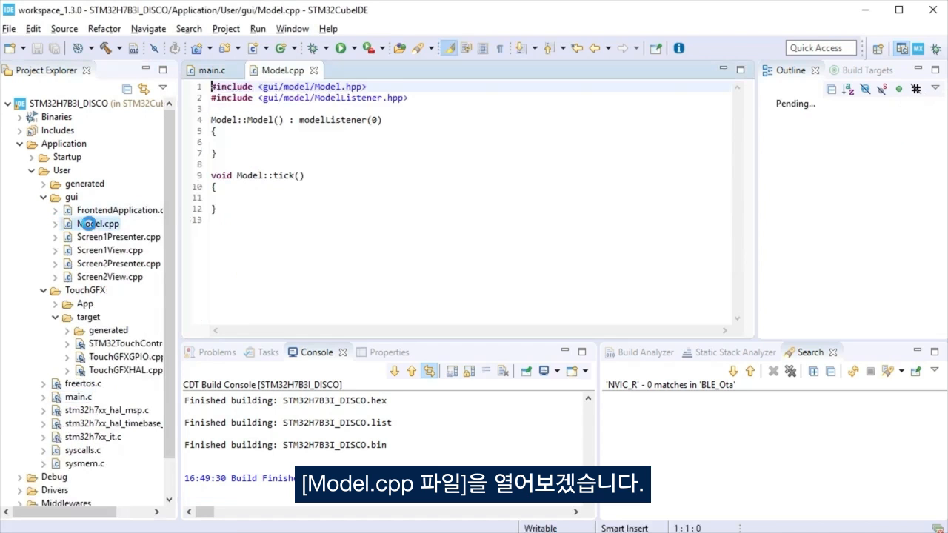
{"action": "left_click", "coordinate": [98, 222]}
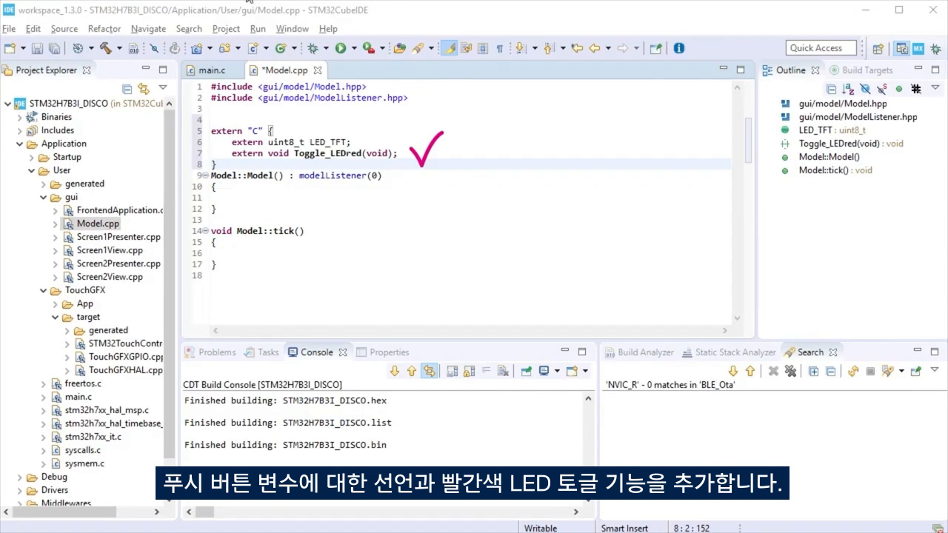
{"action": "type", "text": "#include <stdint.h>"}
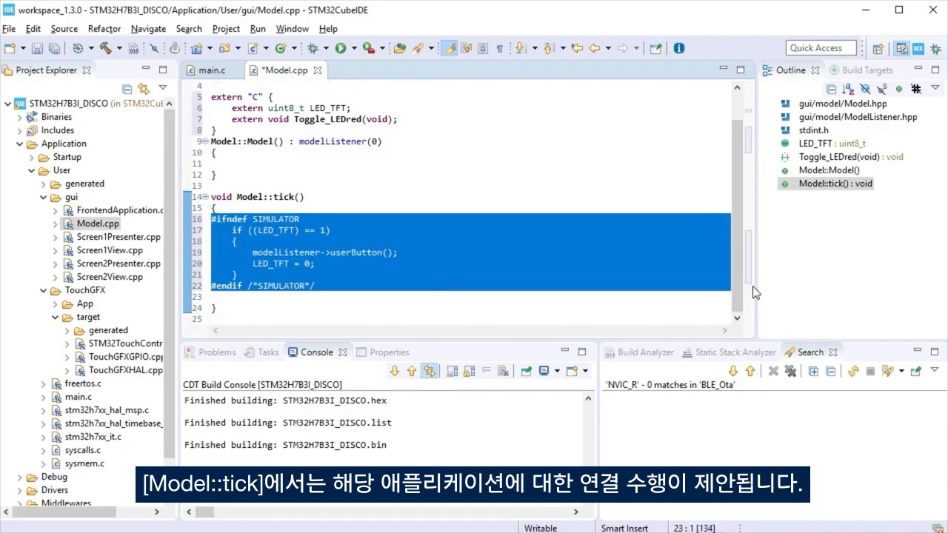
- Declare 'void HW_LED_red();' in Model.hpp and 'virtual void userButton() {}' in ModelListener.hpp
{"action": "left_click", "coordinate": [249, 306]}
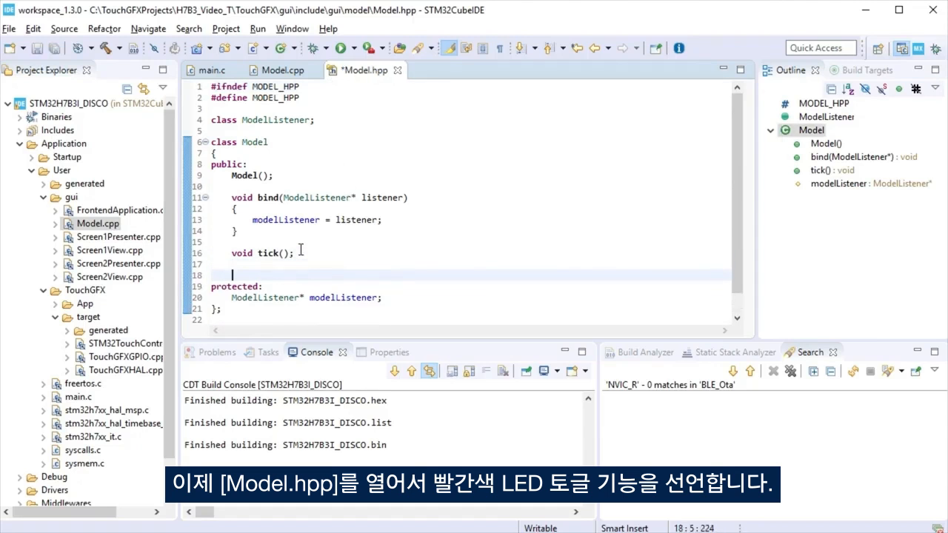
{"action": "type", "text": "void HW_LED_red();"}
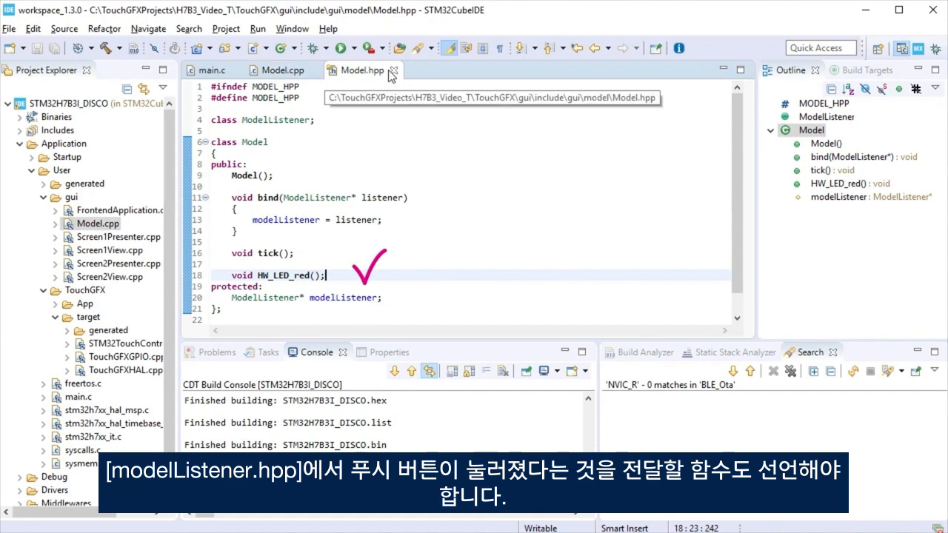
{"action": "left_click", "coordinate": [280, 69]}
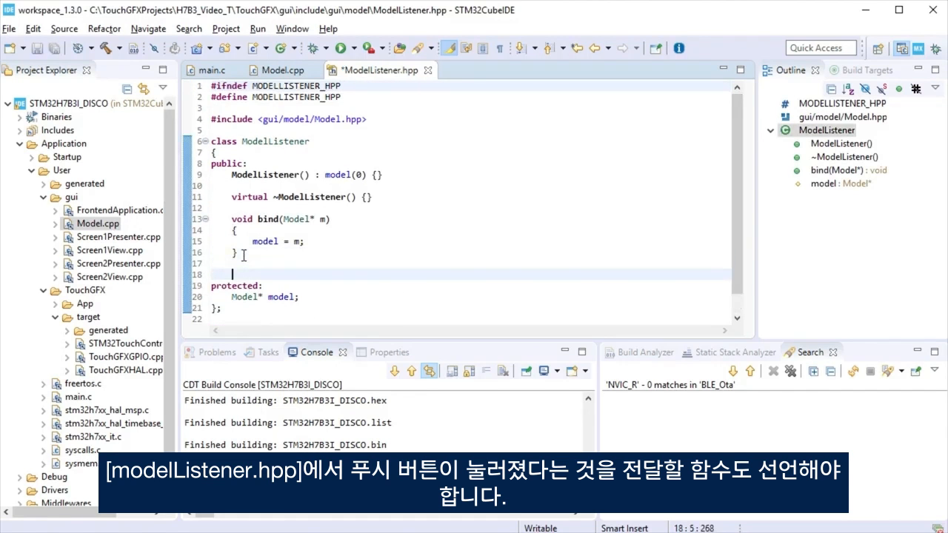
{"action": "type", "text": "virtual void userButton() {}"}
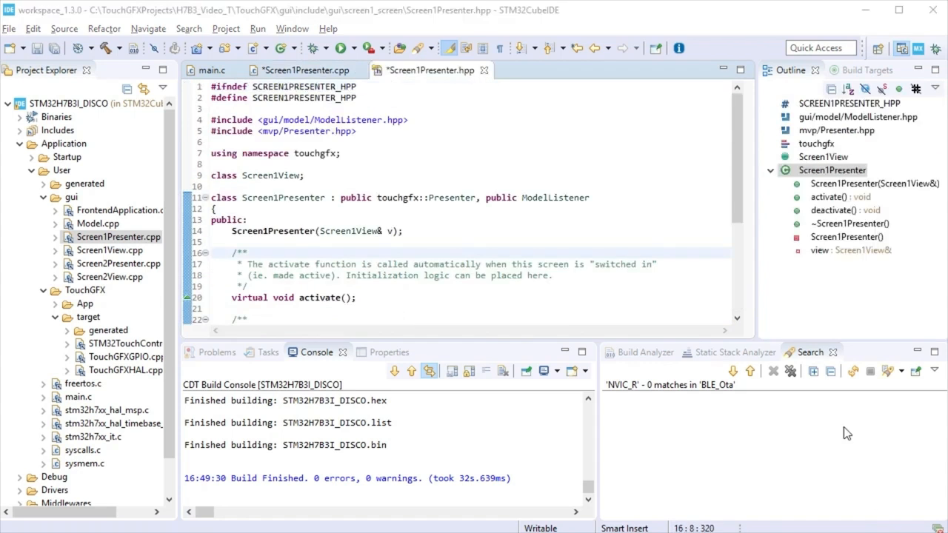
- Declare 'void userButton();' under the destructor in Screen1Presenter.hpp, save and close it
{"action": "scroll", "scroll_direction": "down", "scroll_amount": 3}
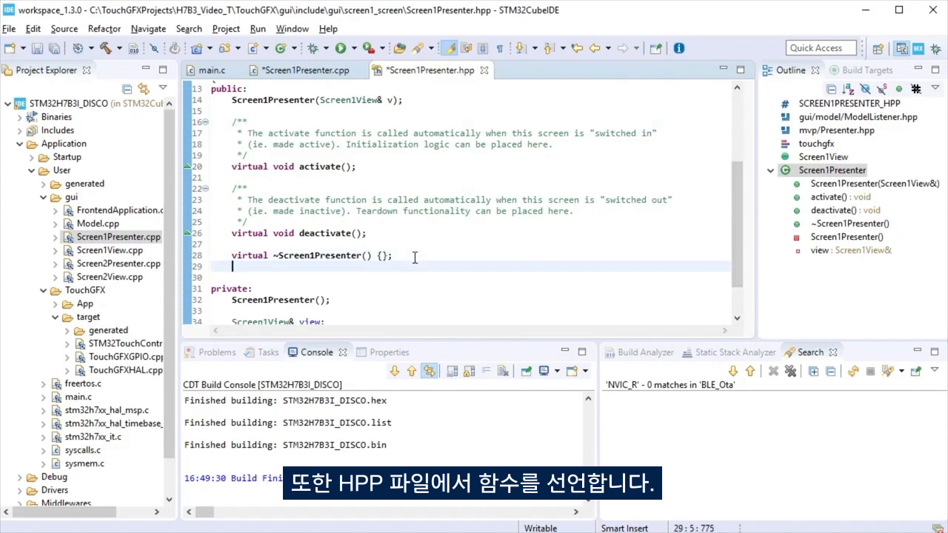
{"action": "type", "text": "void userButton();"}
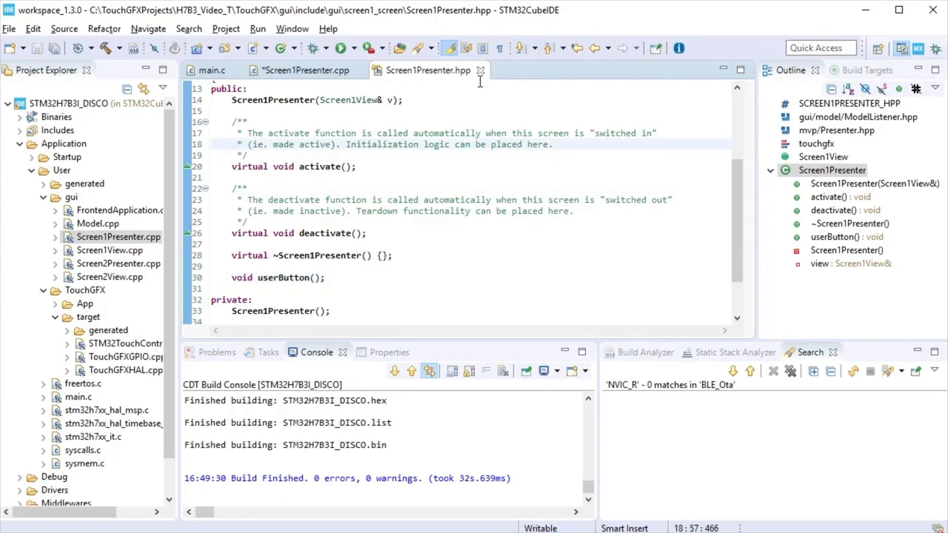
{"action": "left_click", "coordinate": [481, 70]}
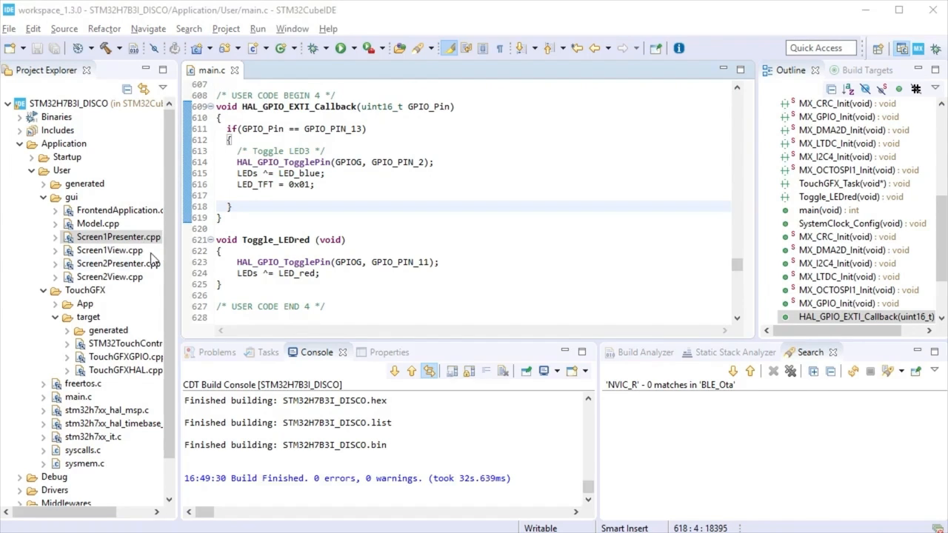
- Declare 'virtual void swB_LED_red();' in Screen2Presenter.hpp, then save and close both Screen2Presenter files
{"action": "double_click", "coordinate": [115, 263]}
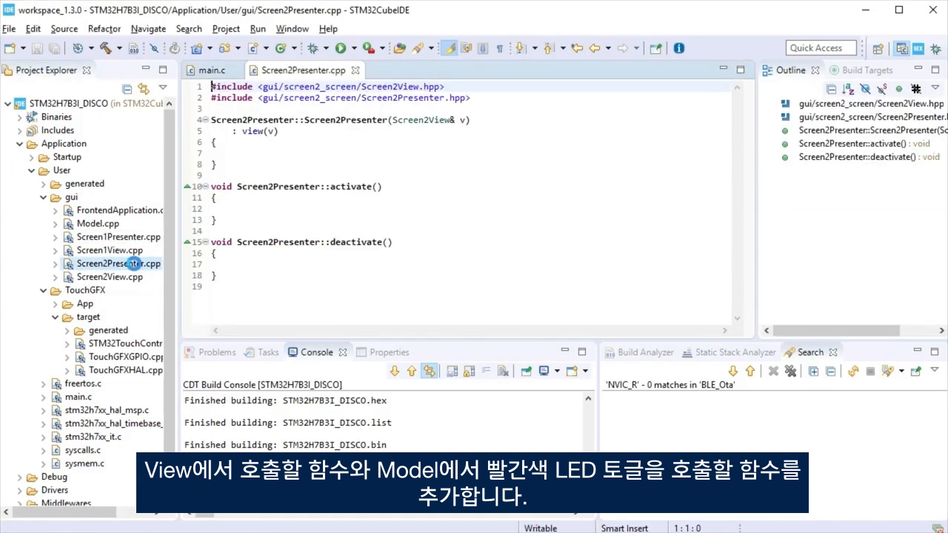
{"action": "left_click", "coordinate": [226, 288]}
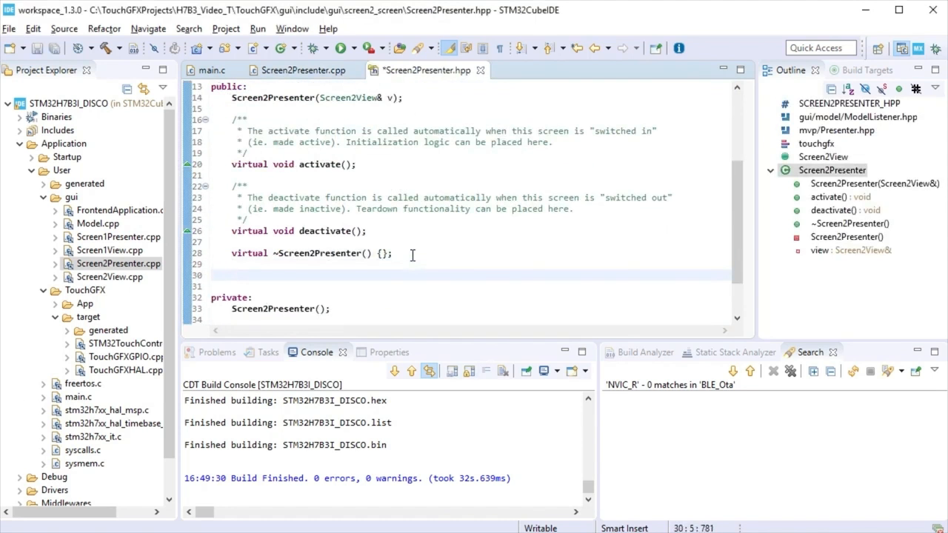
{"action": "type", "text": "virtual void swB_LED_red();"}
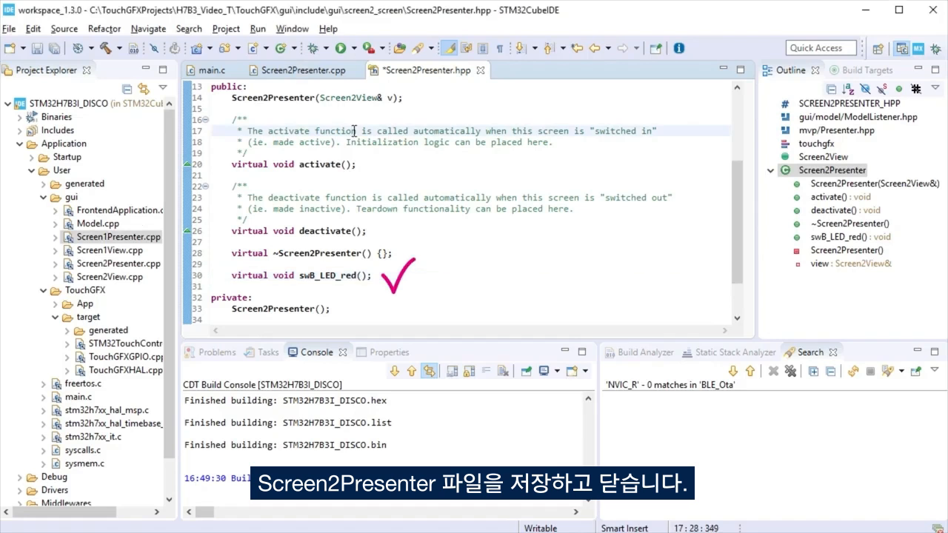
{"action": "left_click", "coordinate": [485, 70]}
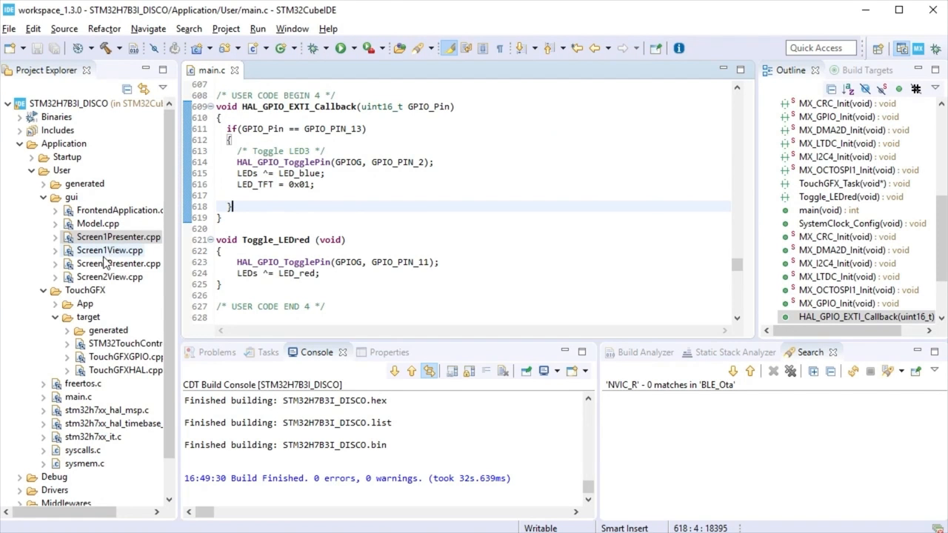
- Review toggleSwLed() in Screen1View.cpp and declare 'void toggleSwLed();' in Screen1View.hpp, save and close
{"action": "double_click", "coordinate": [109, 250]}
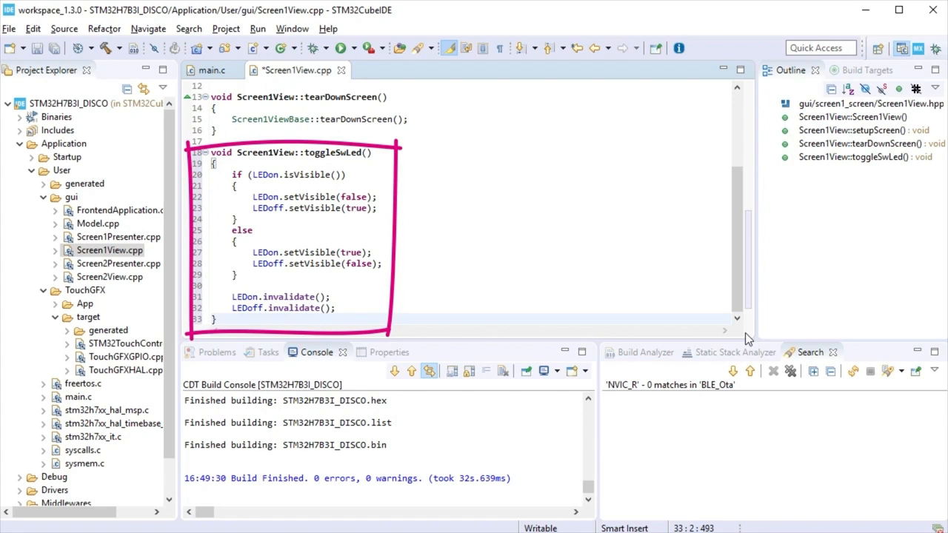
{"action": "left_click", "coordinate": [397, 70]}
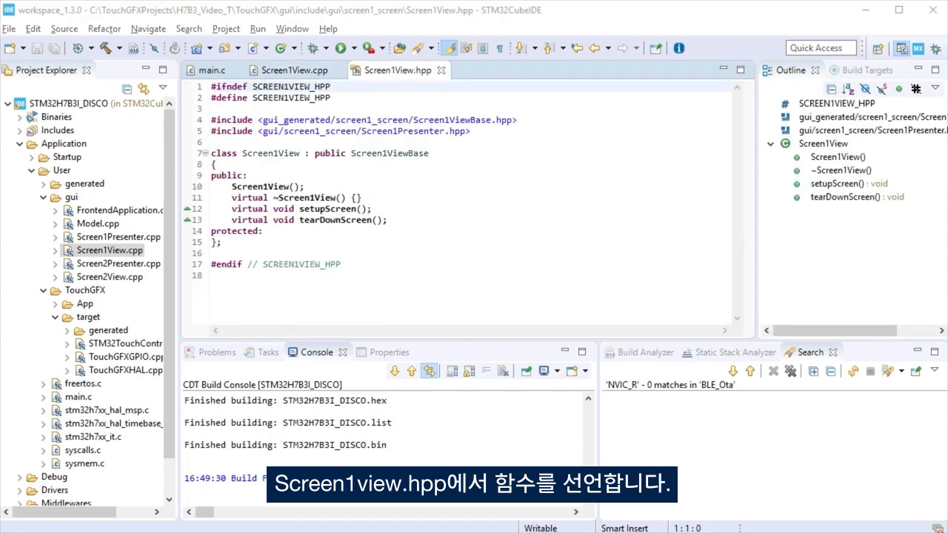
{"action": "type", "text": "void toggleSwLed();"}
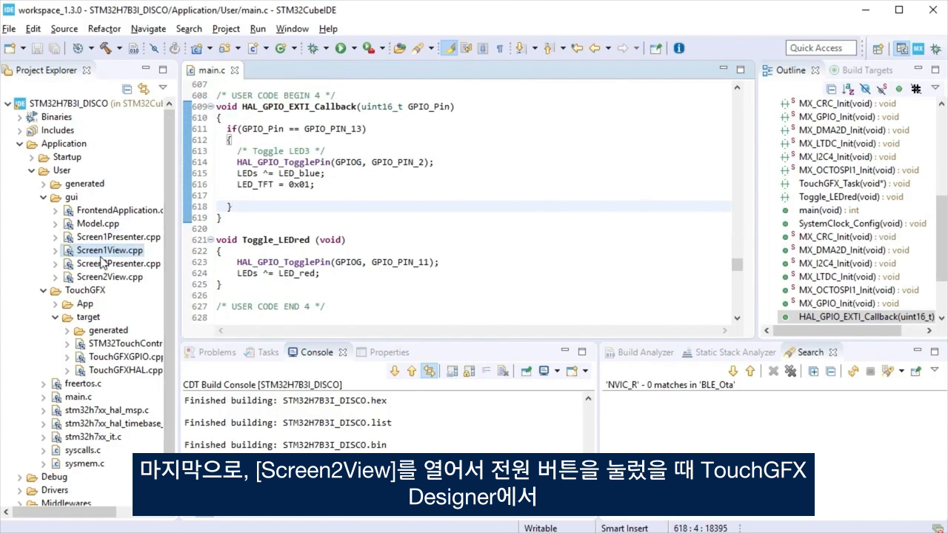
- Review LEDScreen2() in Screen2View.cpp and declare 'virtual void LEDScreen2();' in Screen2View.hpp, save and close
{"action": "double_click", "coordinate": [112, 277]}
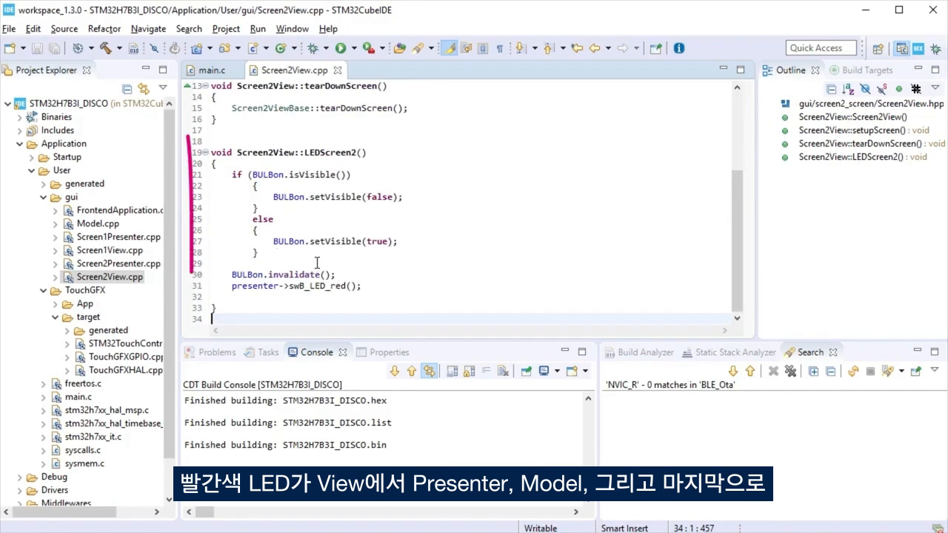
{"action": "left_click_drag", "start_coordinate": [190, 141], "coordinate": [403, 338]}
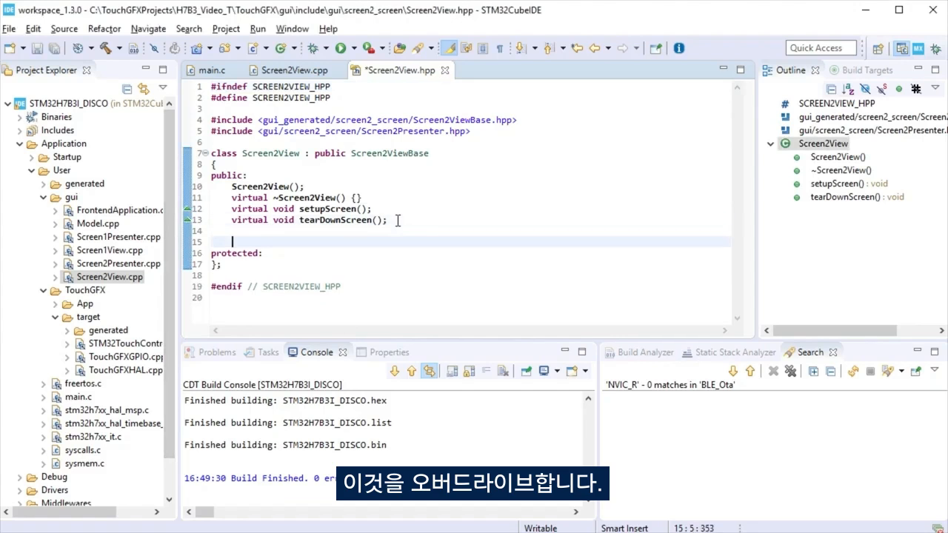
{"action": "type", "text": "virtual void LEDScreen2();"}
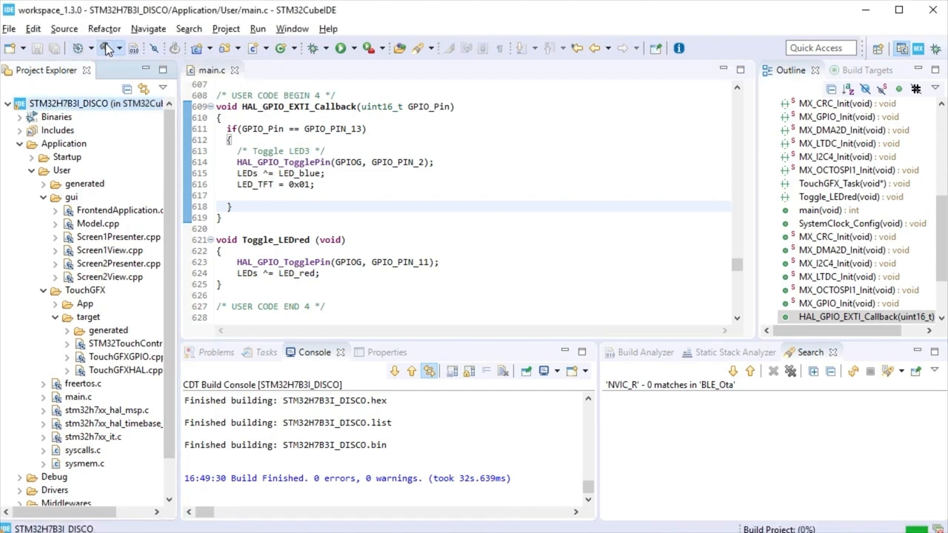
- Build the STM32H7B3I_DISCO project and bring up its debug launch configuration
{"action": "left_click", "coordinate": [341, 47]}
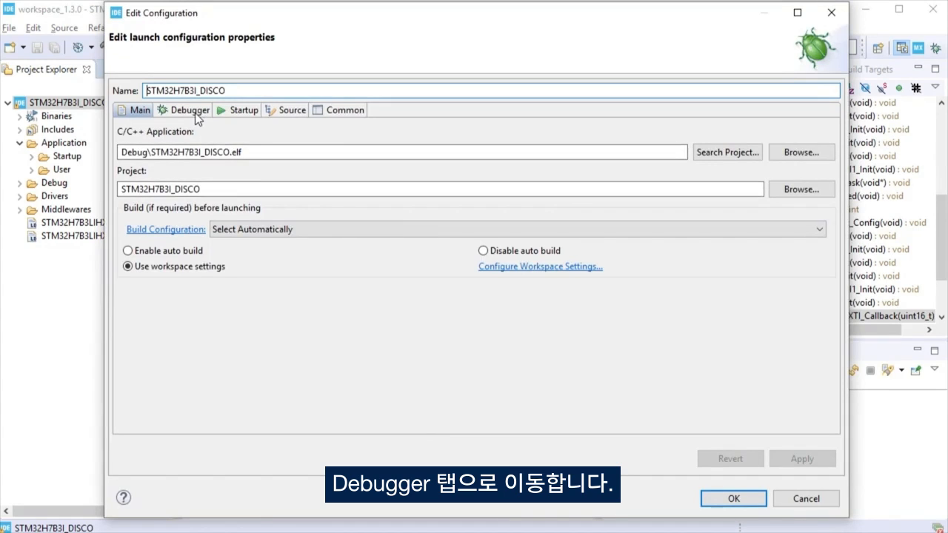
- In the Debugger settings enable External Loader, scan and select MX25LM51245G_STM32H7B3I-DISCO, and confirm with OK
{"action": "left_click", "coordinate": [188, 109]}
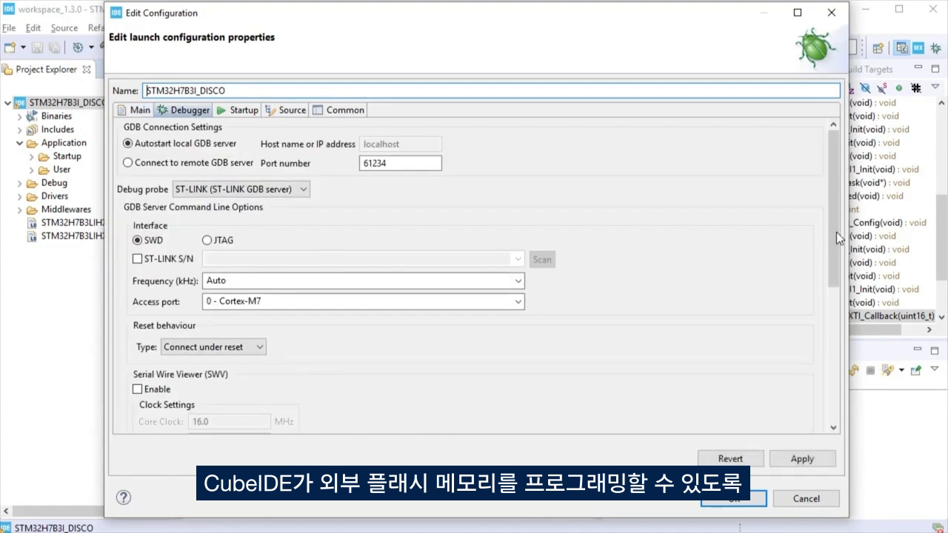
{"action": "scroll", "scroll_direction": "down", "scroll_amount": 3}
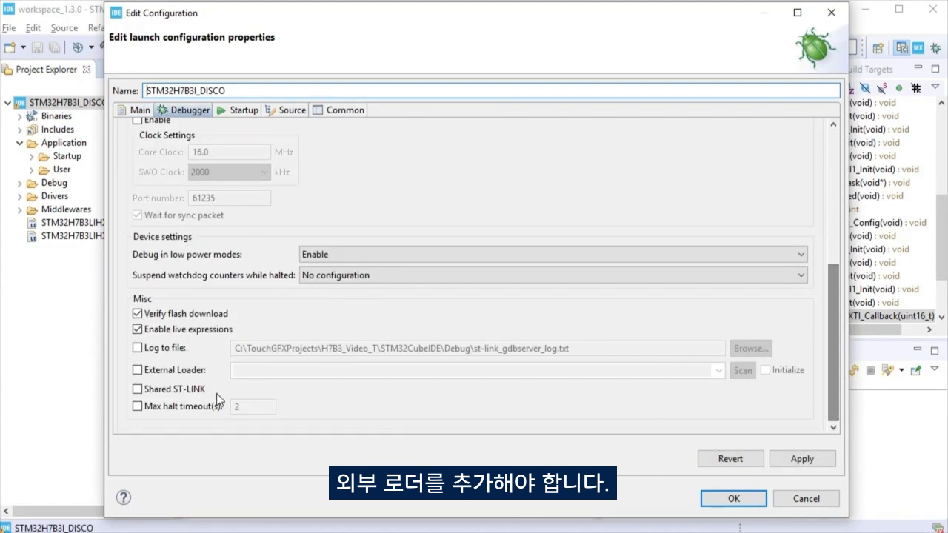
{"action": "left_click", "coordinate": [136, 371]}
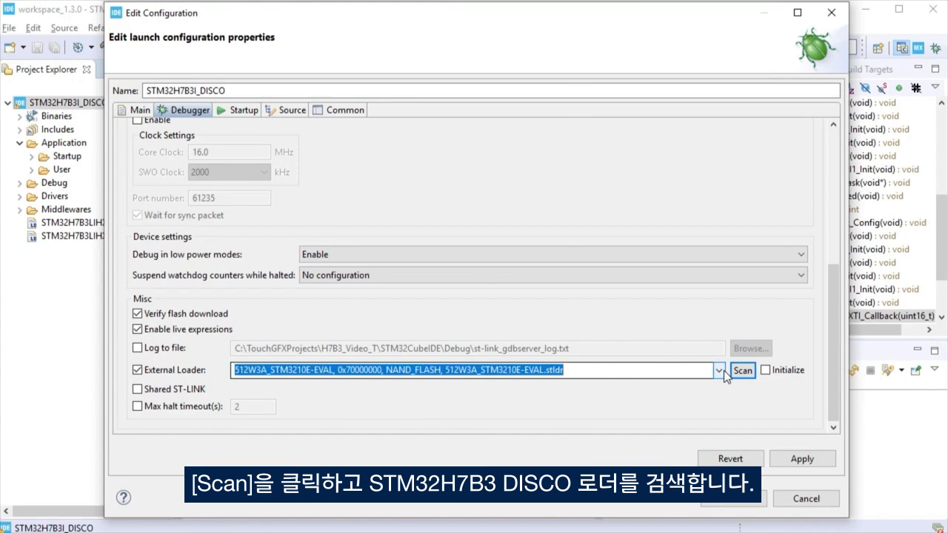
{"action": "left_click", "coordinate": [717, 371]}
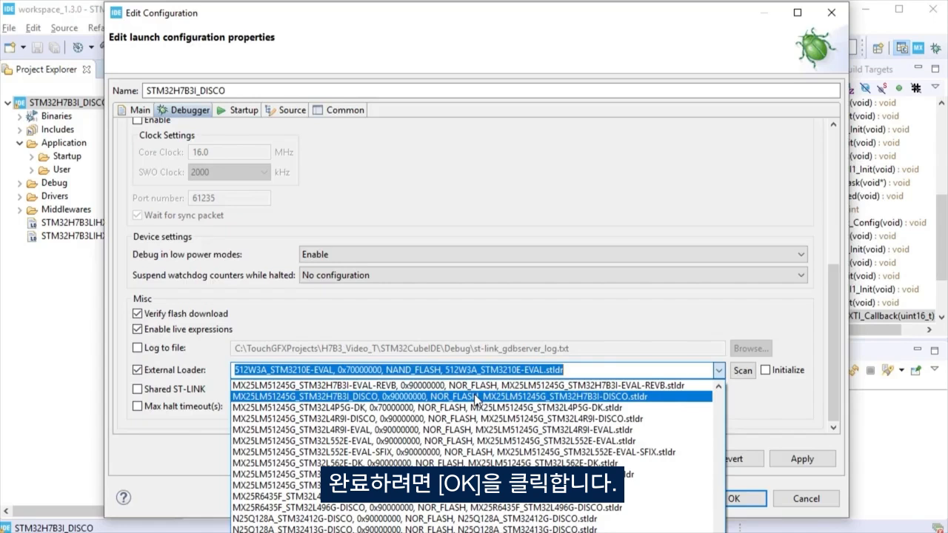
{"action": "left_click", "coordinate": [474, 397]}
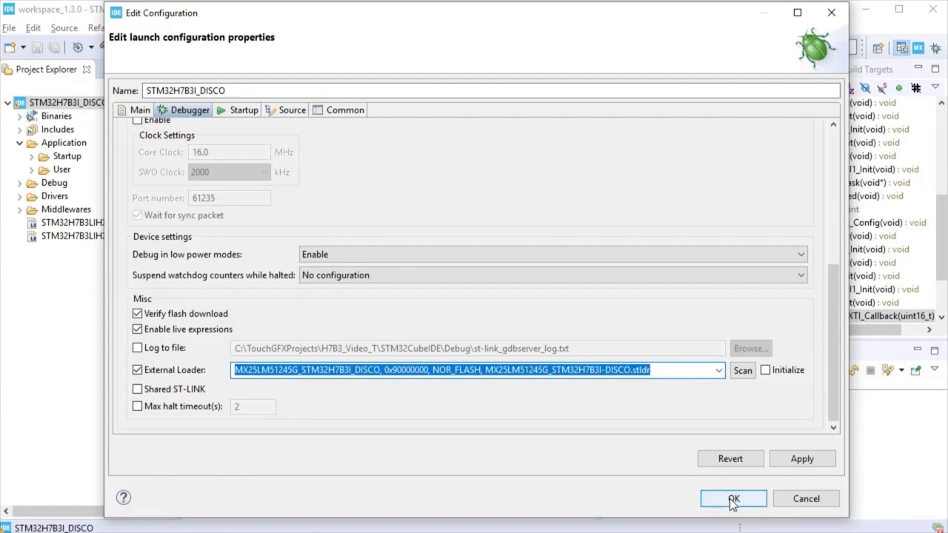
{"action": "left_click", "coordinate": [732, 498]}
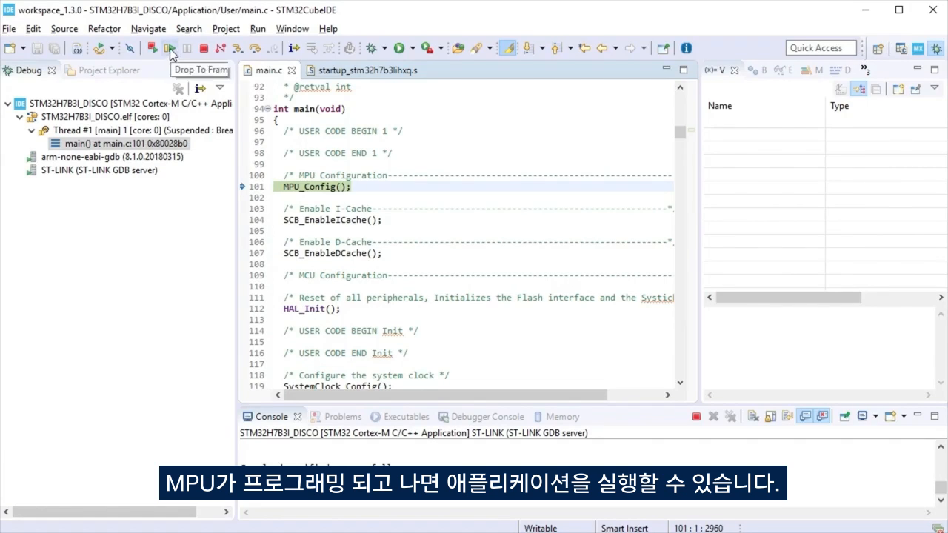
- Resume the halted debug session so the application runs on the board
{"action": "left_click", "coordinate": [151, 47]}
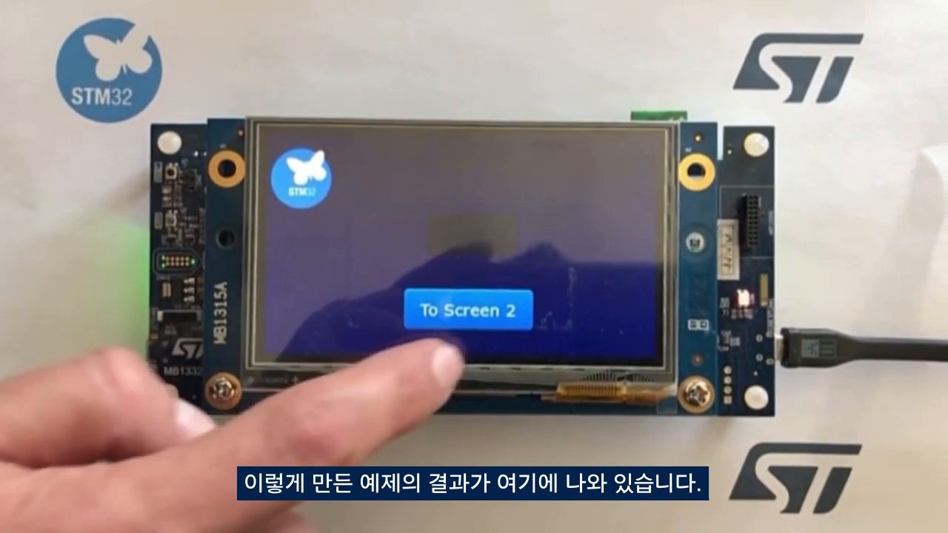
- On the board go to Screen 2, toggle the bulb off, and return to Screen 1
{"action": "left_click", "coordinate": [468, 310]}
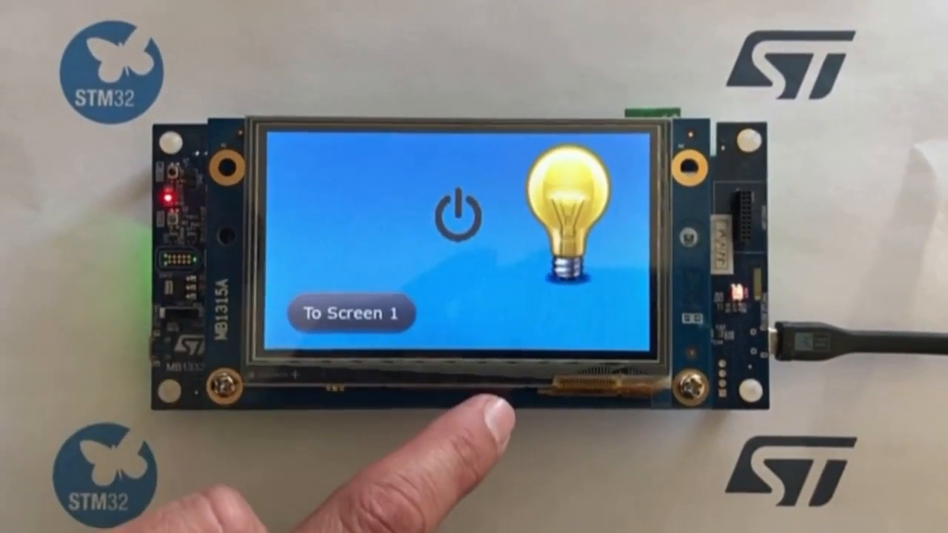
{"action": "left_click", "coordinate": [455, 213]}
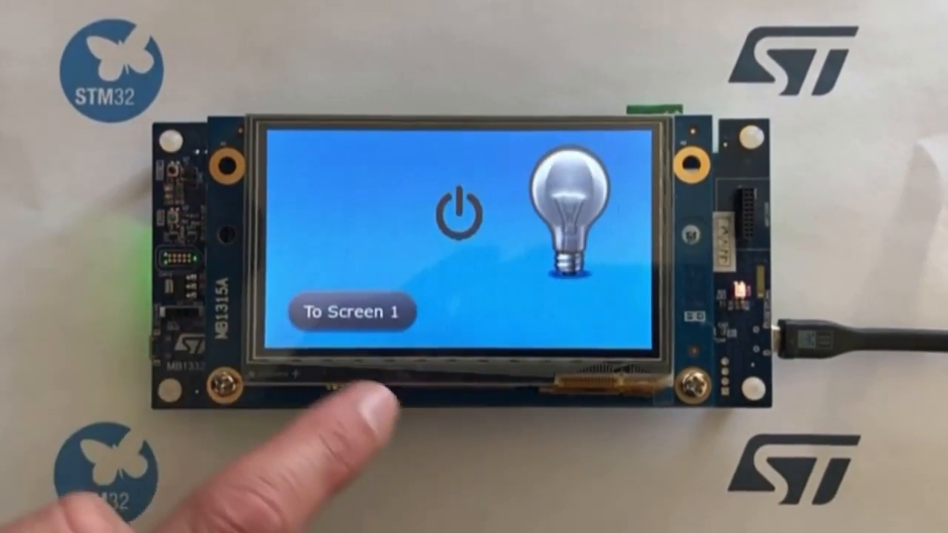
{"action": "left_click", "coordinate": [354, 311]}
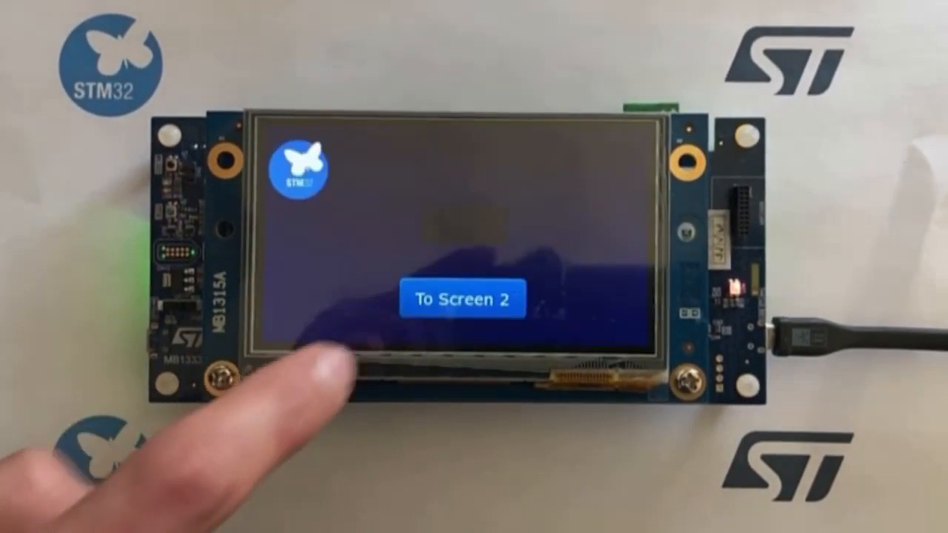